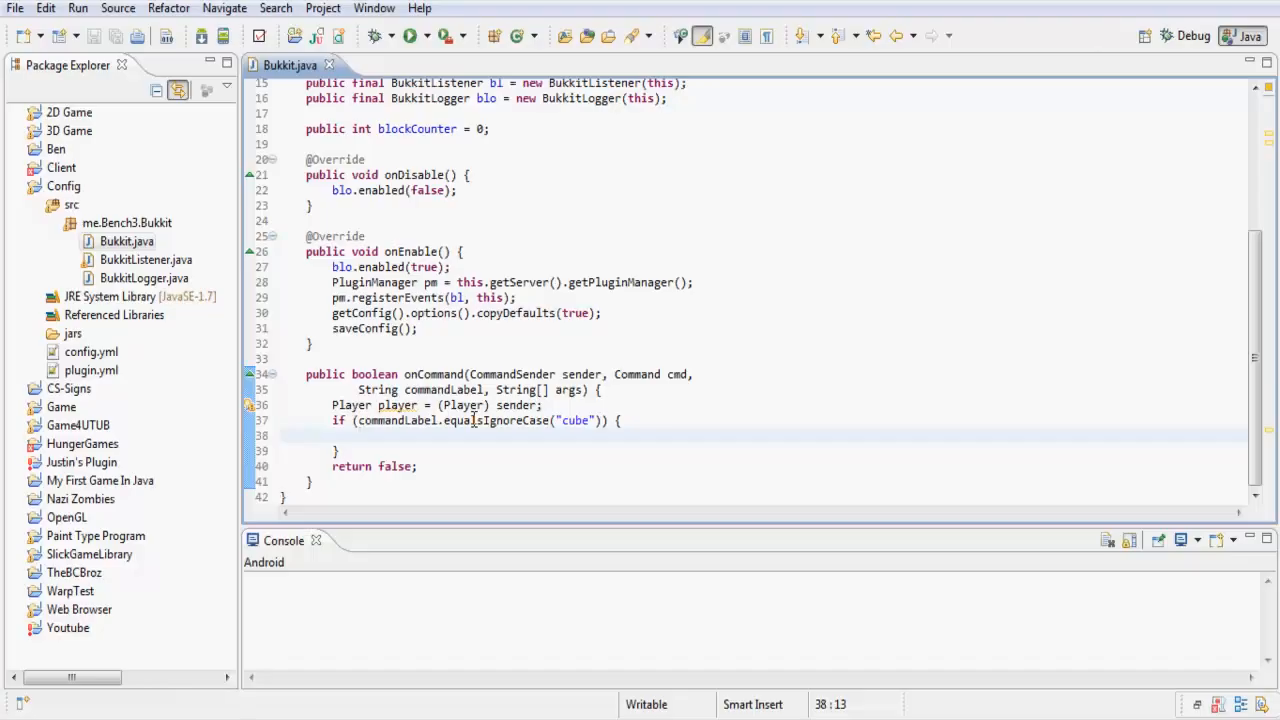
Leave the Bukkit.java onCommand code and switch to the 'Untitled - Paint' window
left_click(358, 435)
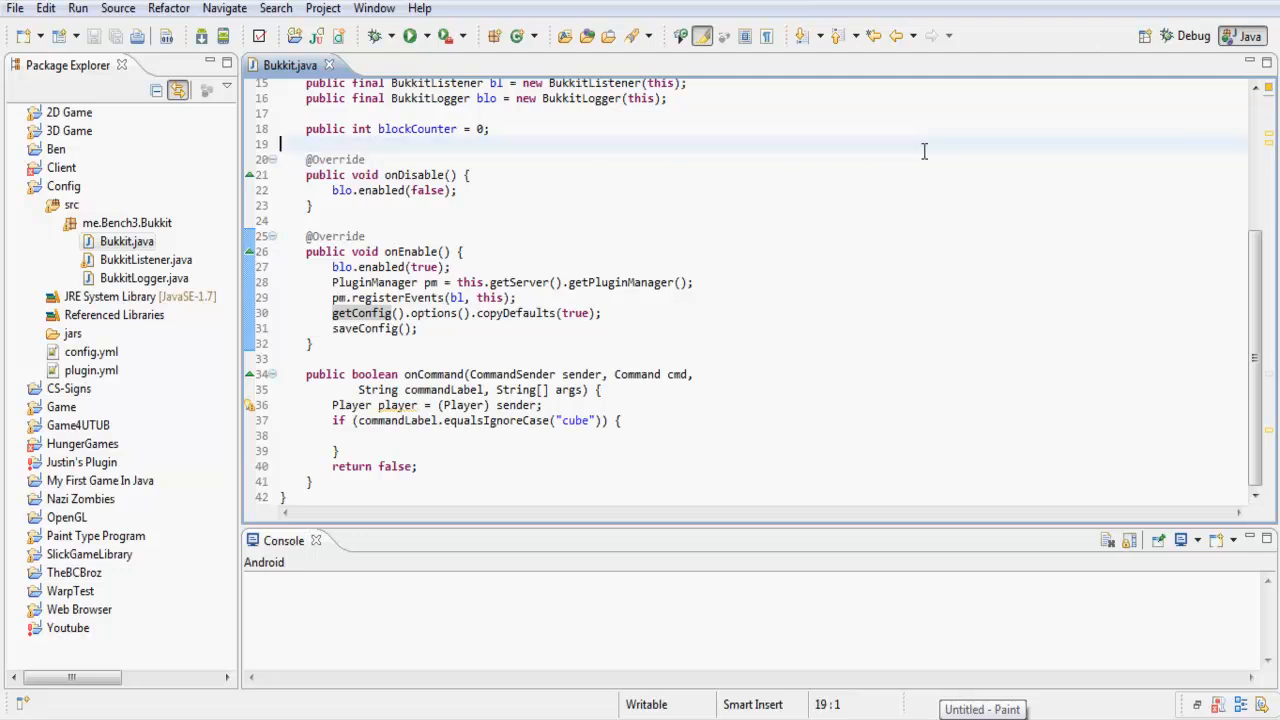
mouse_move(994, 111)
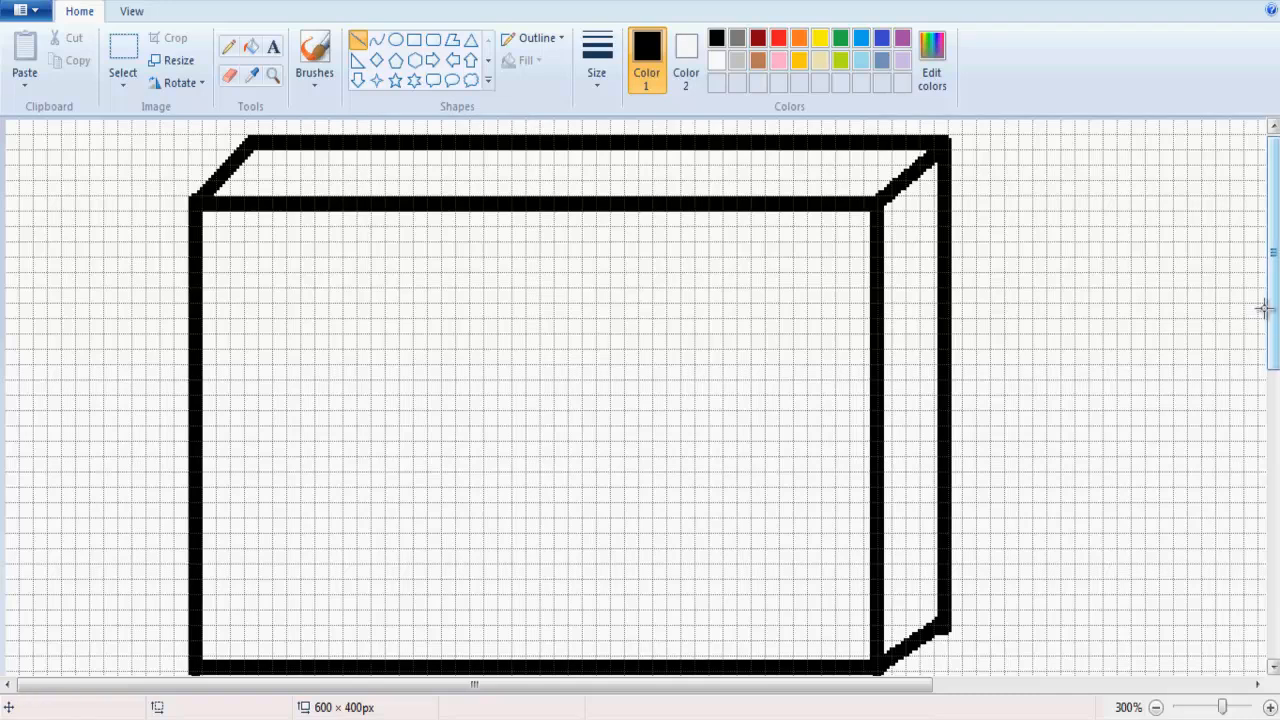
Zoom out to 200% and draw a small square below the box sketch
left_click(1156, 707)
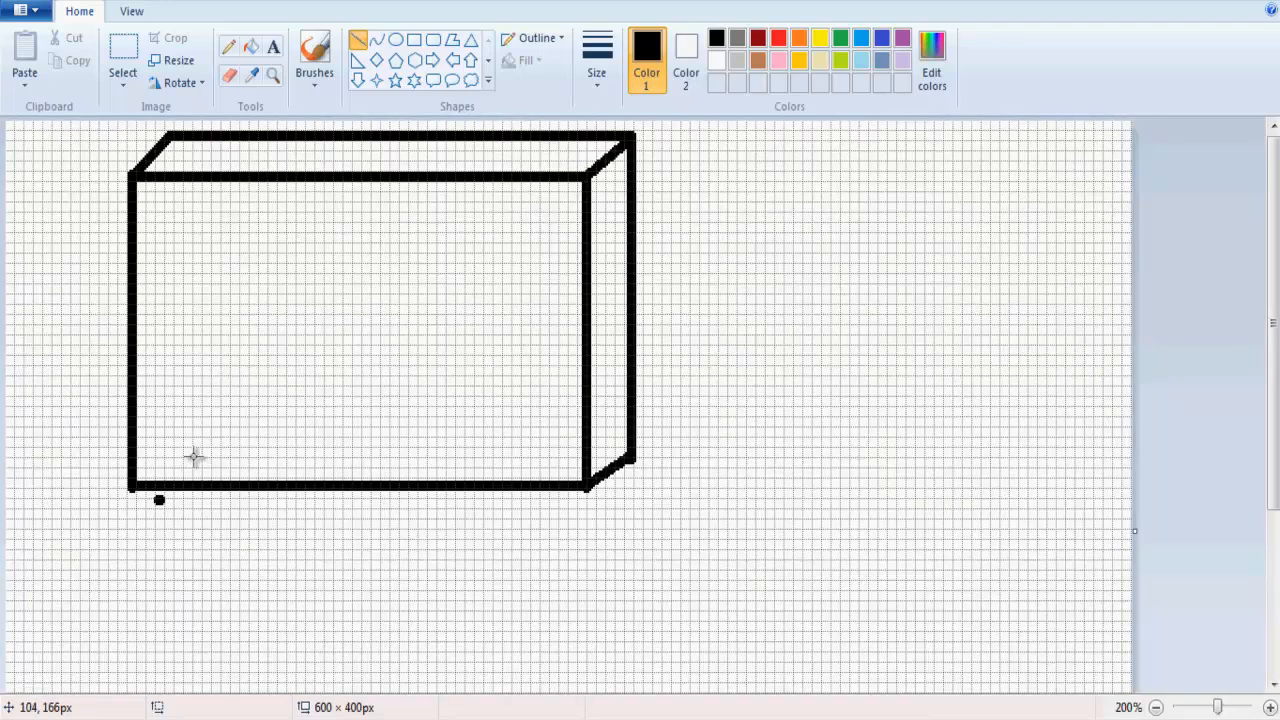
scroll("down", 3)
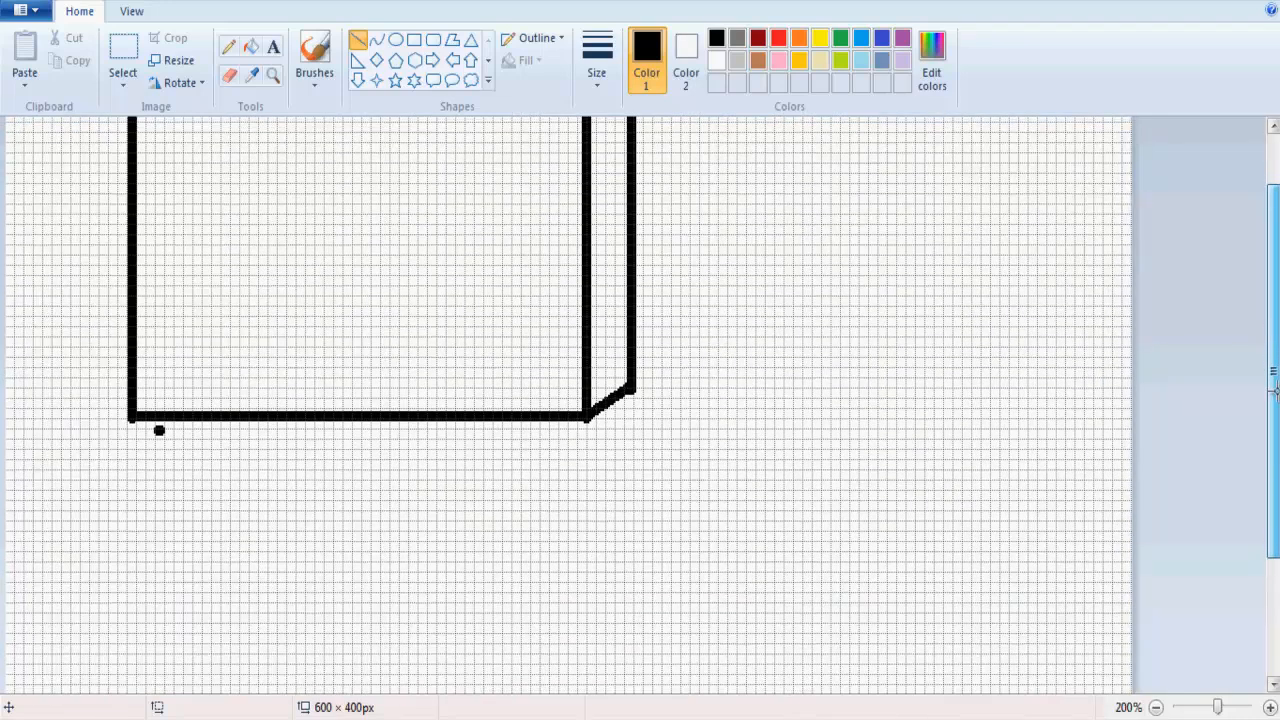
left_click_drag(788, 490, 788, 690)
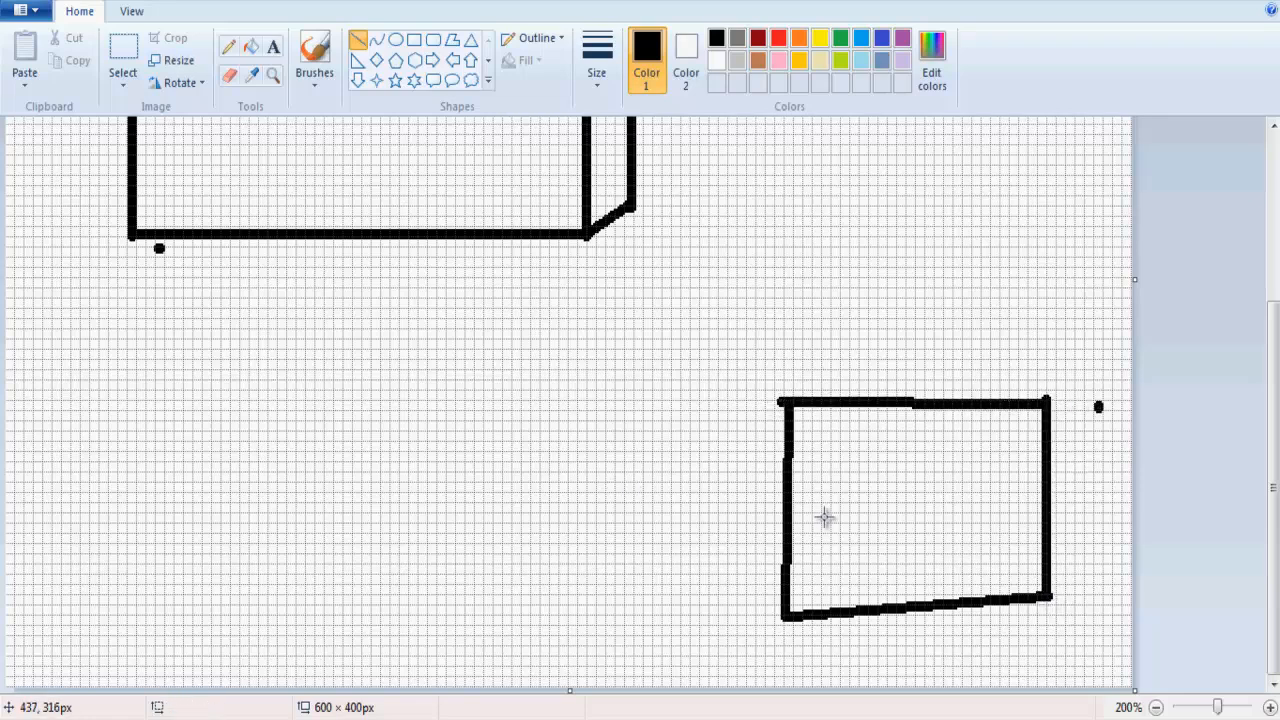
mouse_move(805, 600)
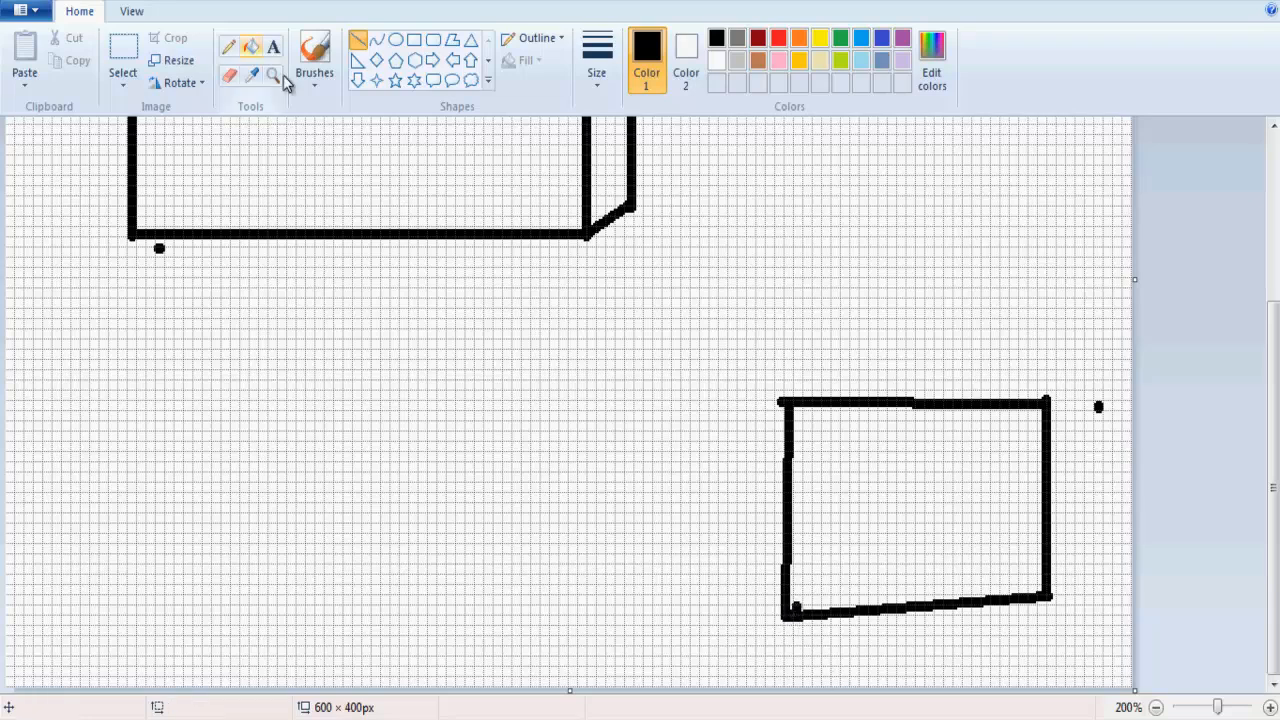
Brush over the square's left edge and fill the square solid black
left_click(314, 55)
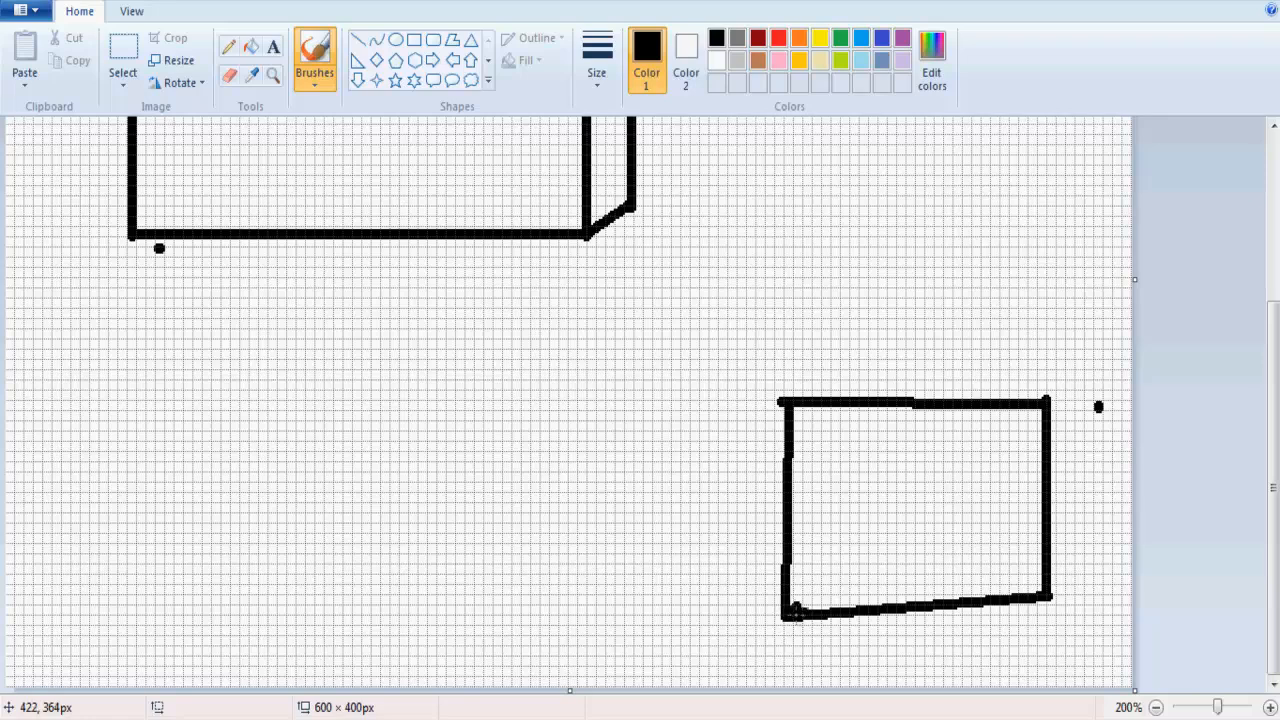
left_click_drag(795, 410, 795, 615)
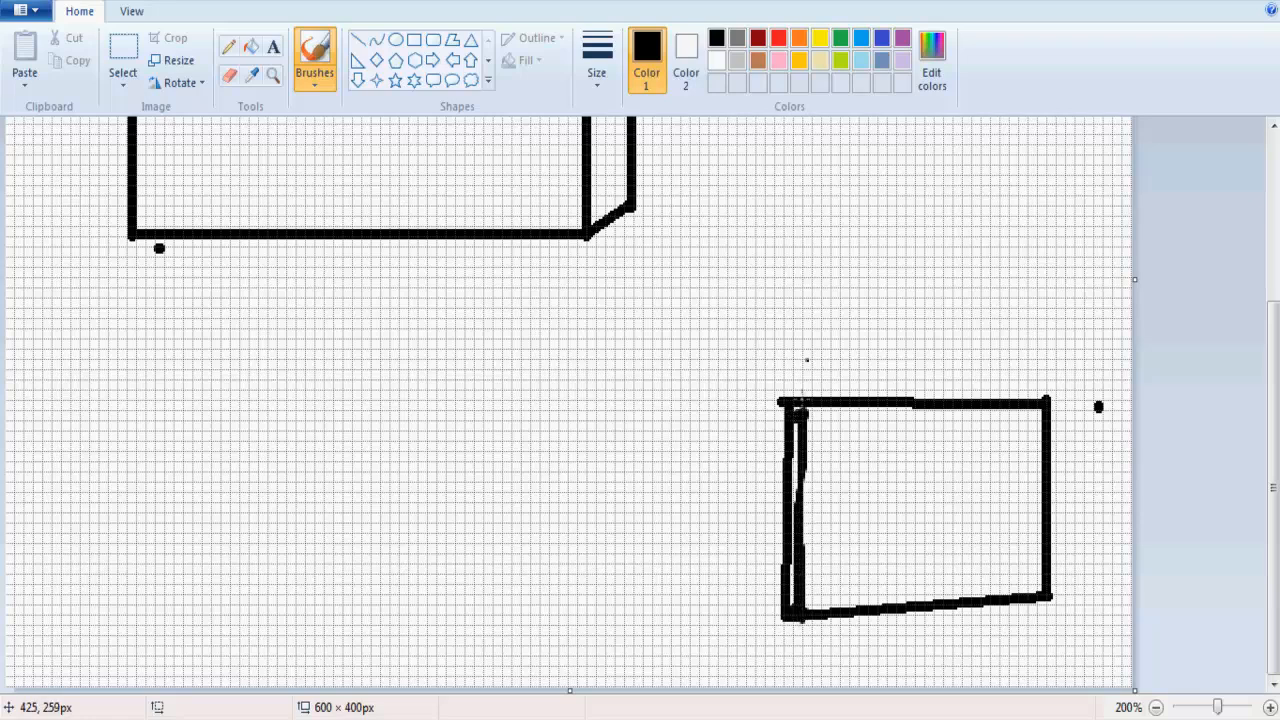
left_click_drag(805, 415, 805, 555)
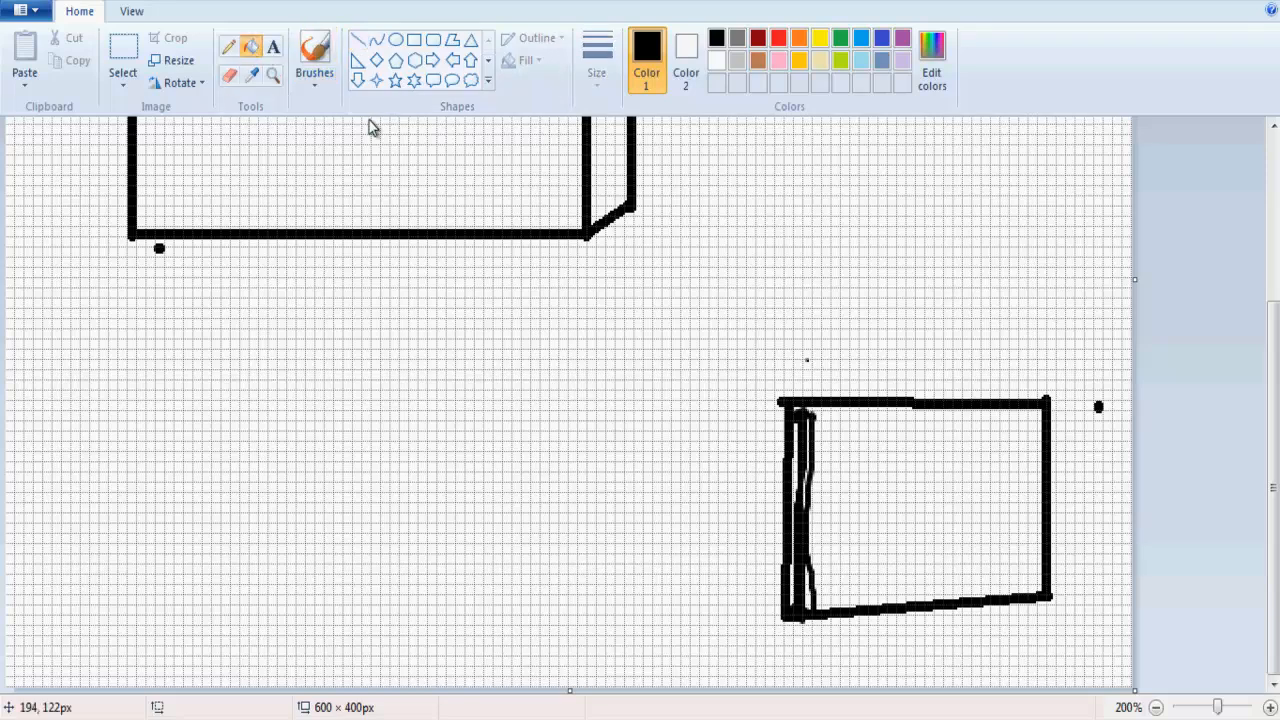
left_click(314, 60)
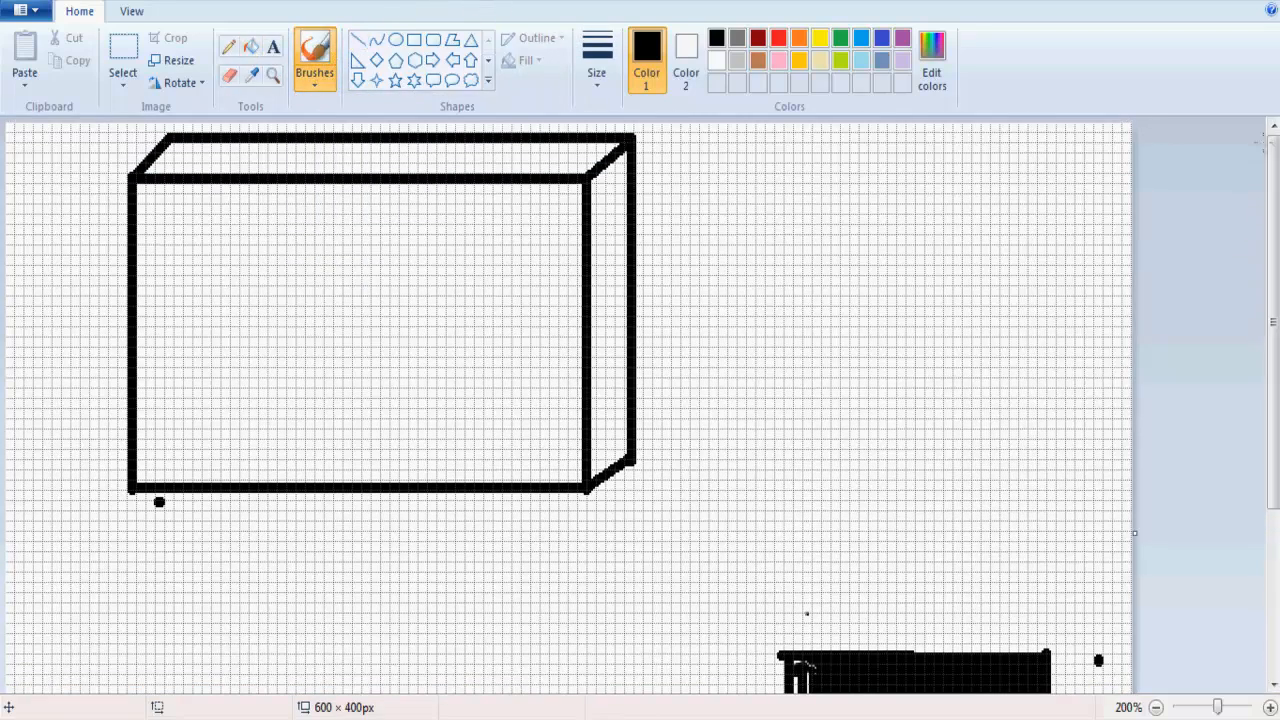
mouse_move(145, 475)
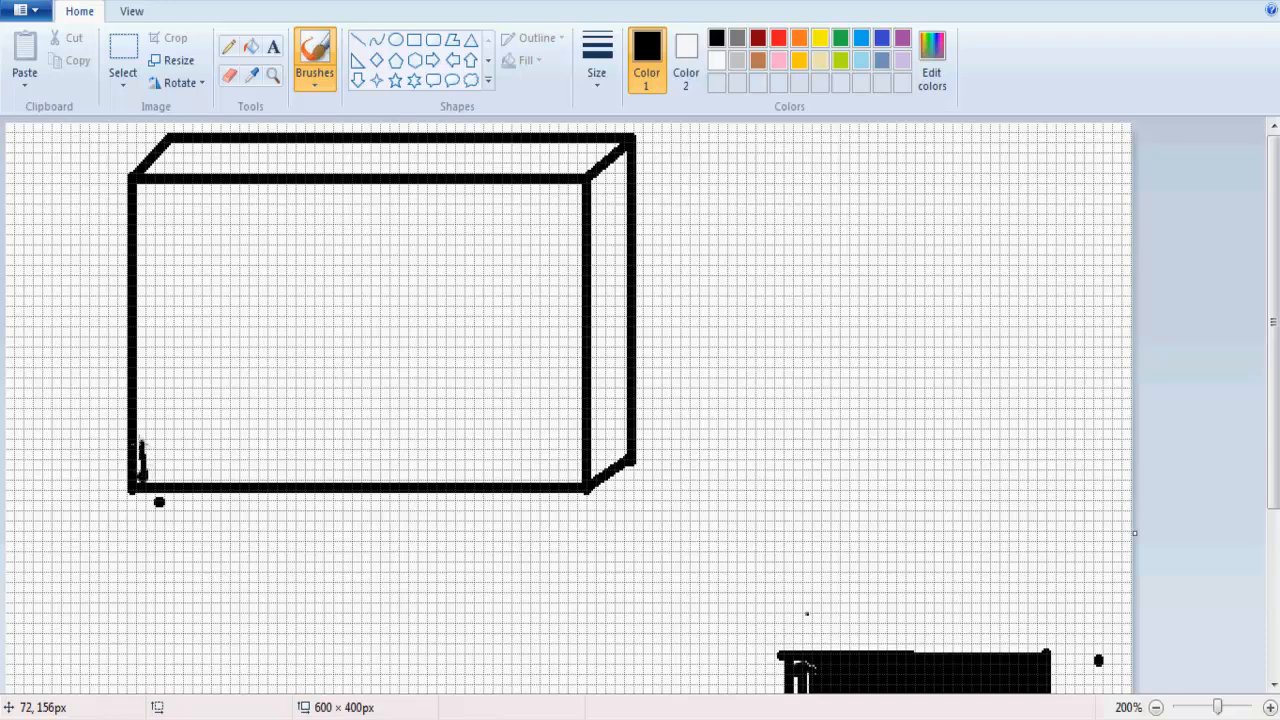
Brush strokes along the box's left, top and right edges, plus a front-face vertical divider
left_click_drag(139, 270, 139, 455)
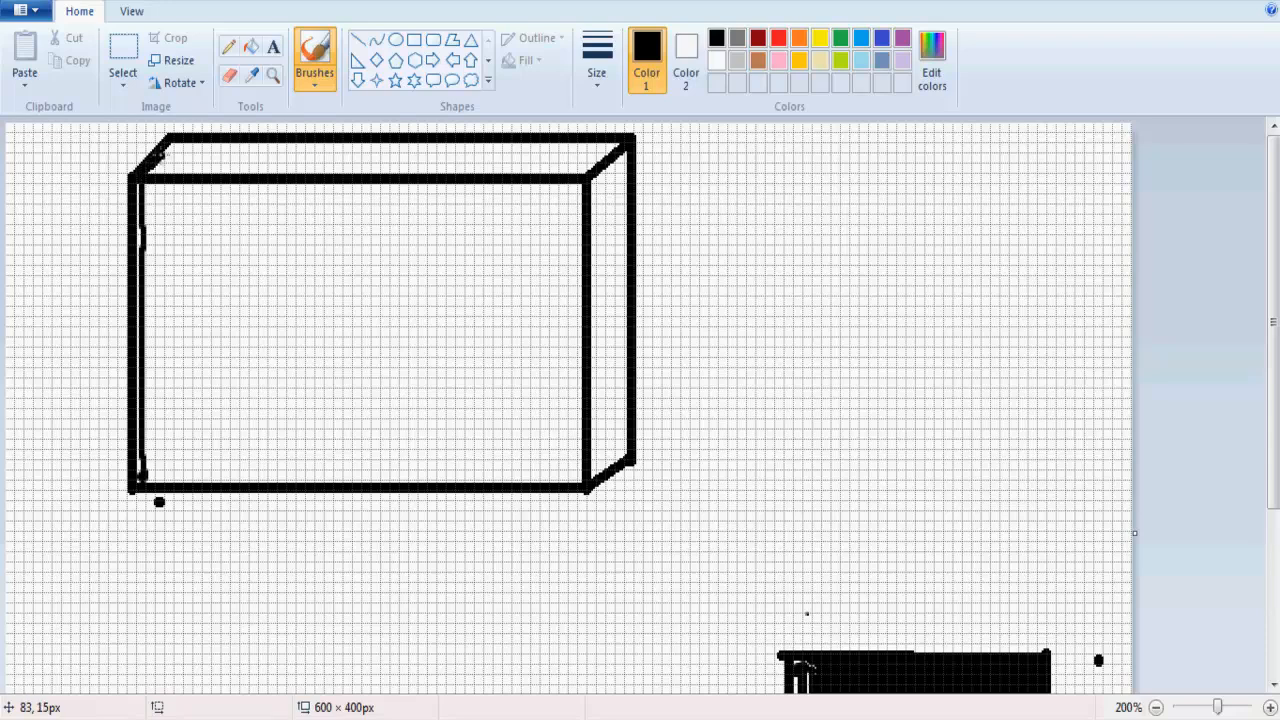
mouse_move(143, 480)
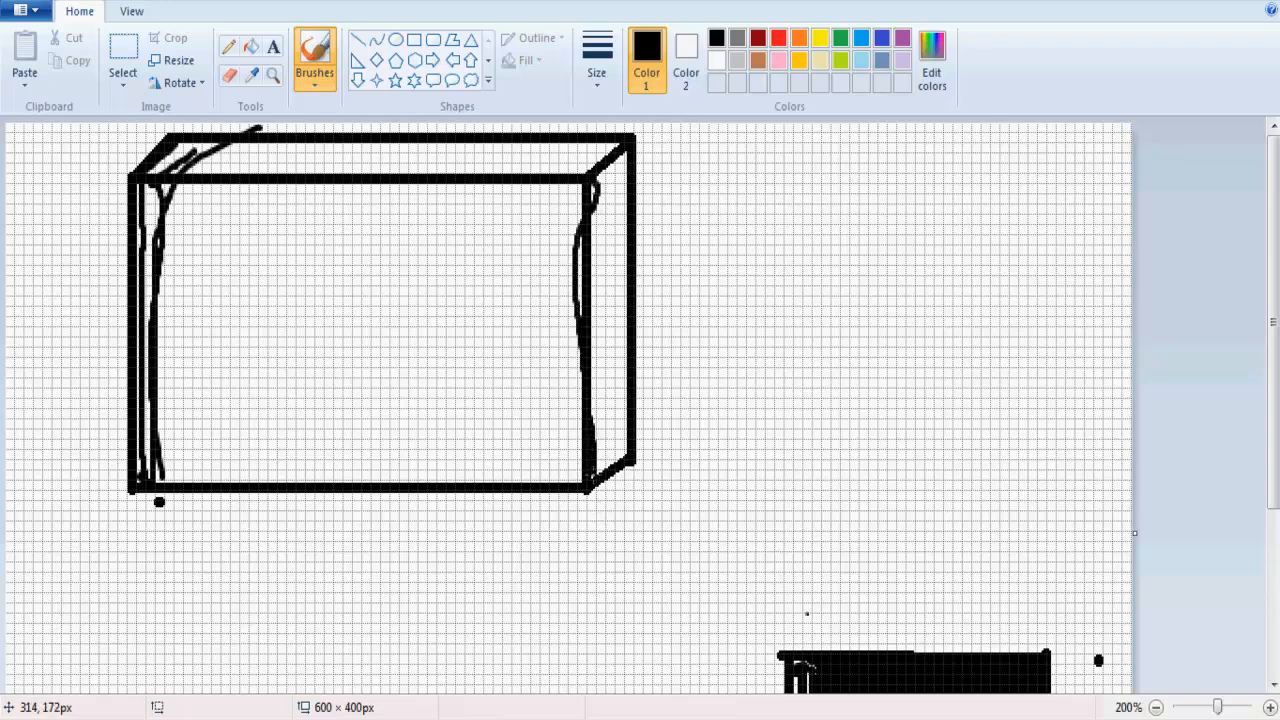
left_click_drag(625, 125, 590, 490)
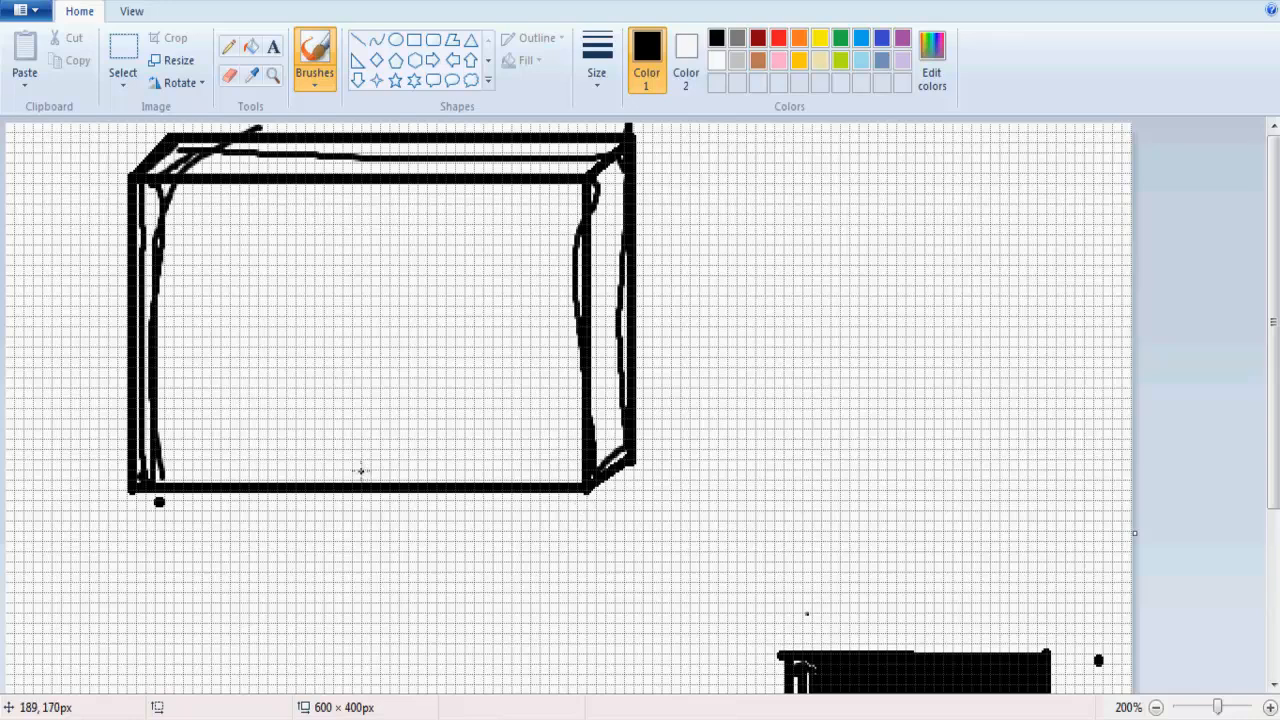
left_click_drag(395, 135, 355, 470)
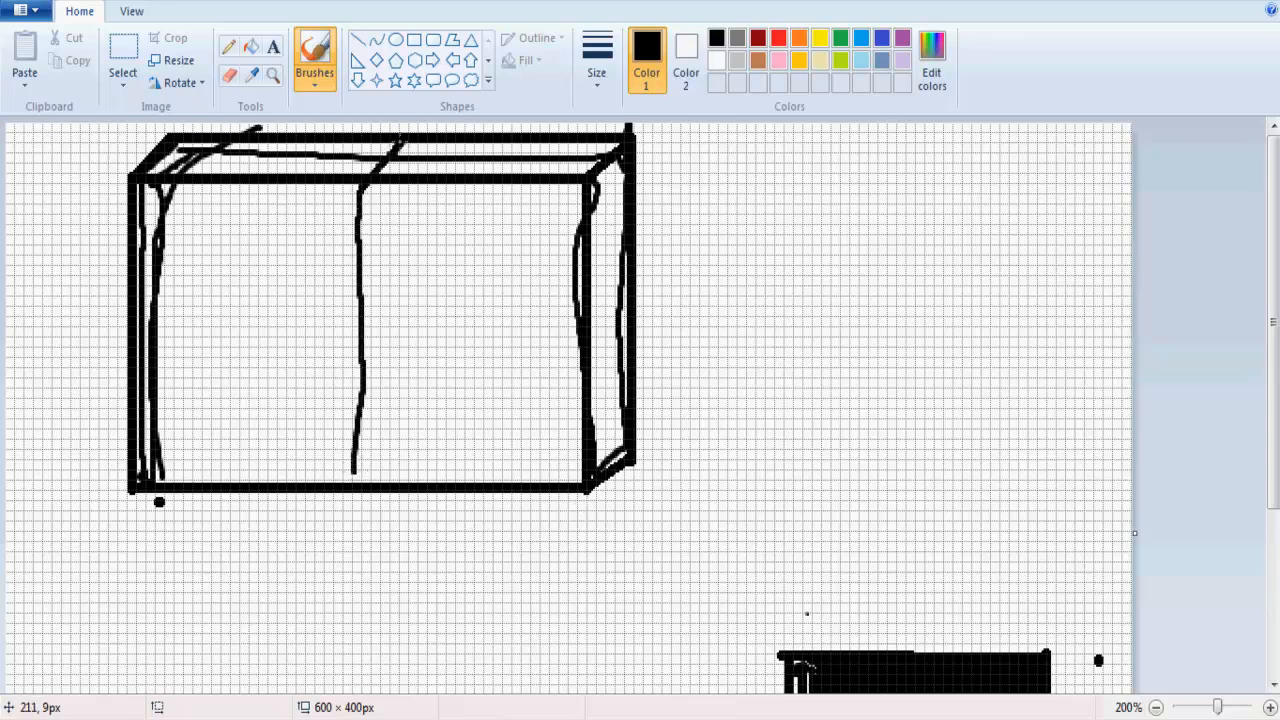
left_click_drag(395, 150, 395, 495)
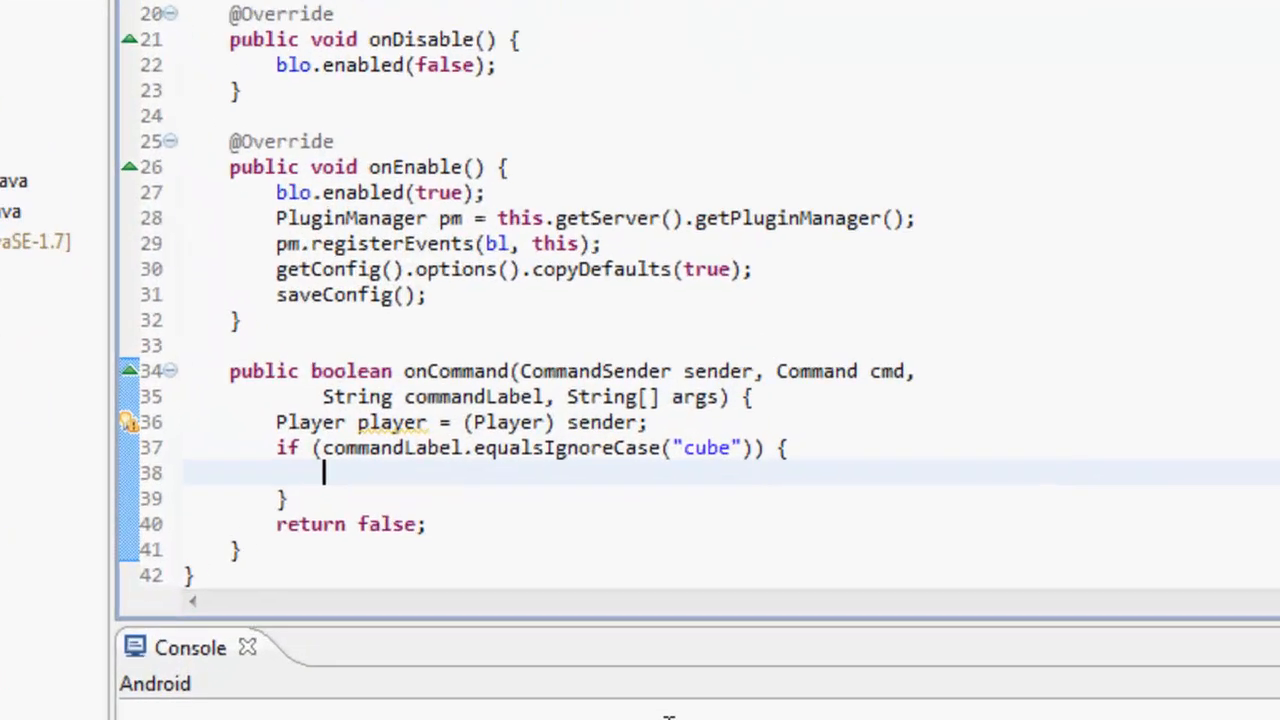
Write the outer for loop over x from 100 to 110
type("for(int x")
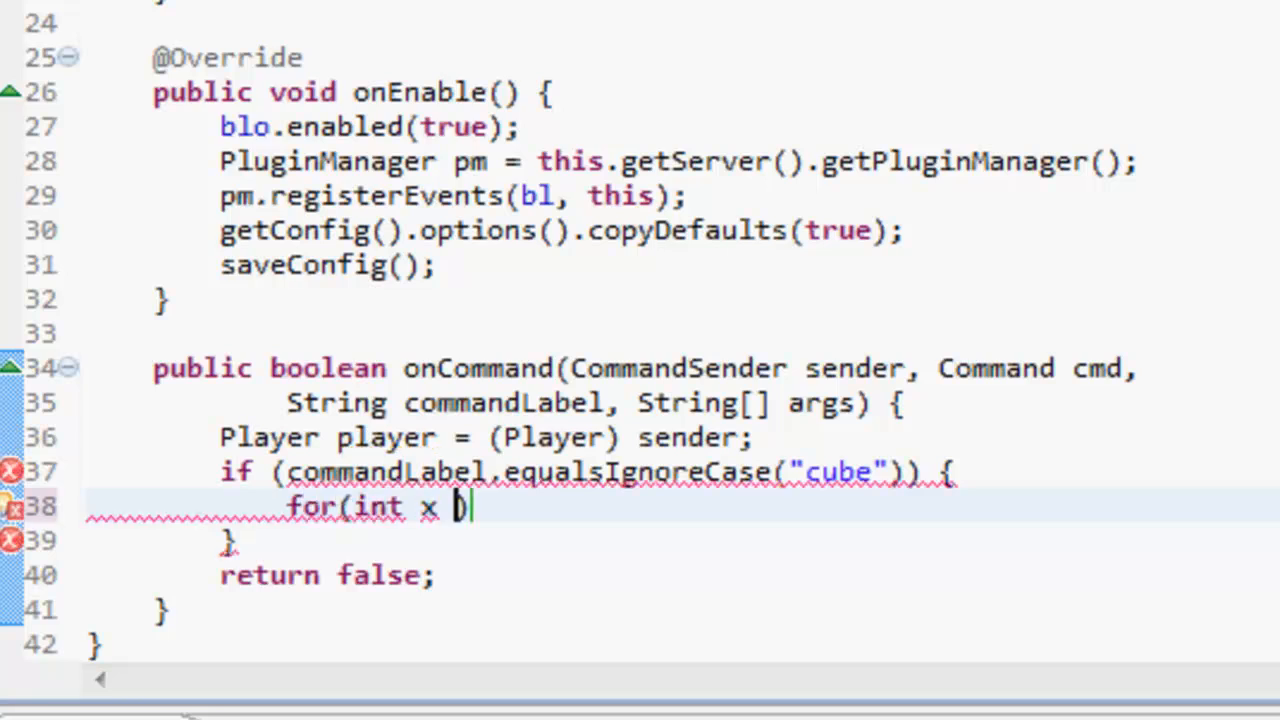
type("= player.")
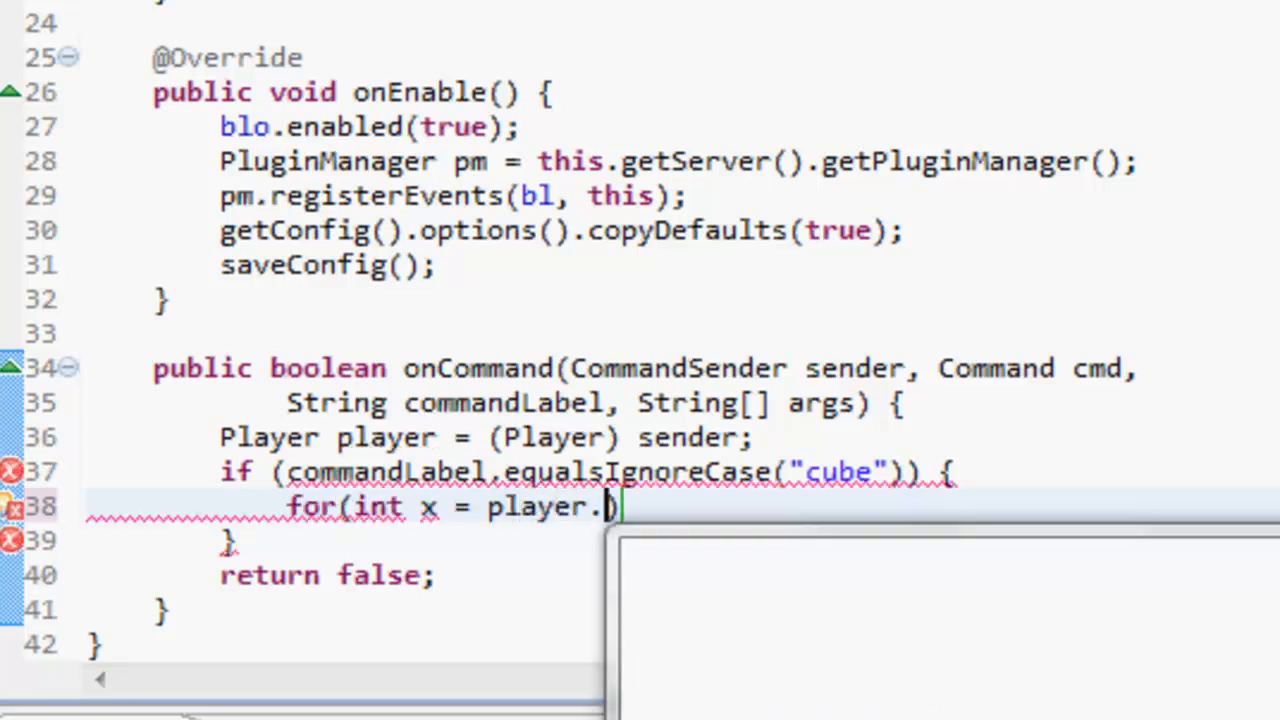
type("get")
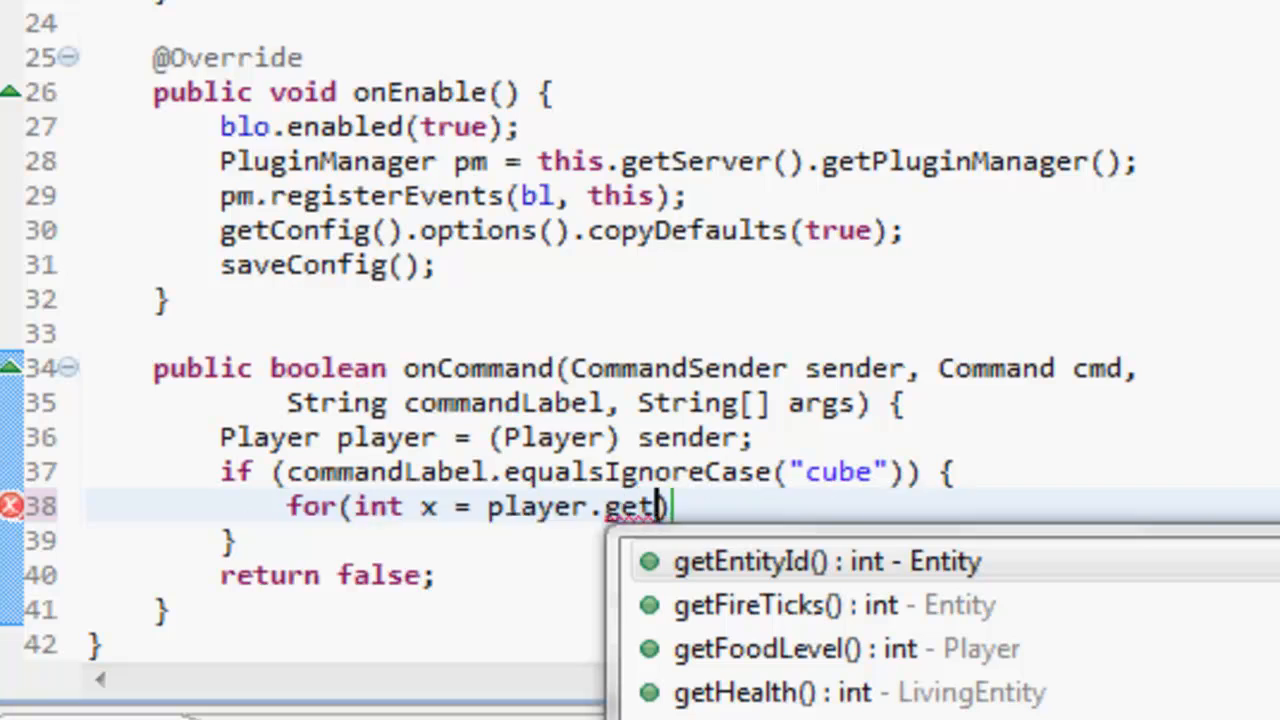
key("Backspace")
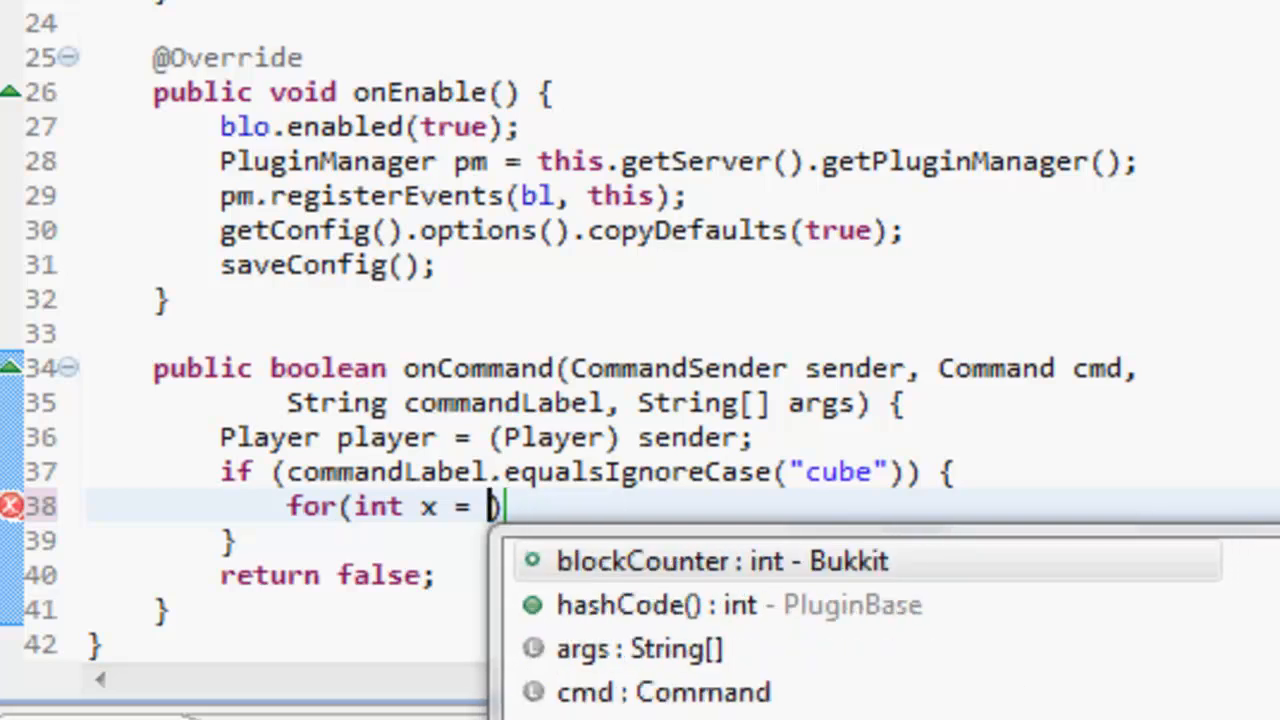
type("100,")
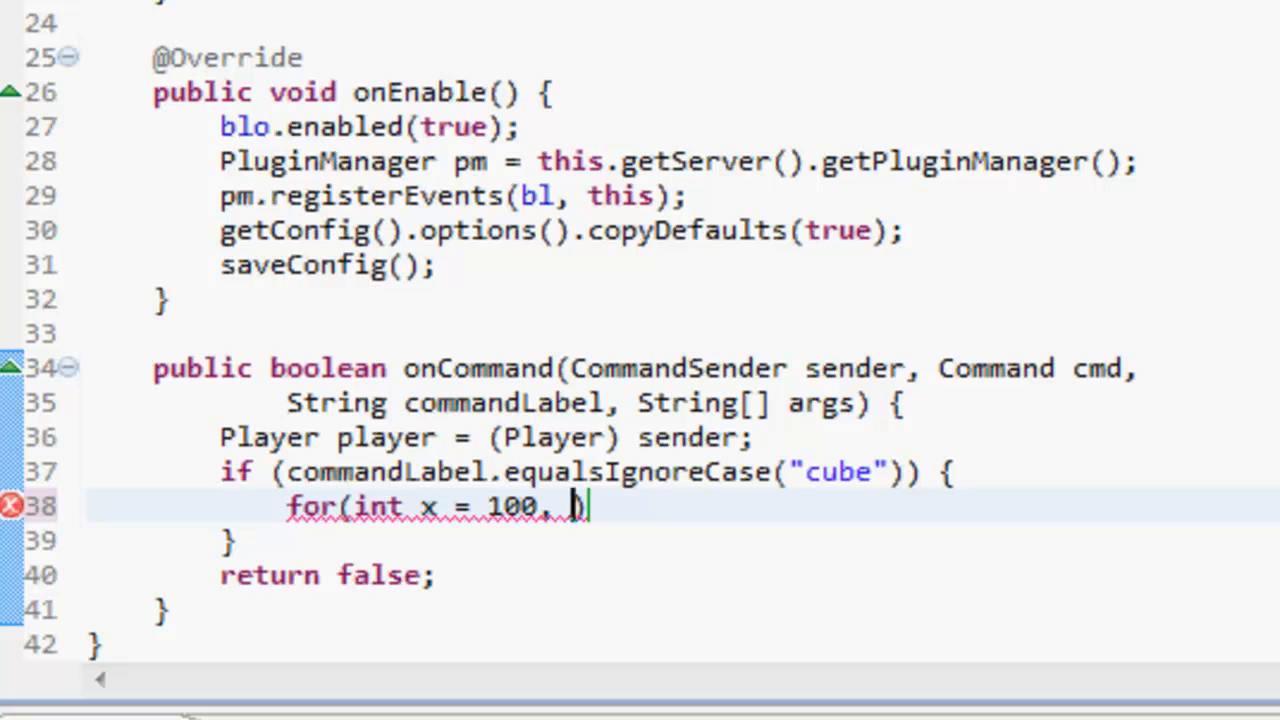
type("x<")
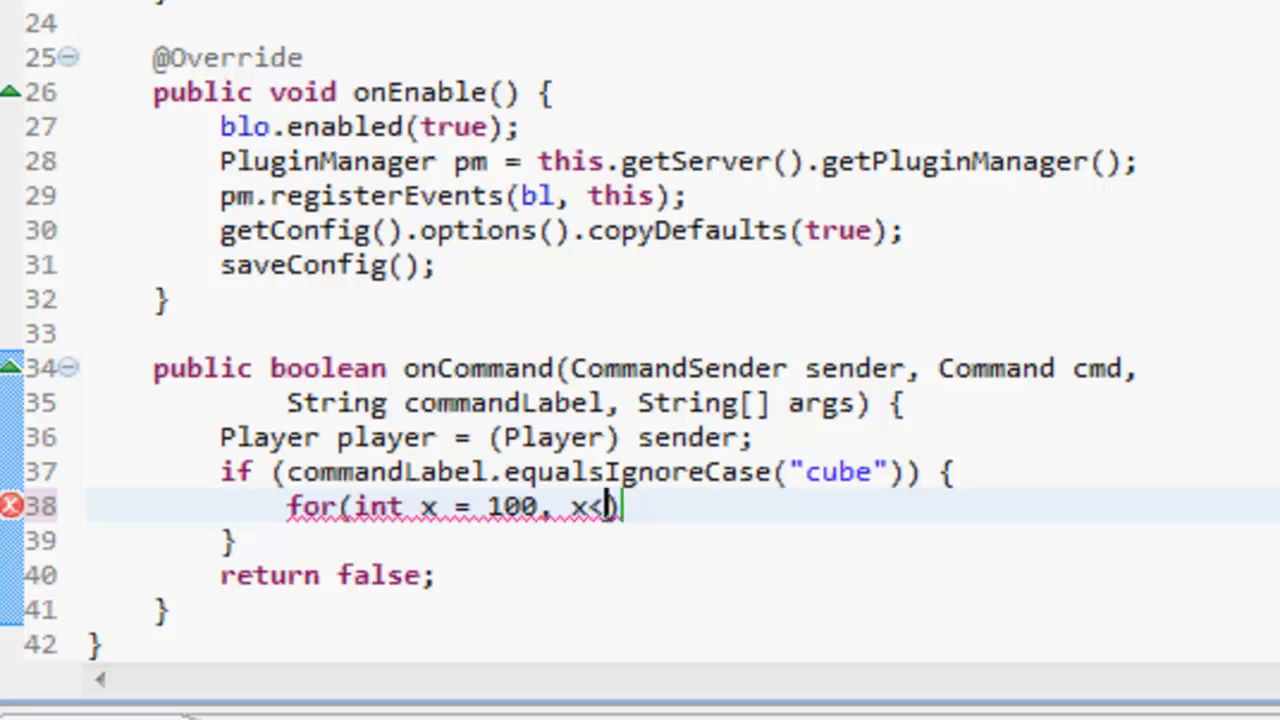
type("110")
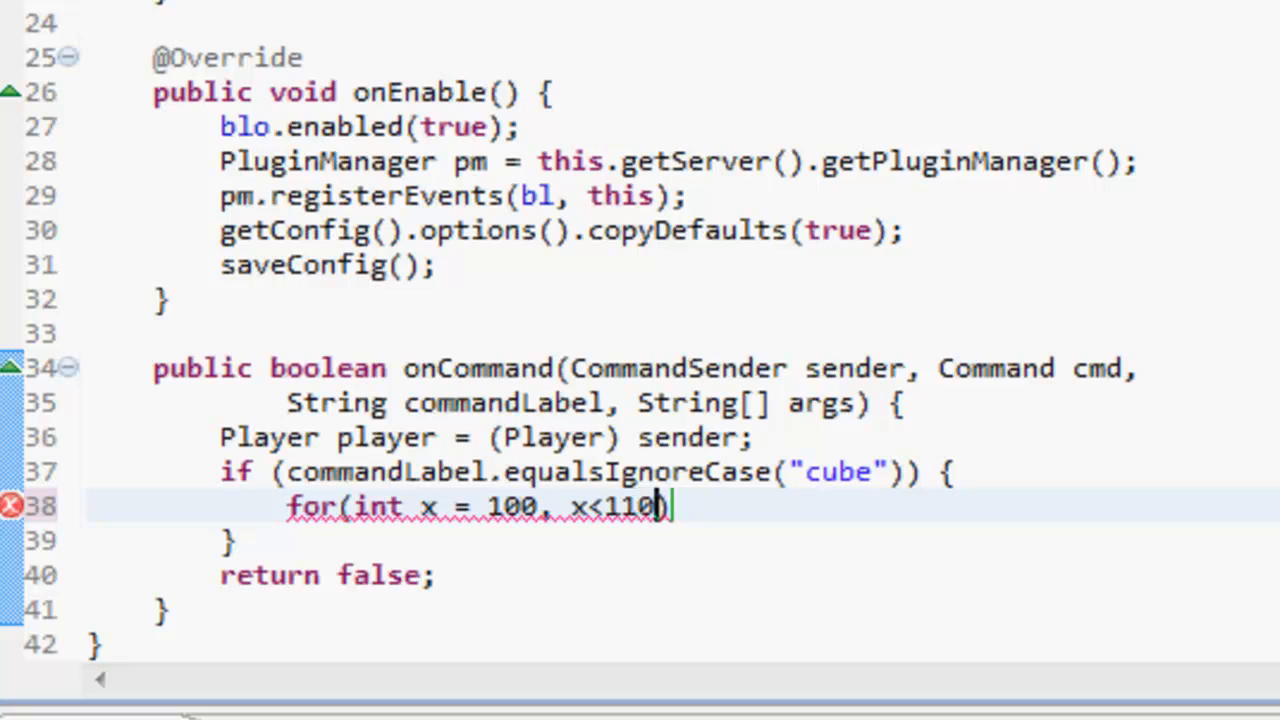
type(";")
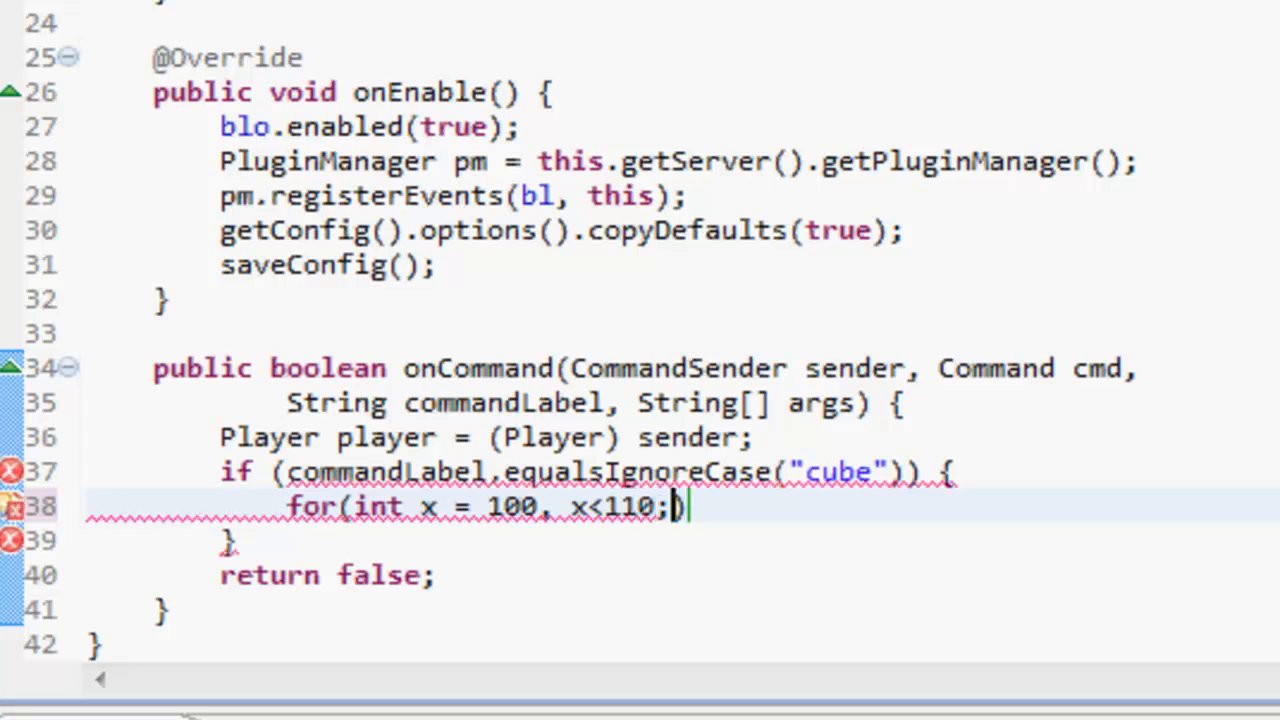
type("x++){")
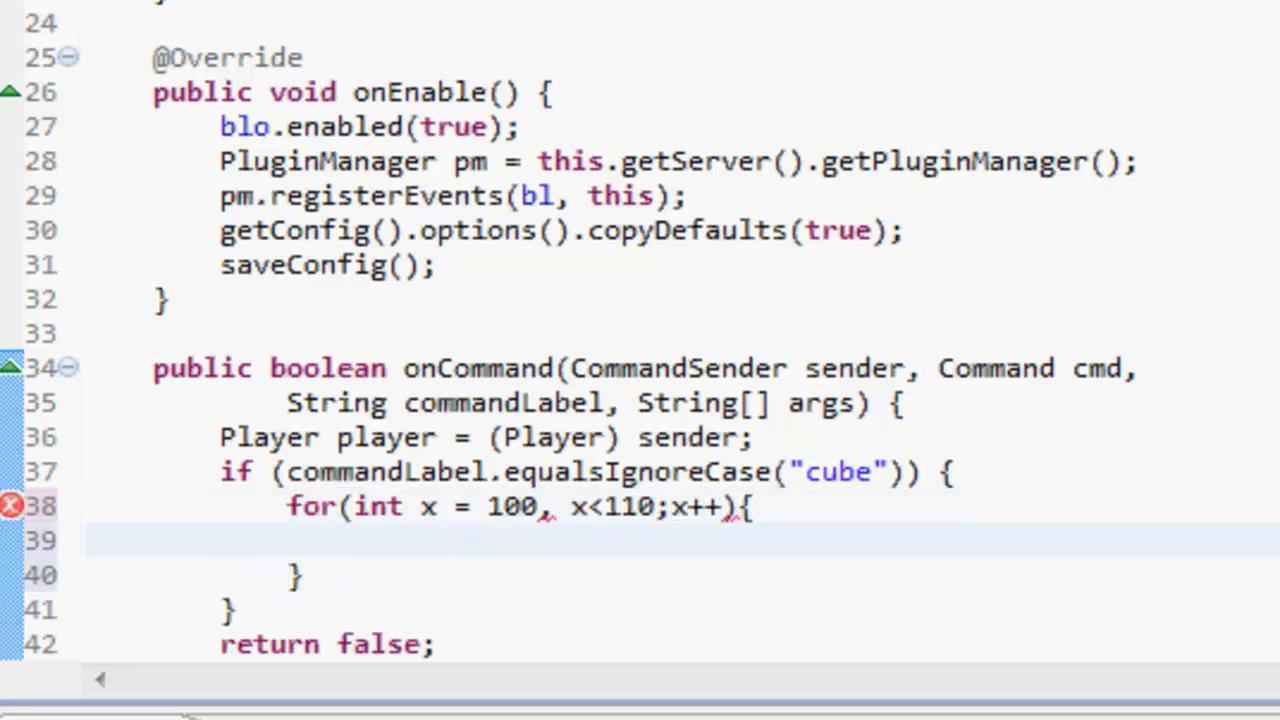
Nest a y loop from 100 to 110 inside the x loop
type("for()")
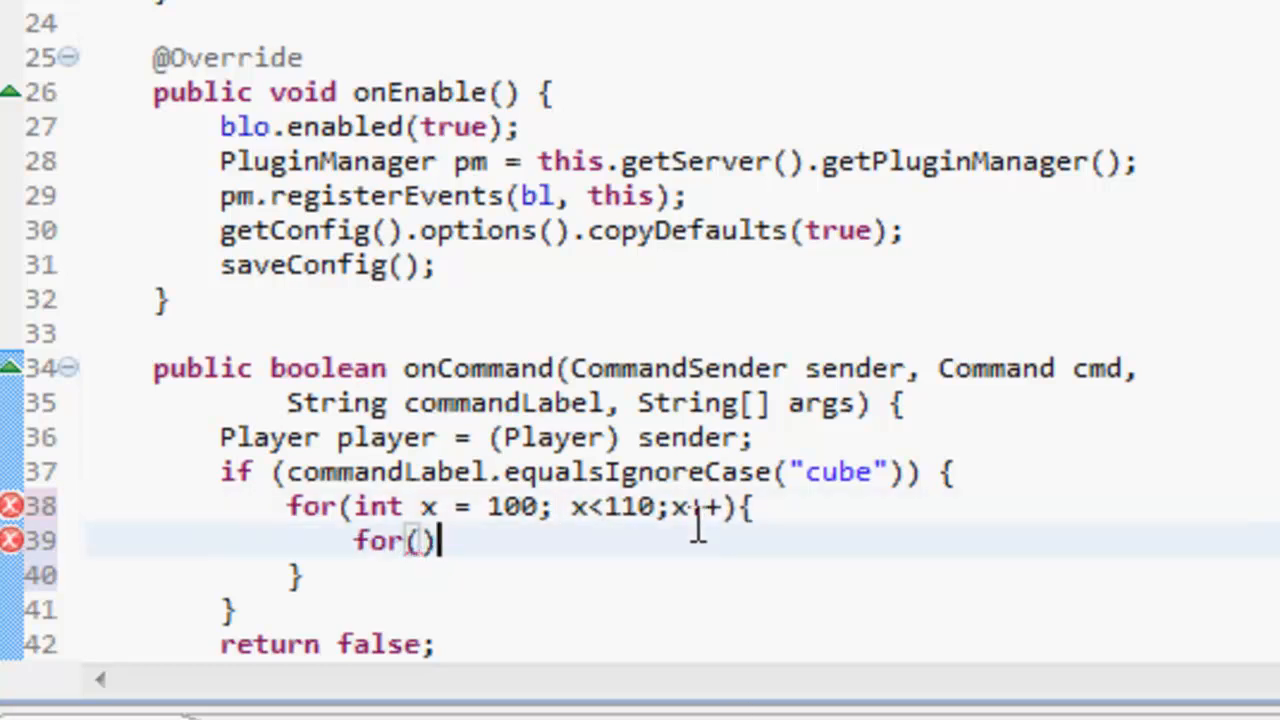
type("int y")
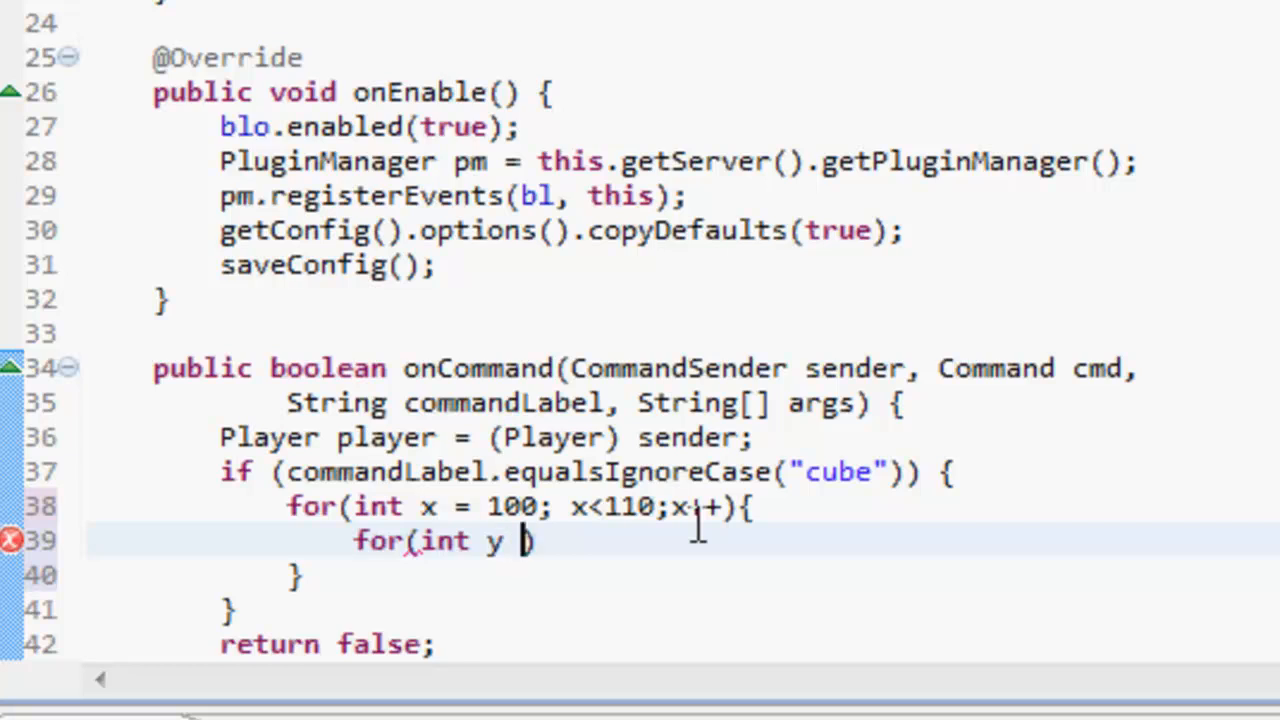
type("= 100)")
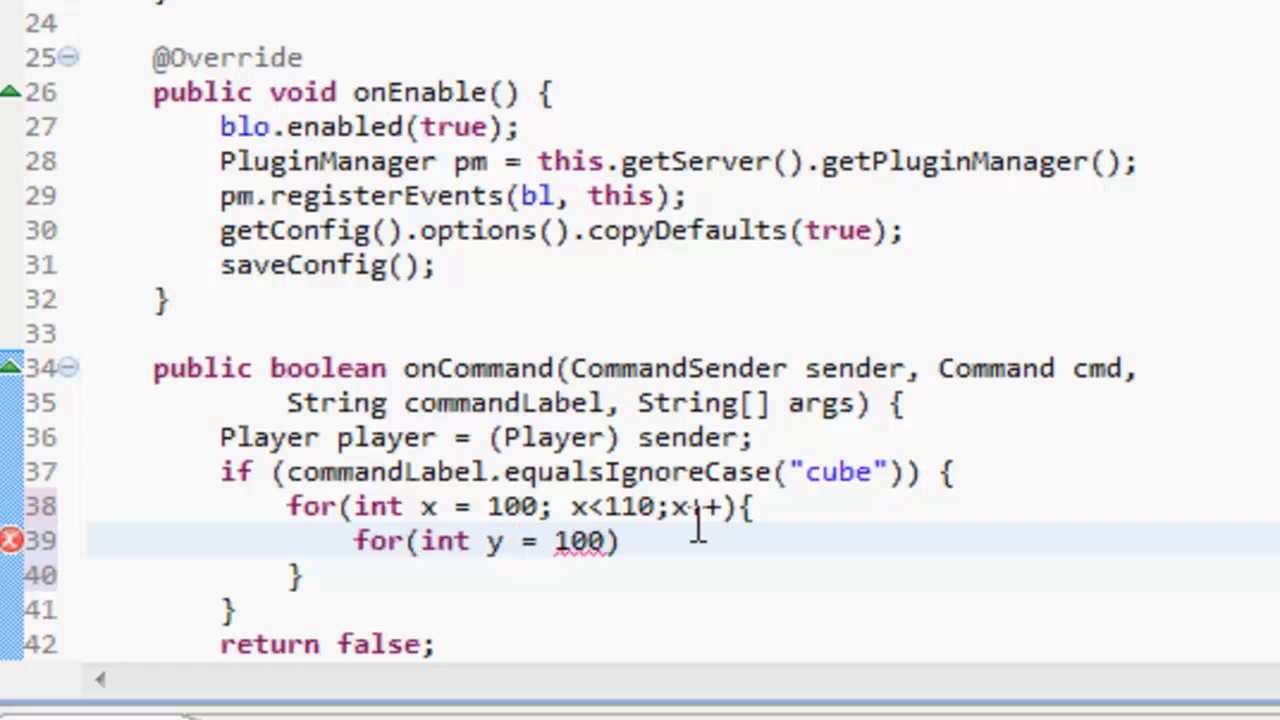
type(";")
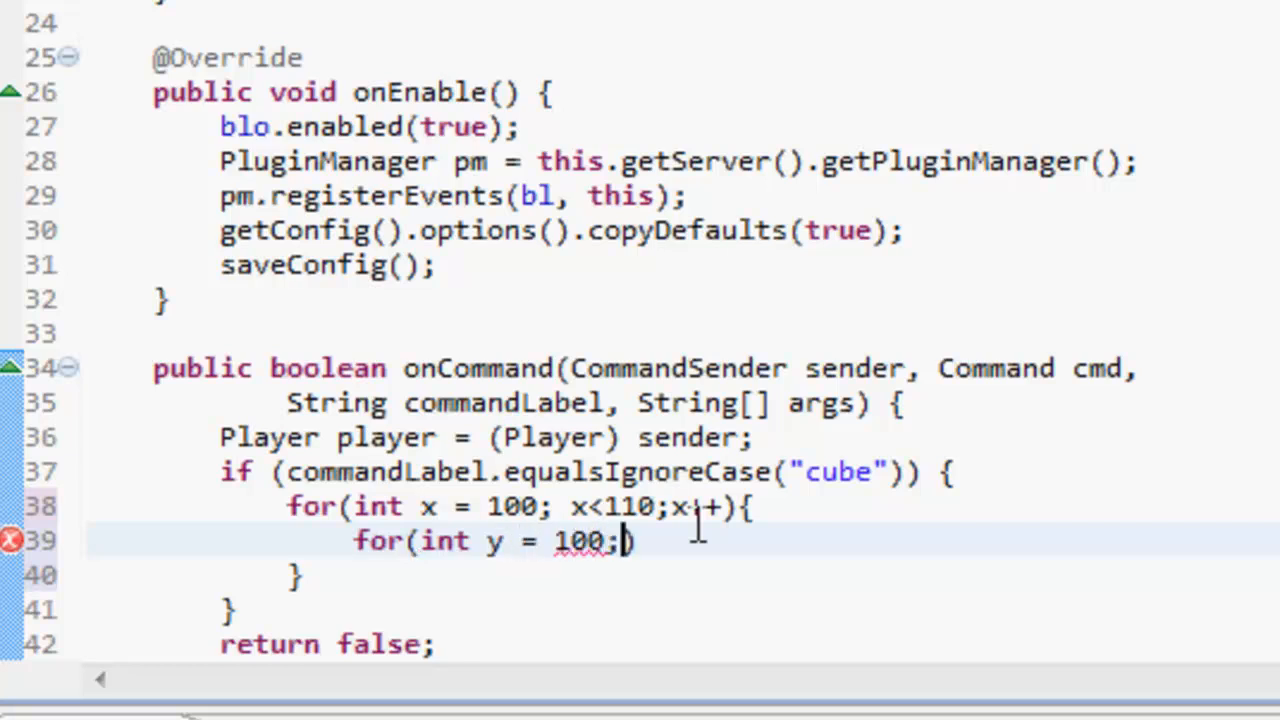
type("y<112")
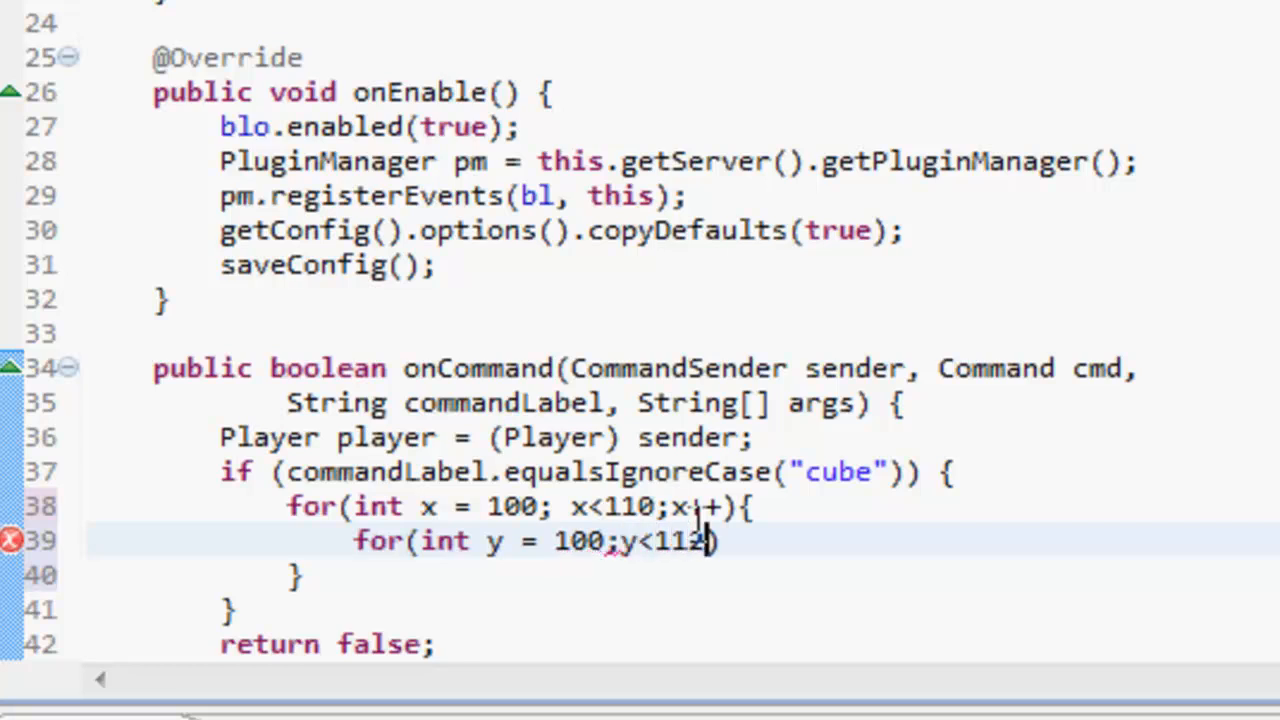
type("0;")
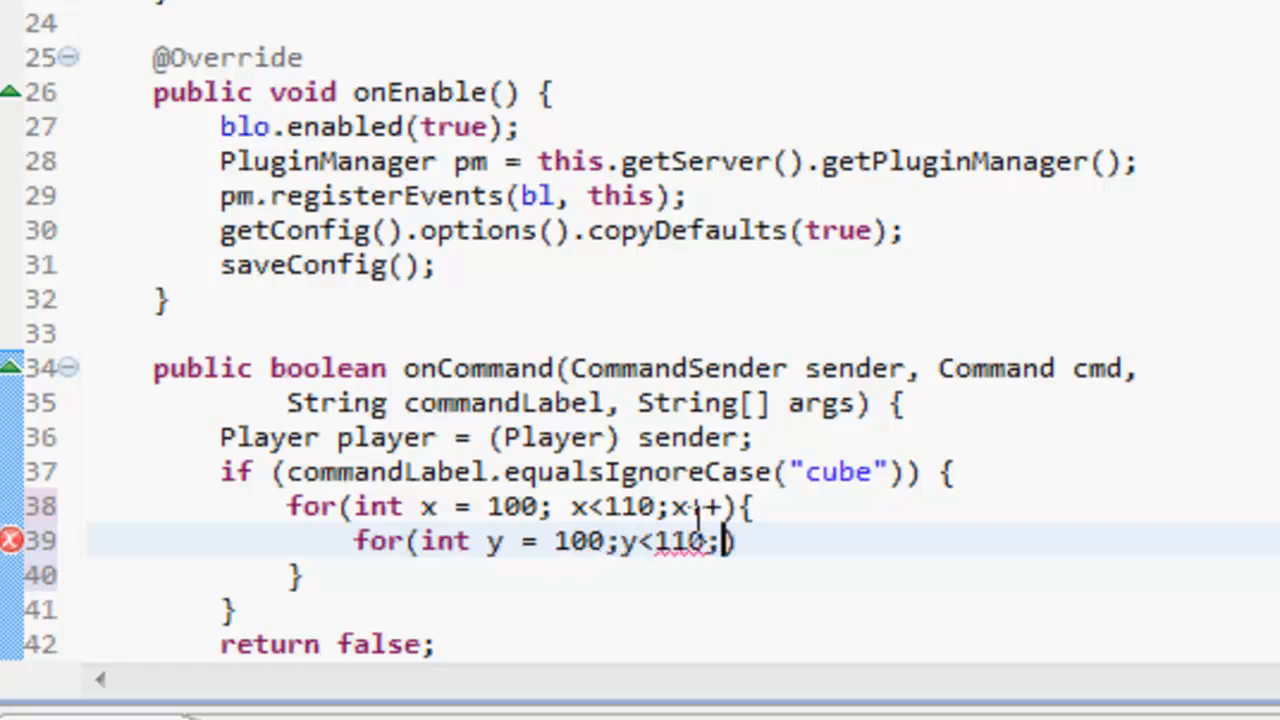
type("y++")
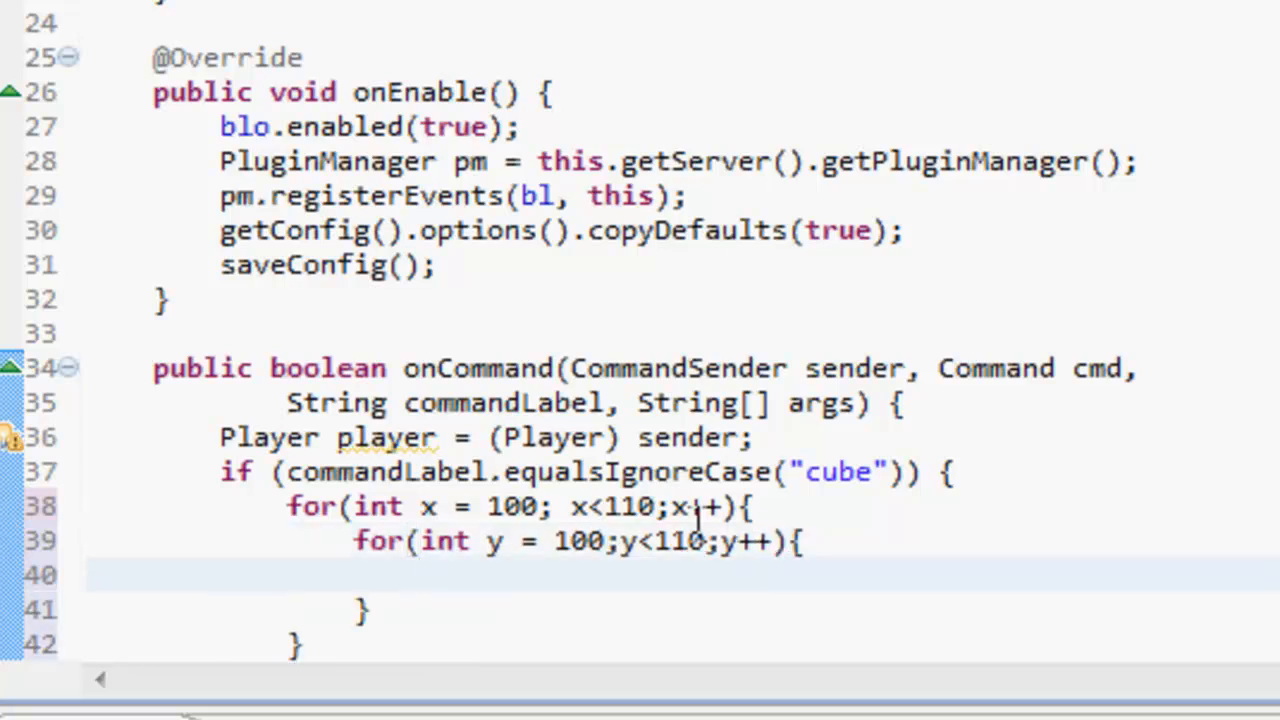
Add the innermost z loop from 100 to 110
type("int z = 100")
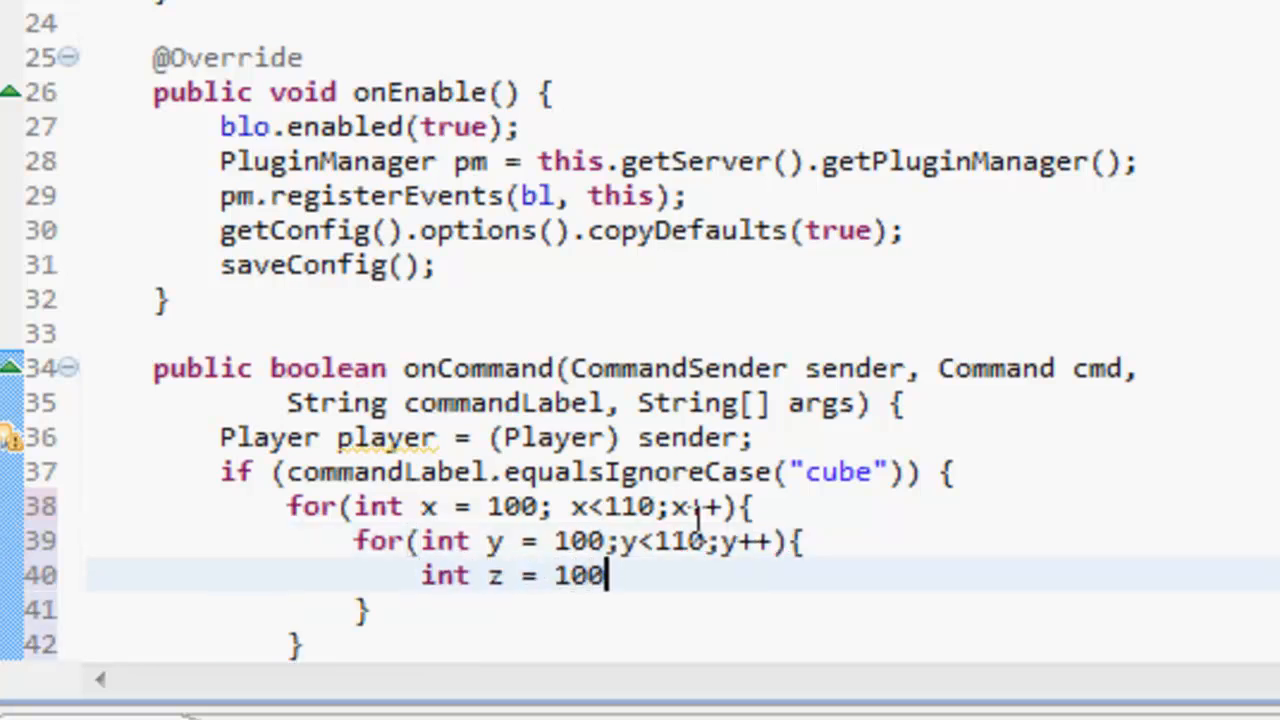
type(";")
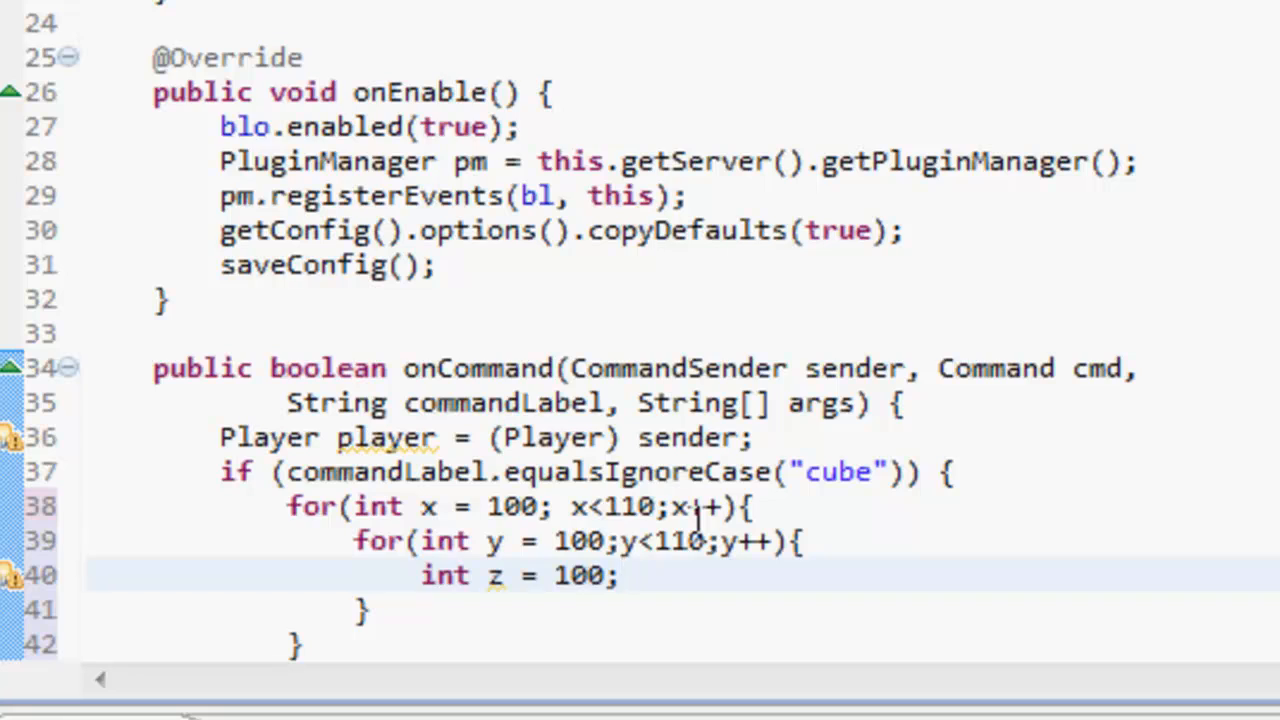
type("z<")
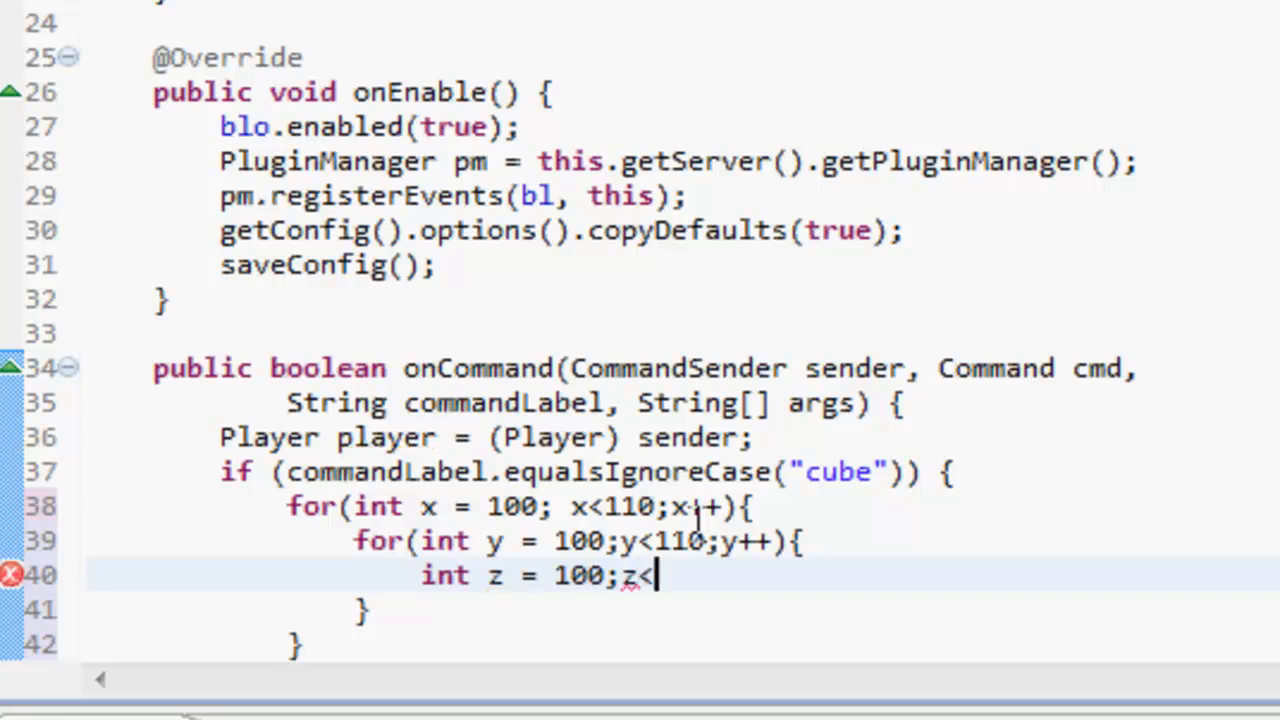
type("110;")
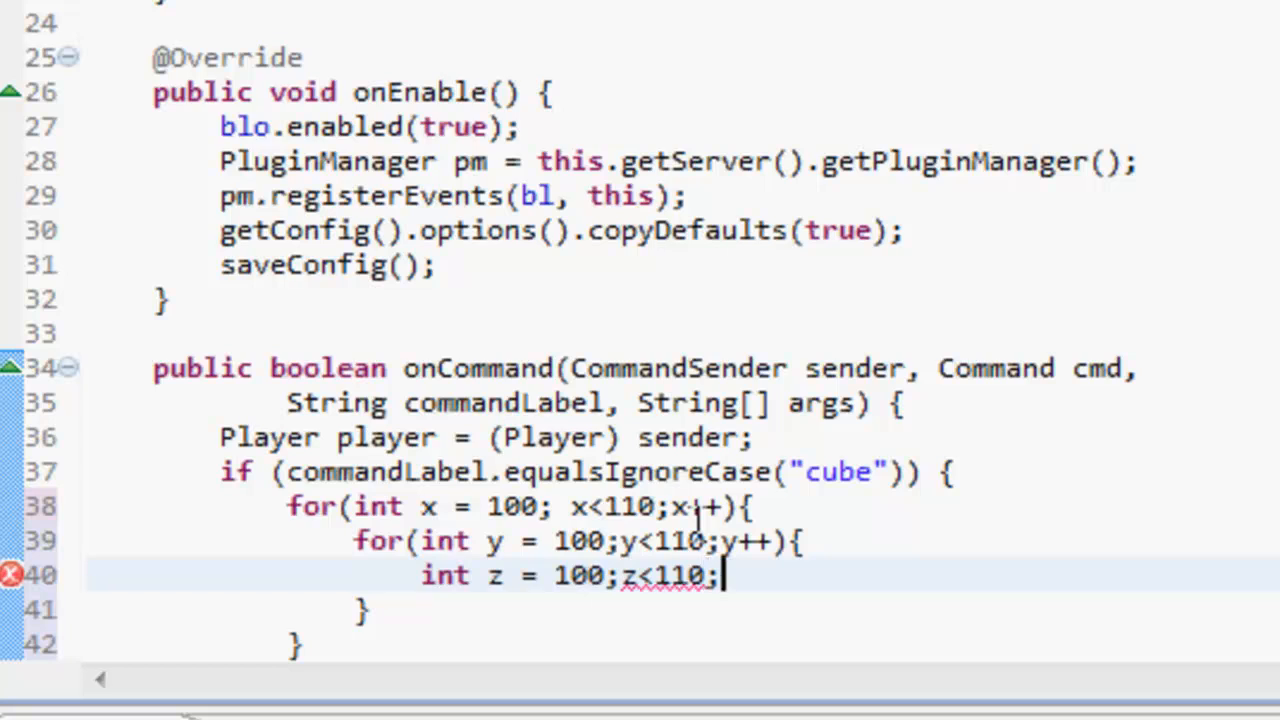
type("z++")
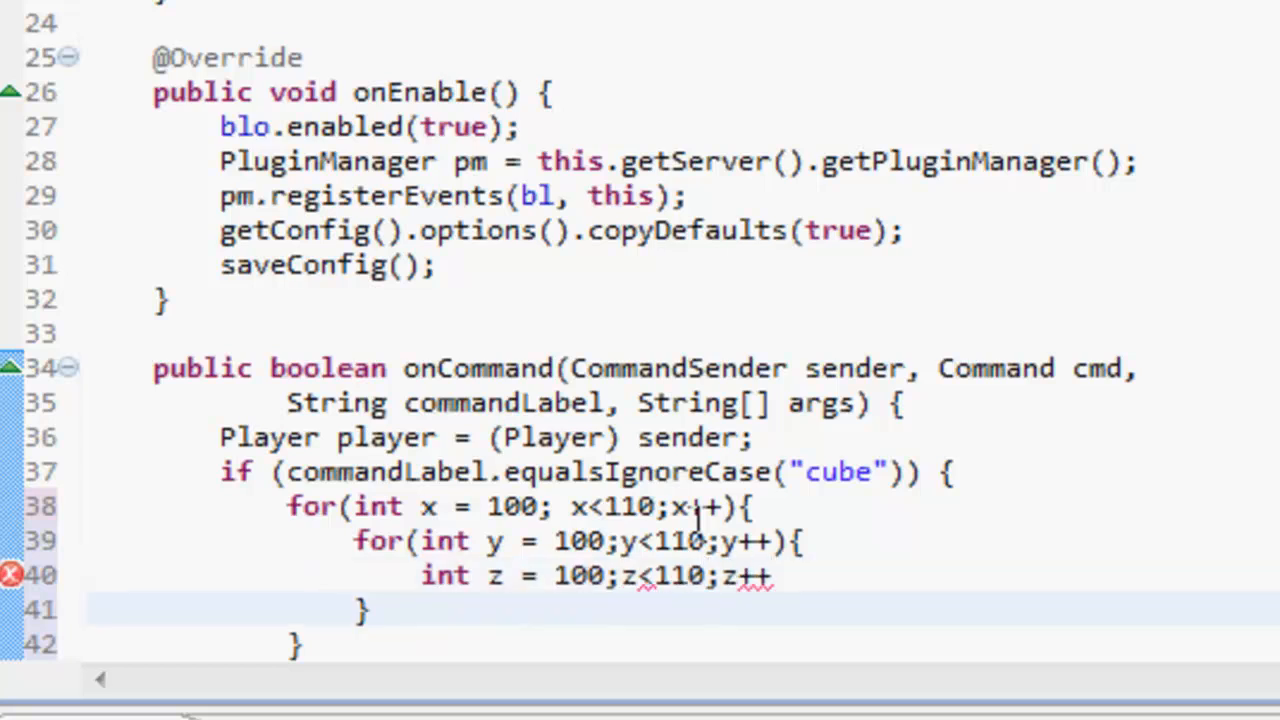
type("{")
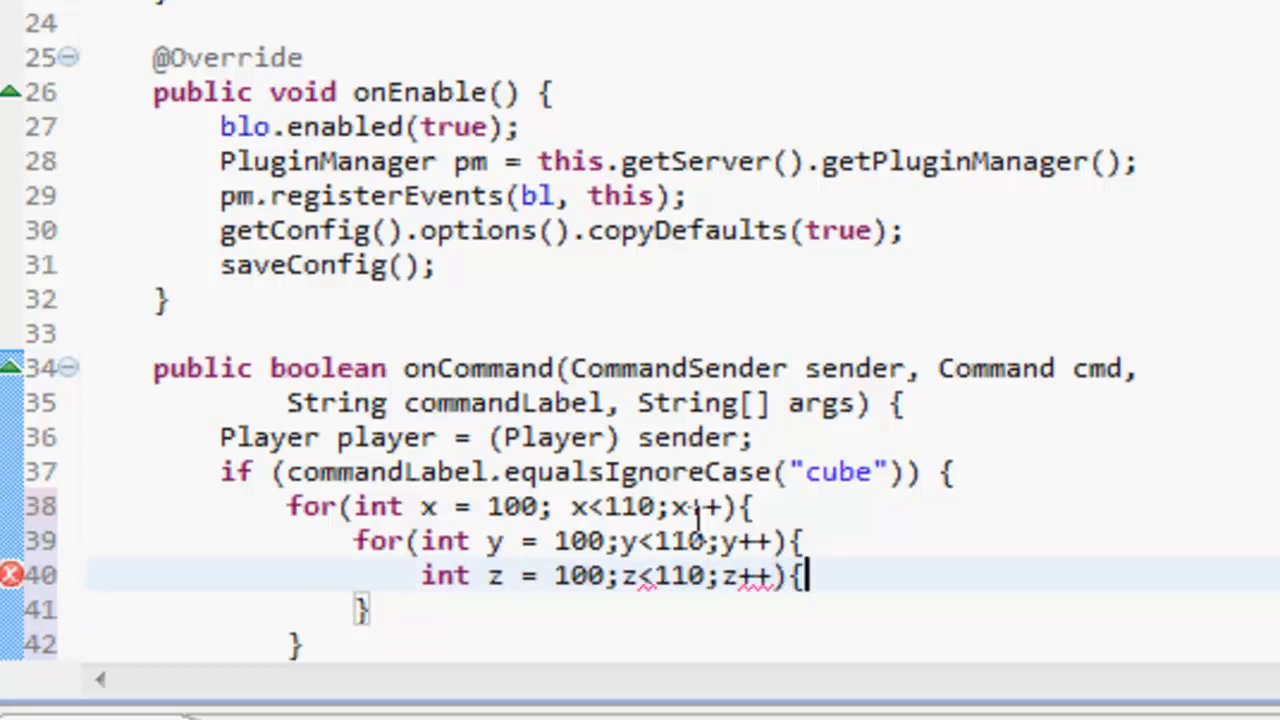
type("f")
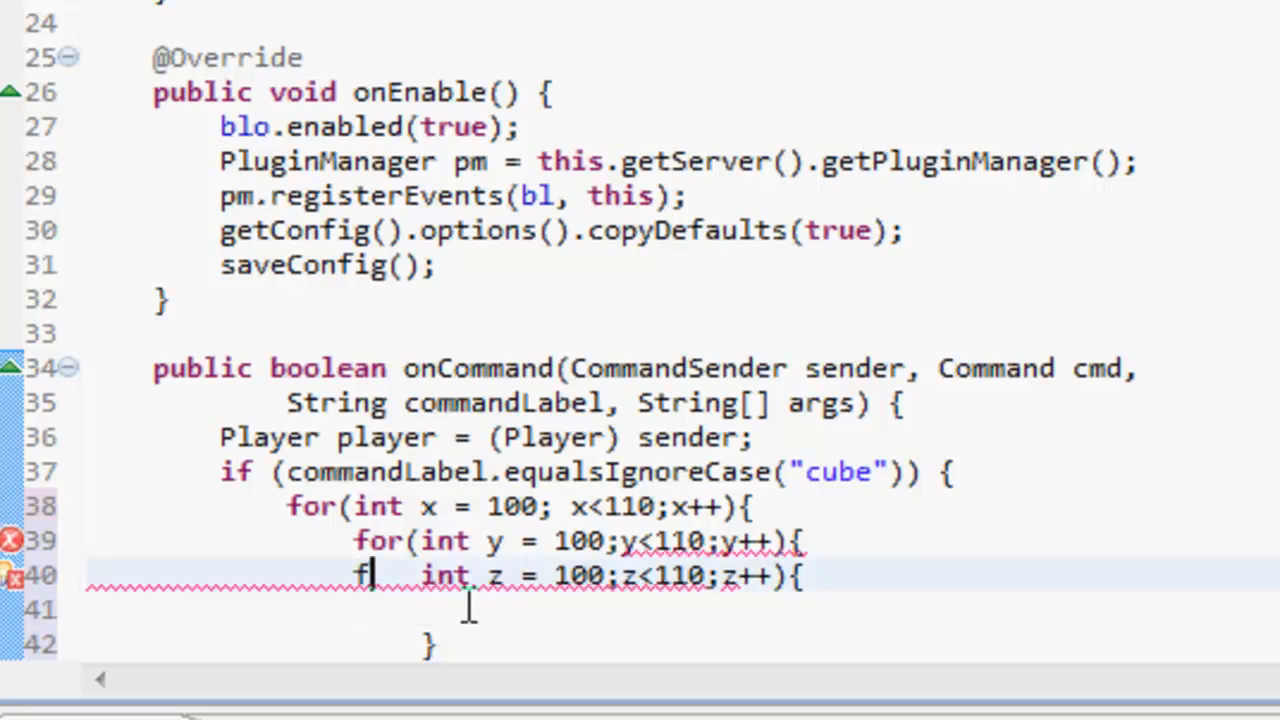
type("or(")
left_click(682, 609)
type("Location")
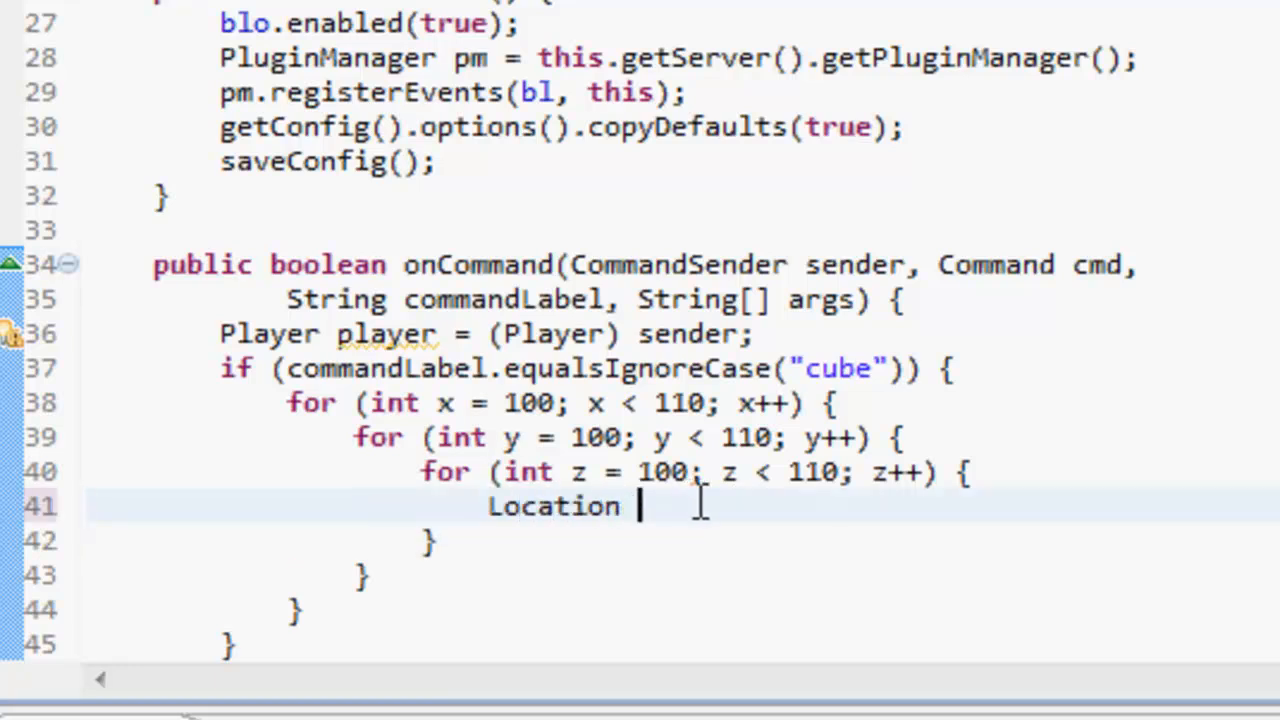
Declare a new Location from player.getWorld() and x, y, z
type("loc")
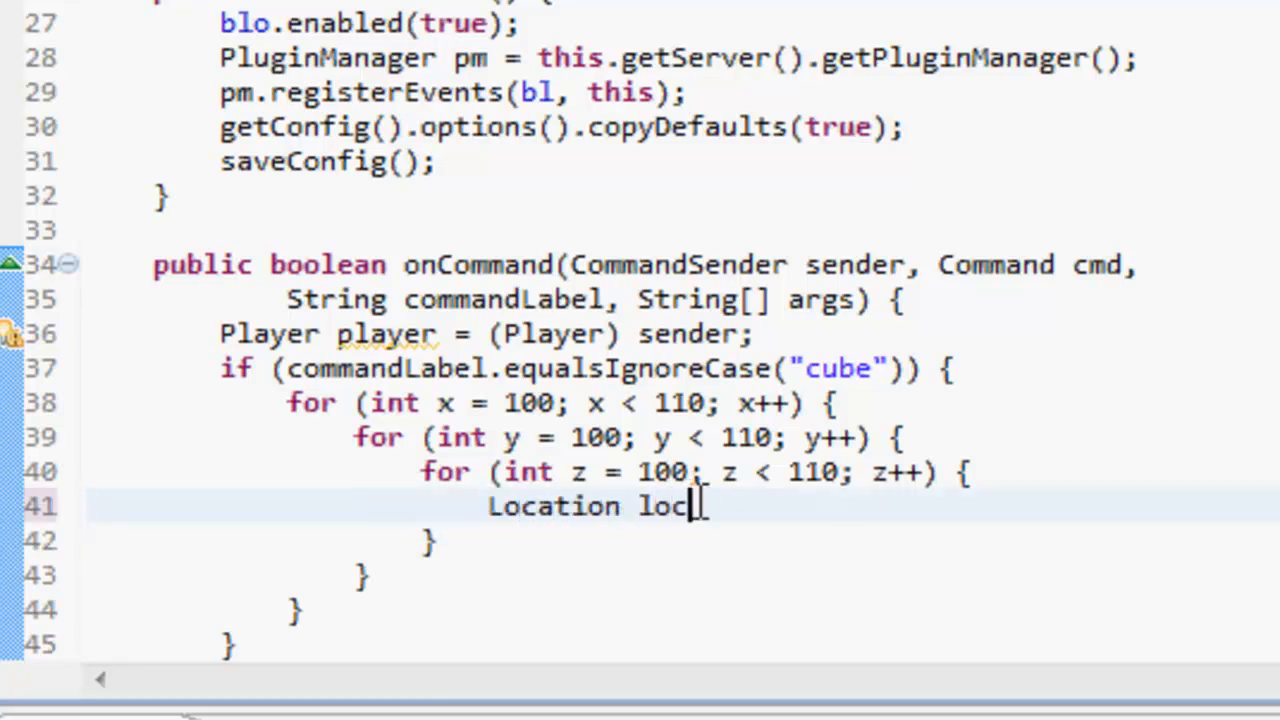
type("ation = new Lo")
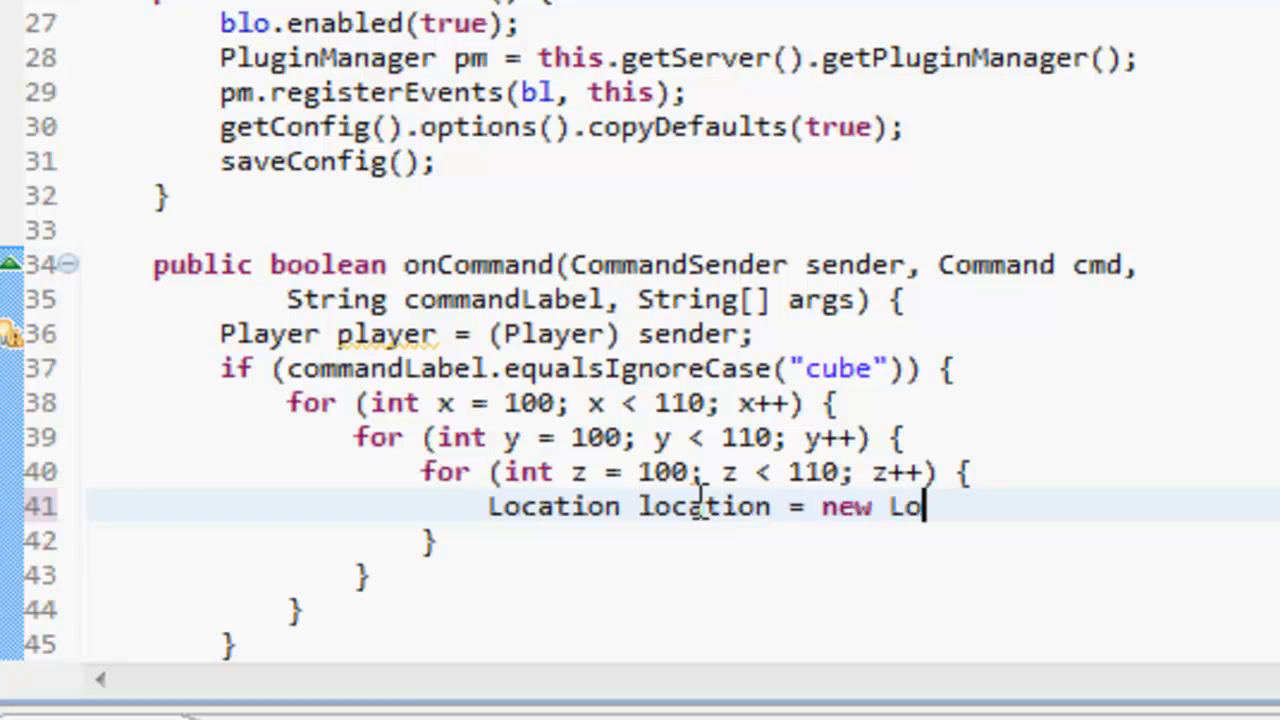
type("cation();")
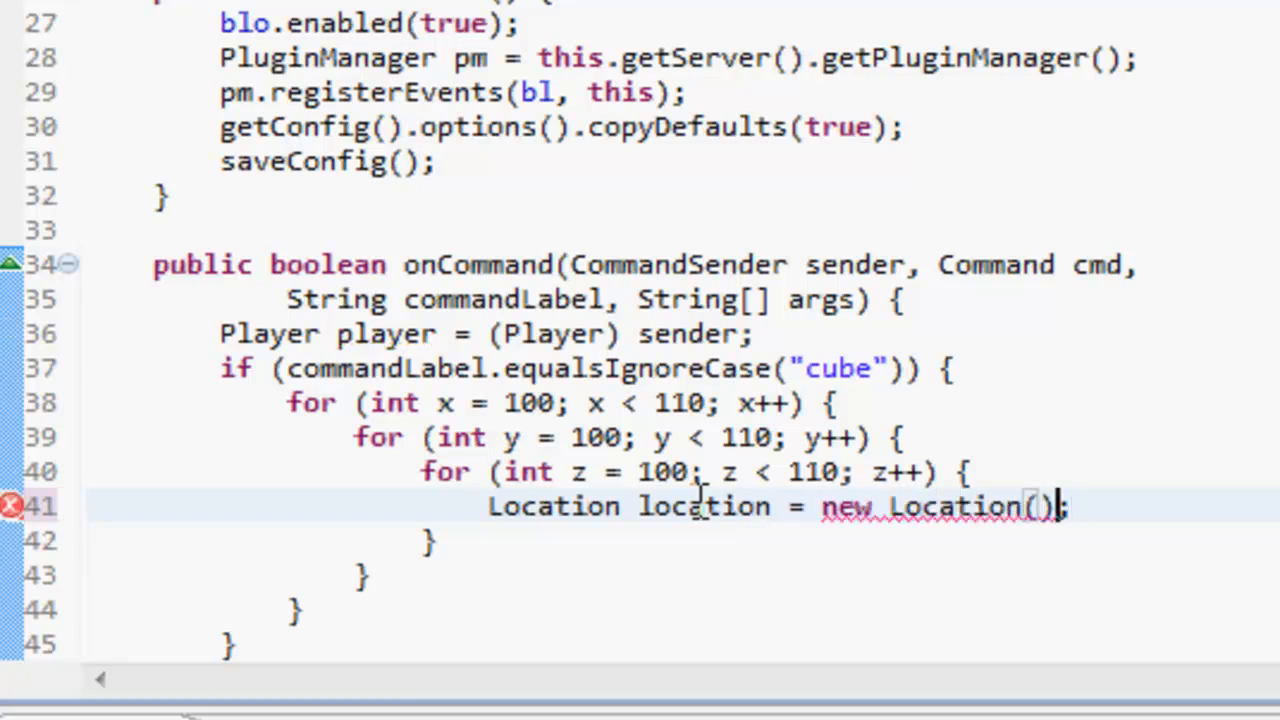
type("player")
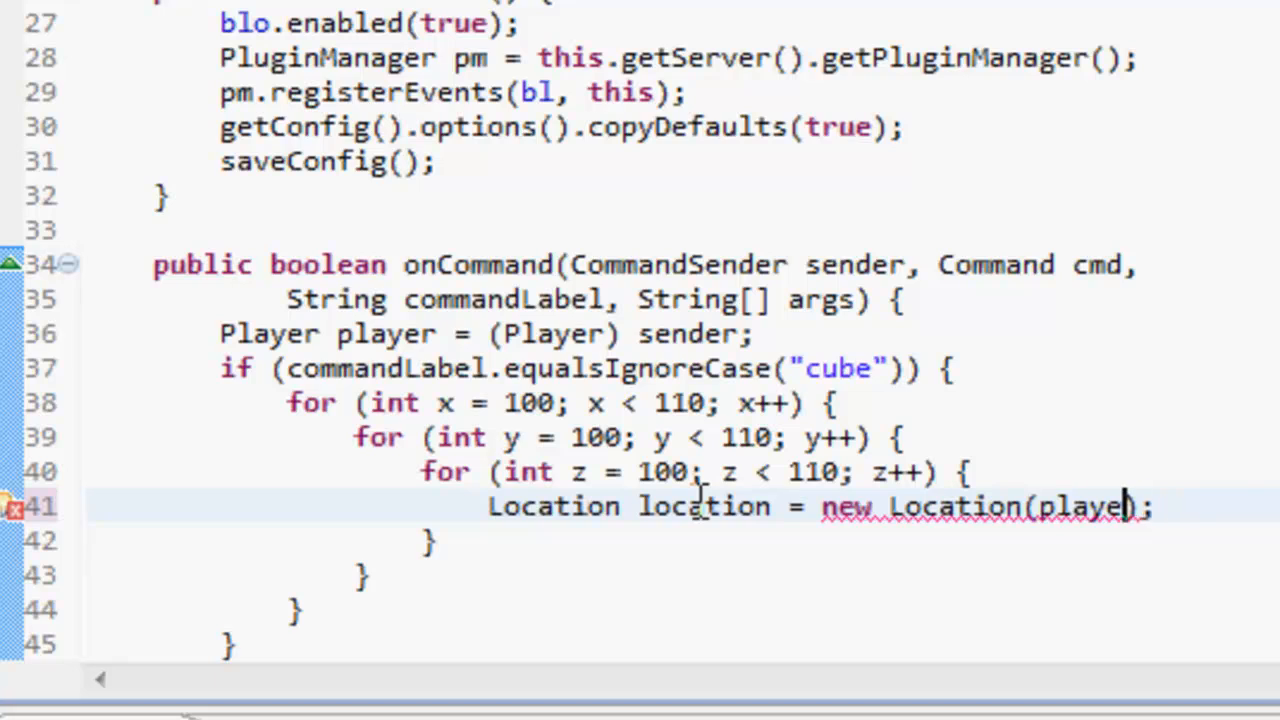
type(".getWor")
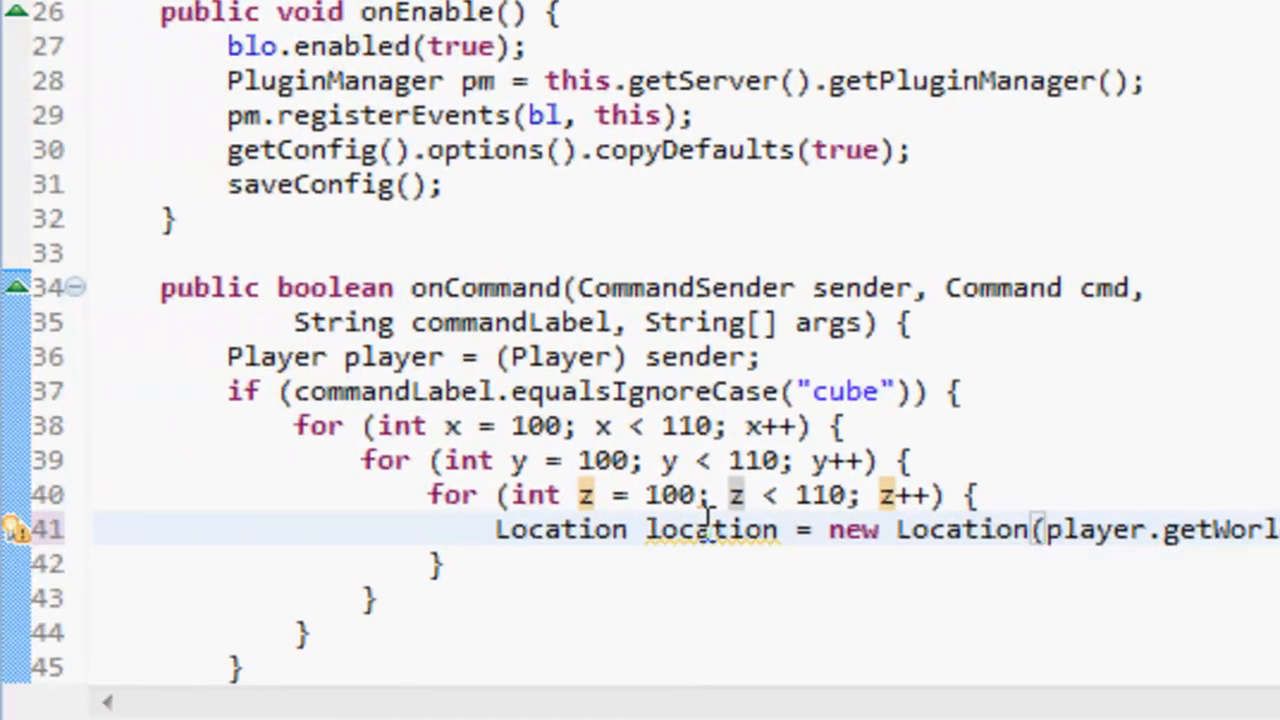
Set the location's block type to Material.NETHERRACK
type("location.")
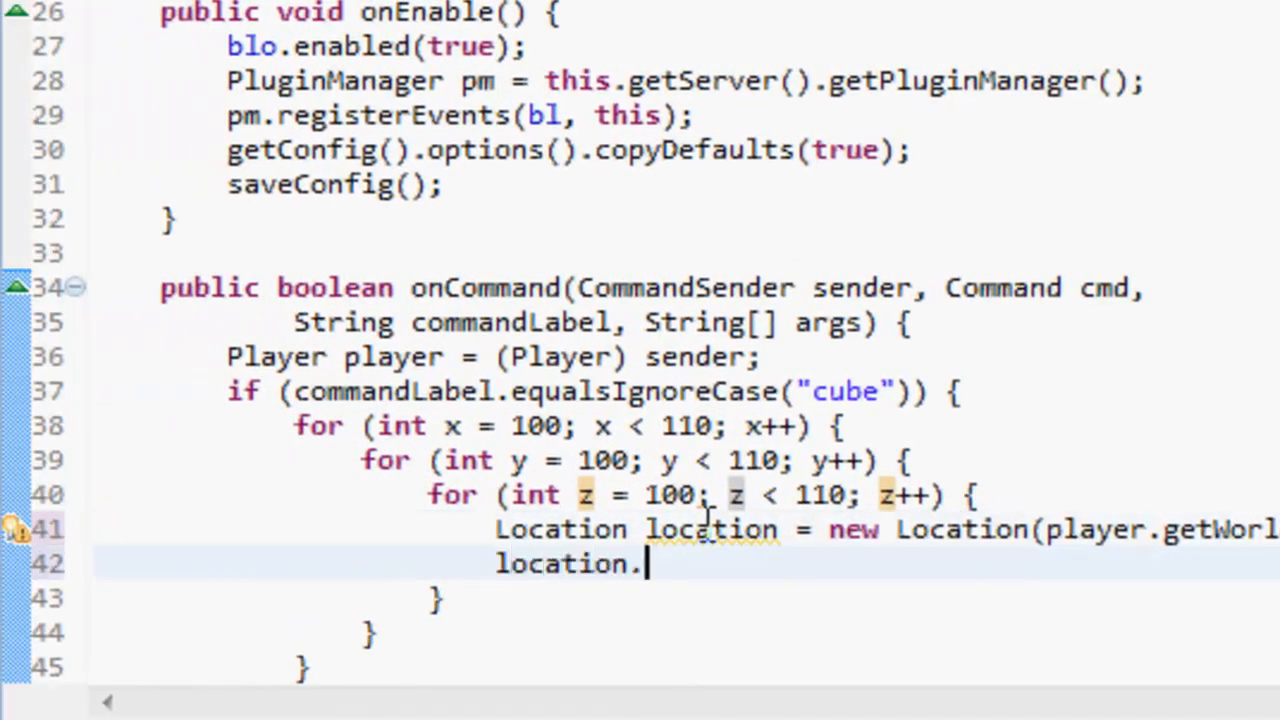
type("getBlock().setType(Material)")
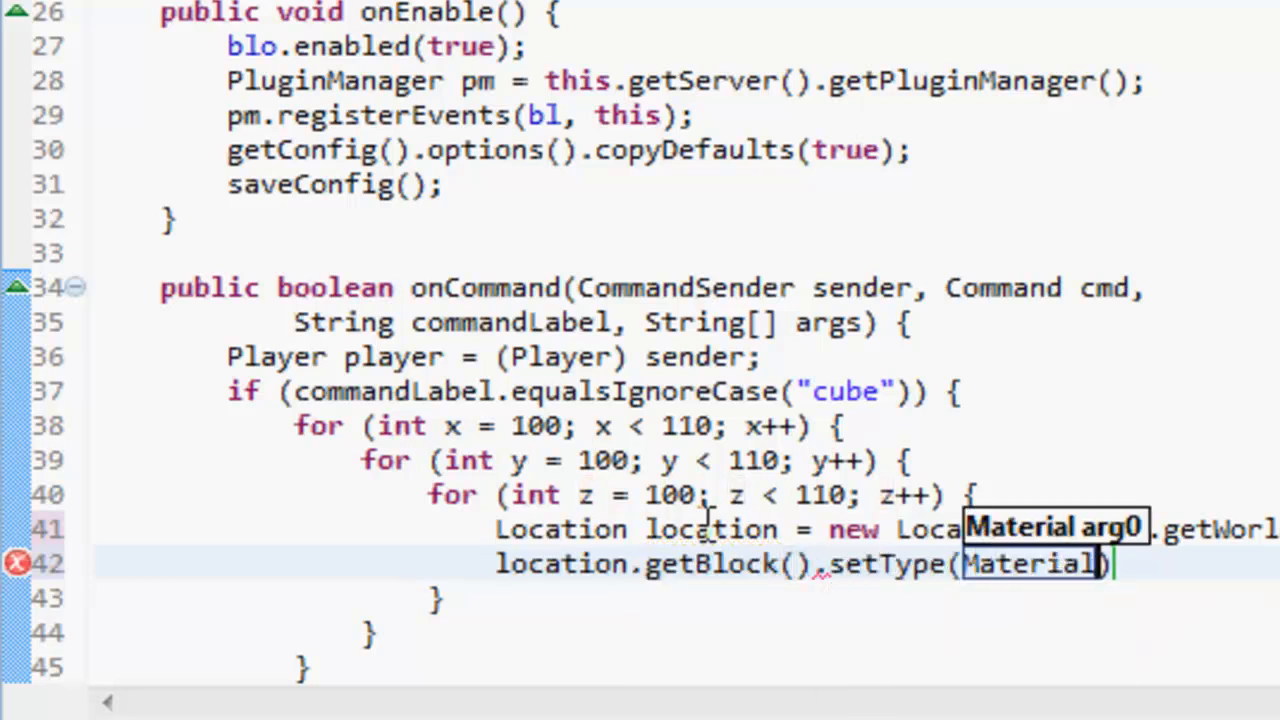
type("STI")
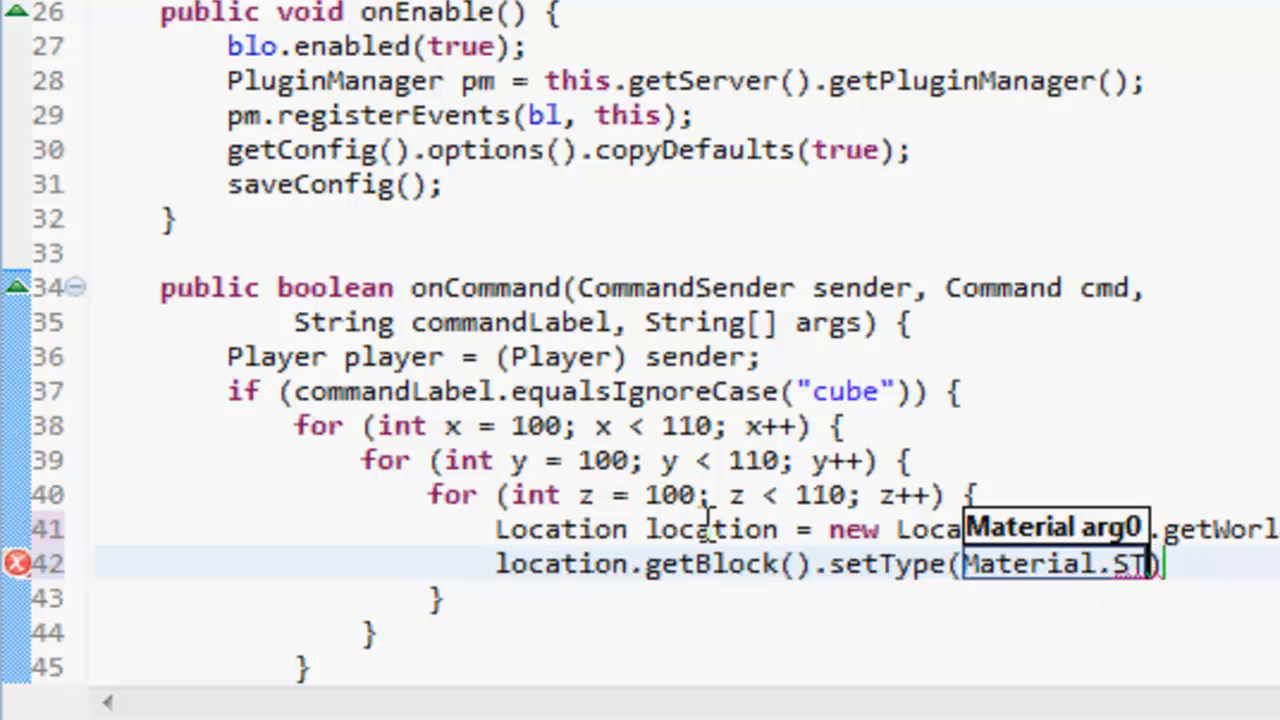
type("NETH")
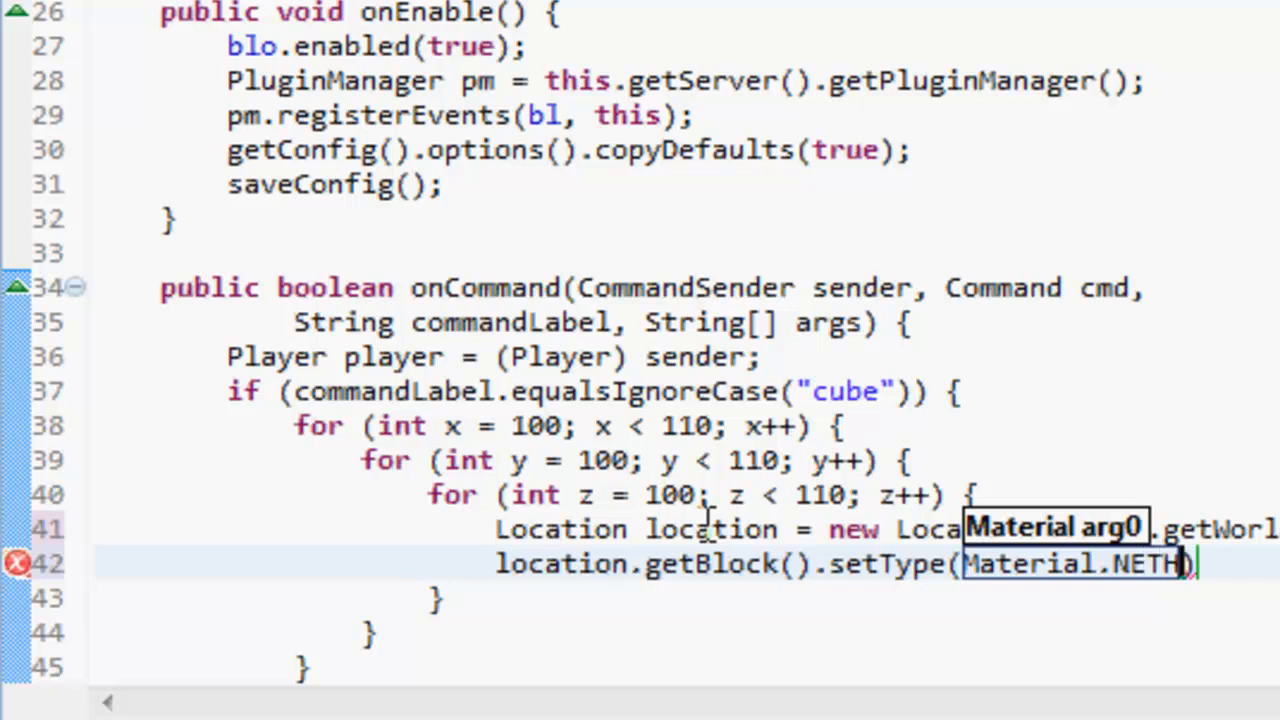
type("ERRACK")
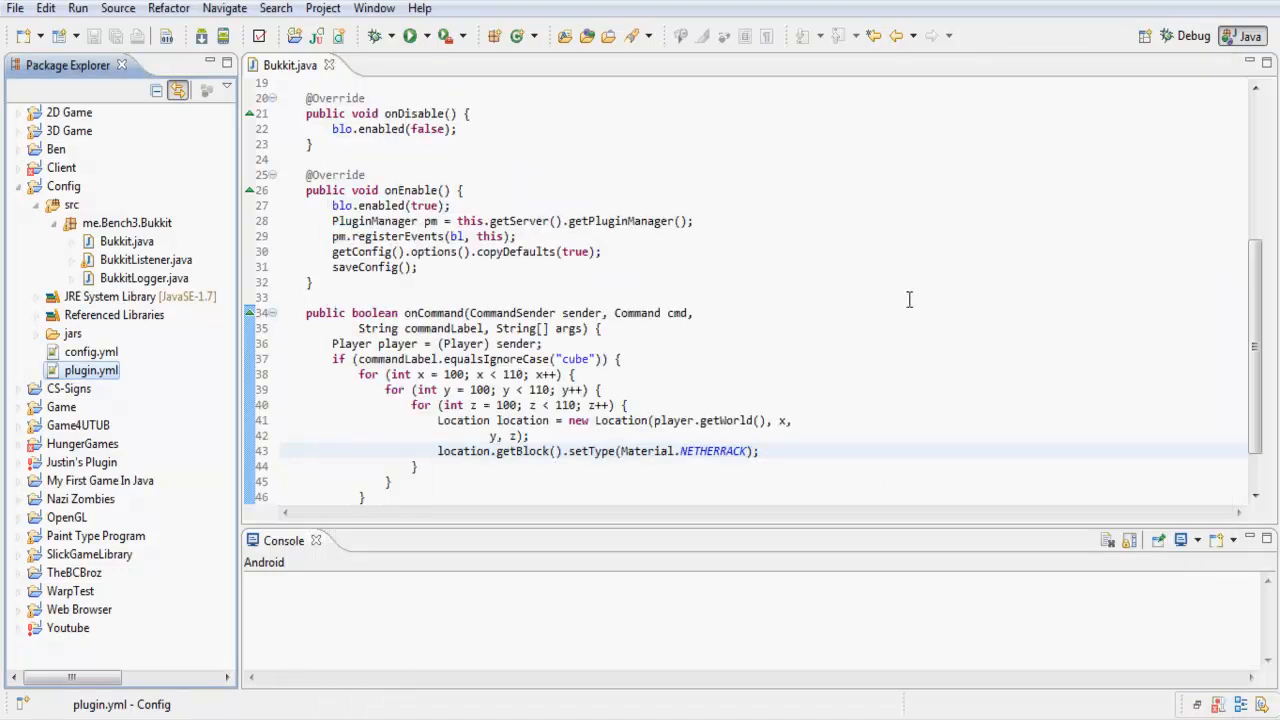
left_click(407, 374)
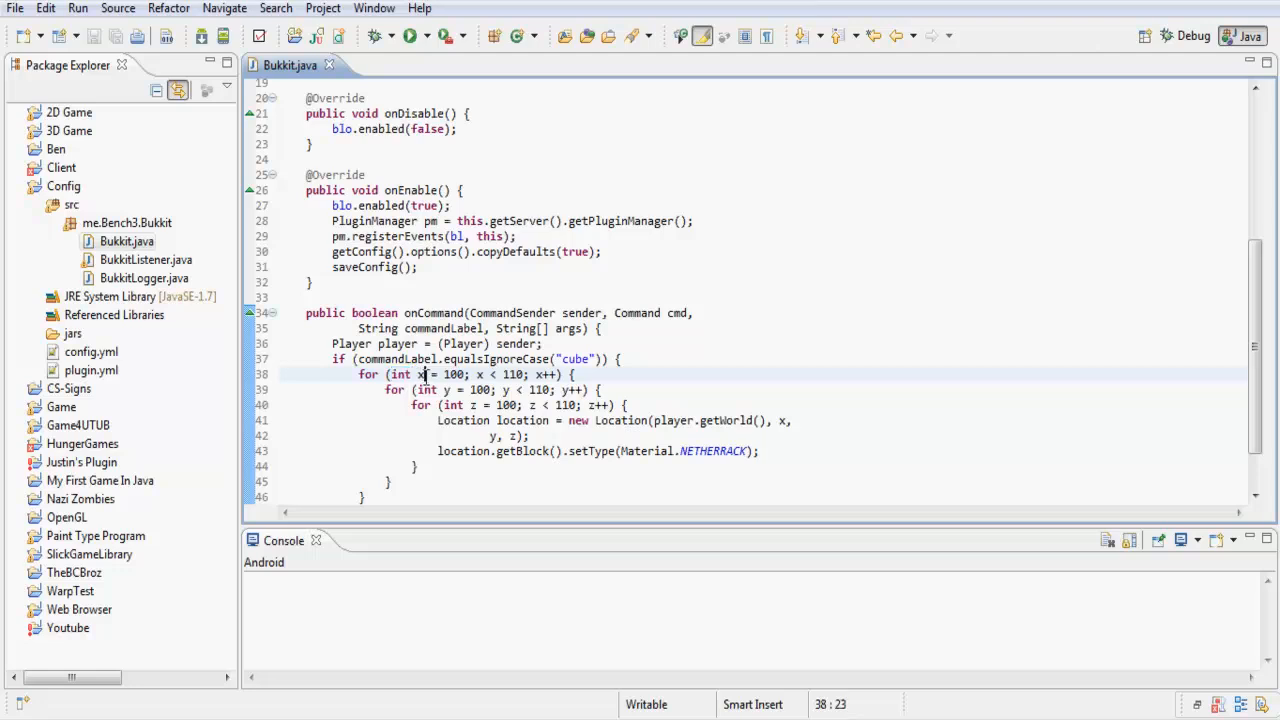
left_click(793, 420)
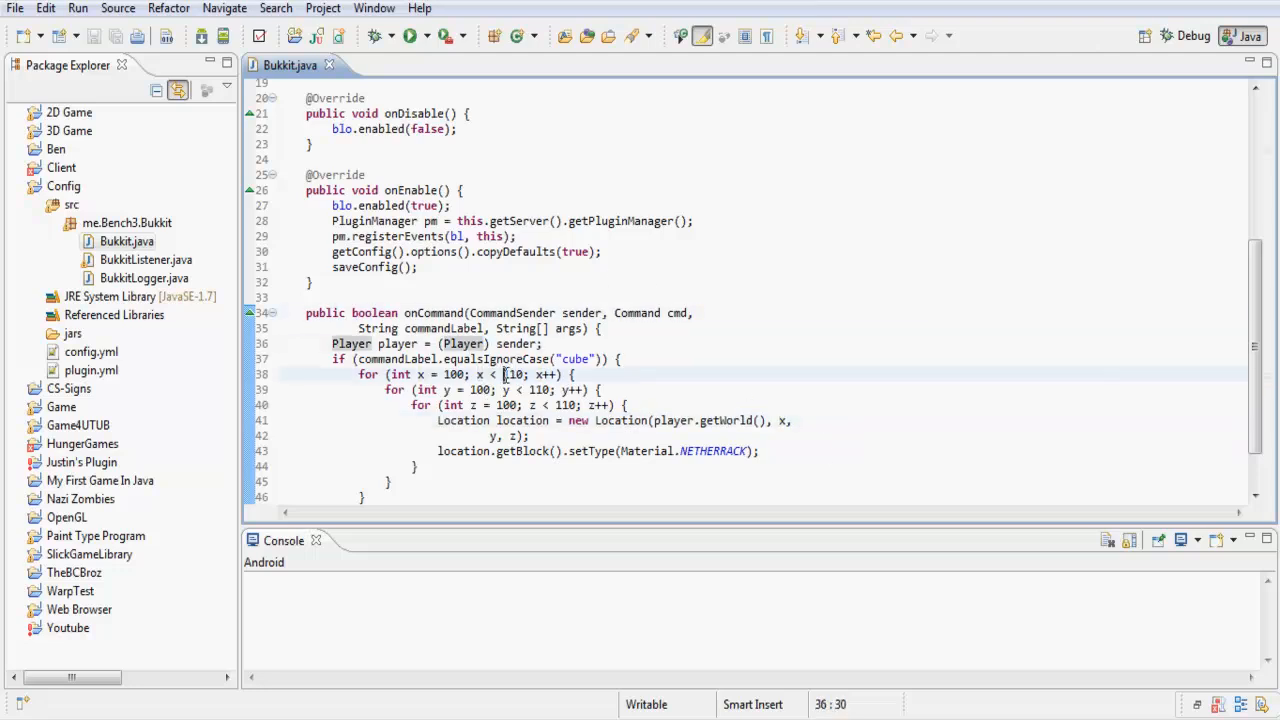
left_click(542, 374)
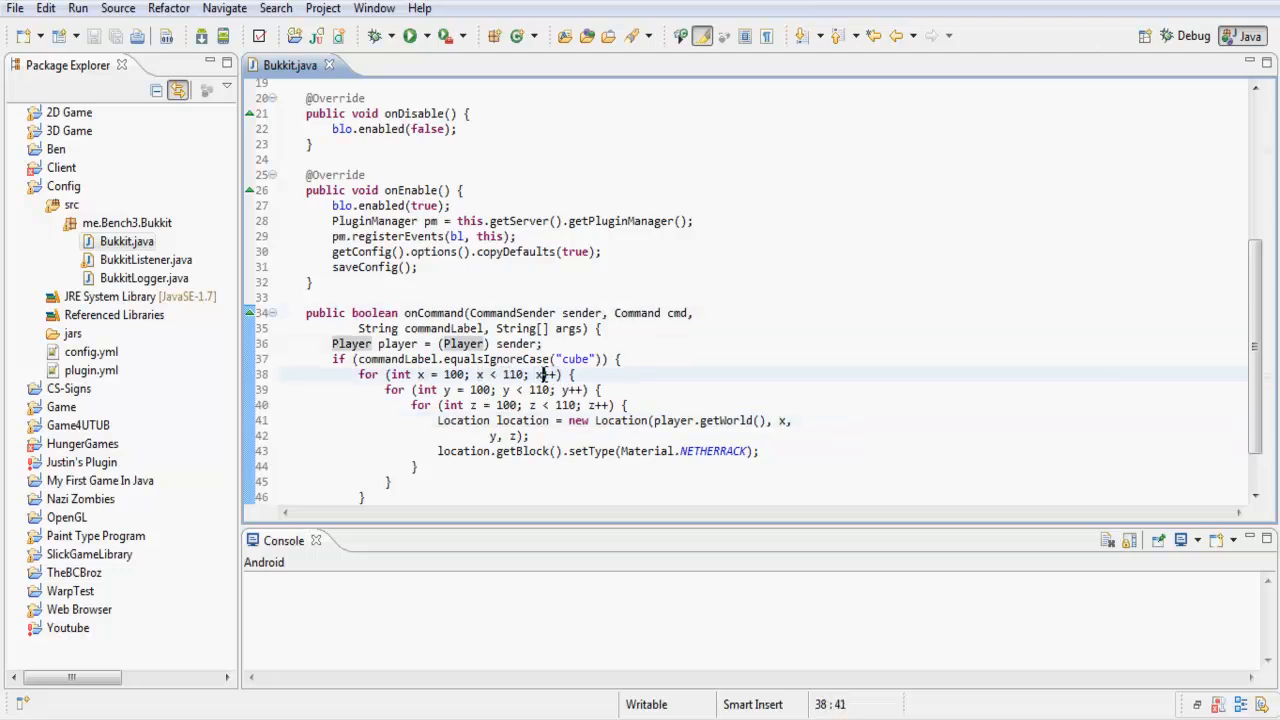
double_click(513, 374)
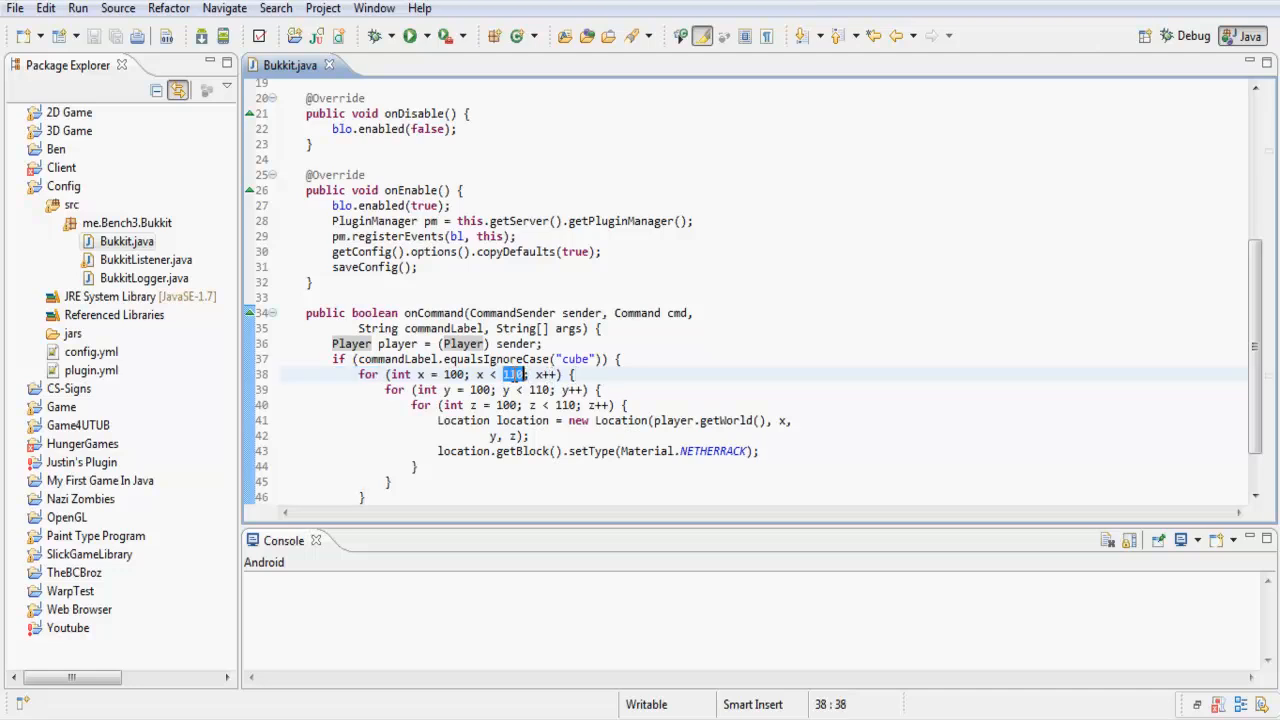
double_click(378, 328)
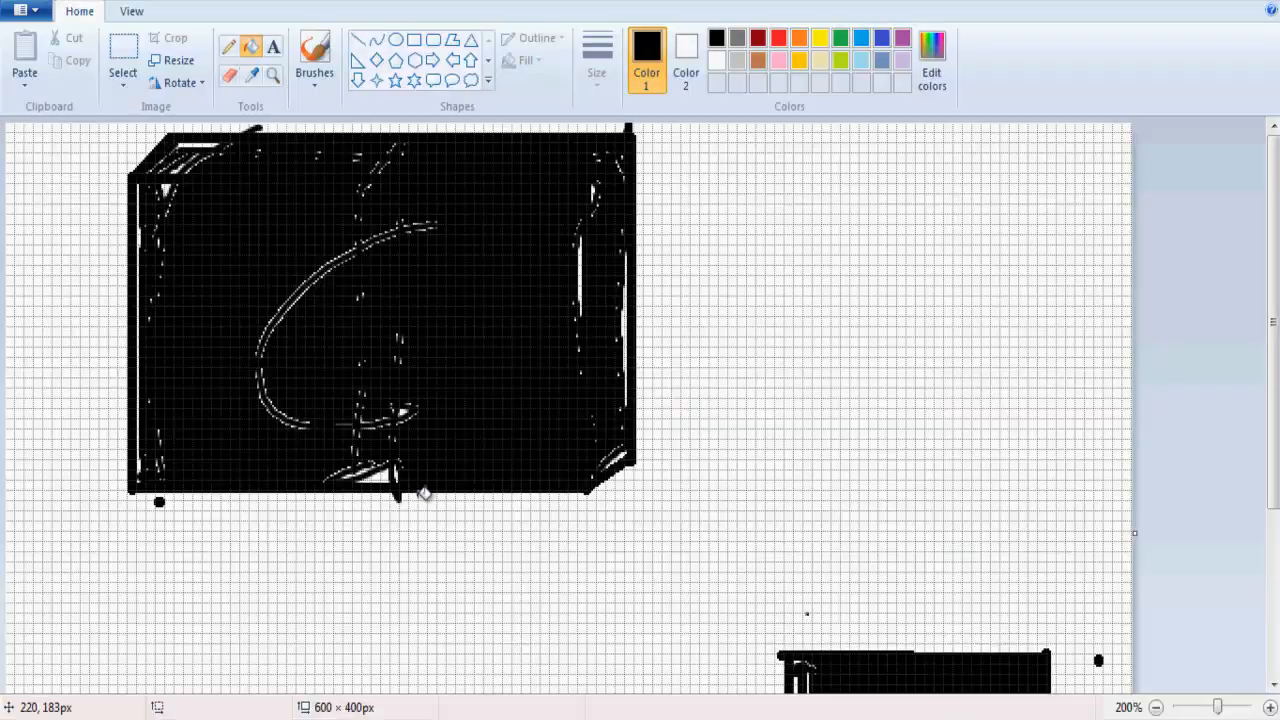
mouse_move(262, 118)
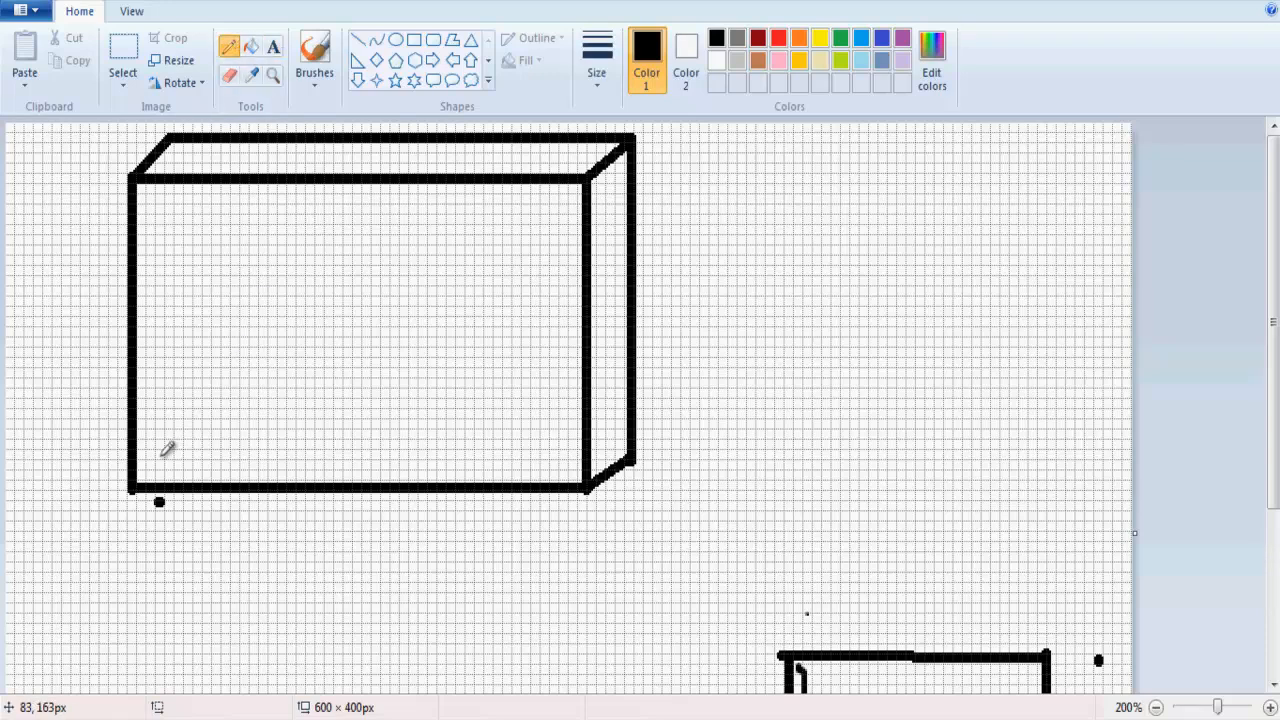
mouse_move(148, 470)
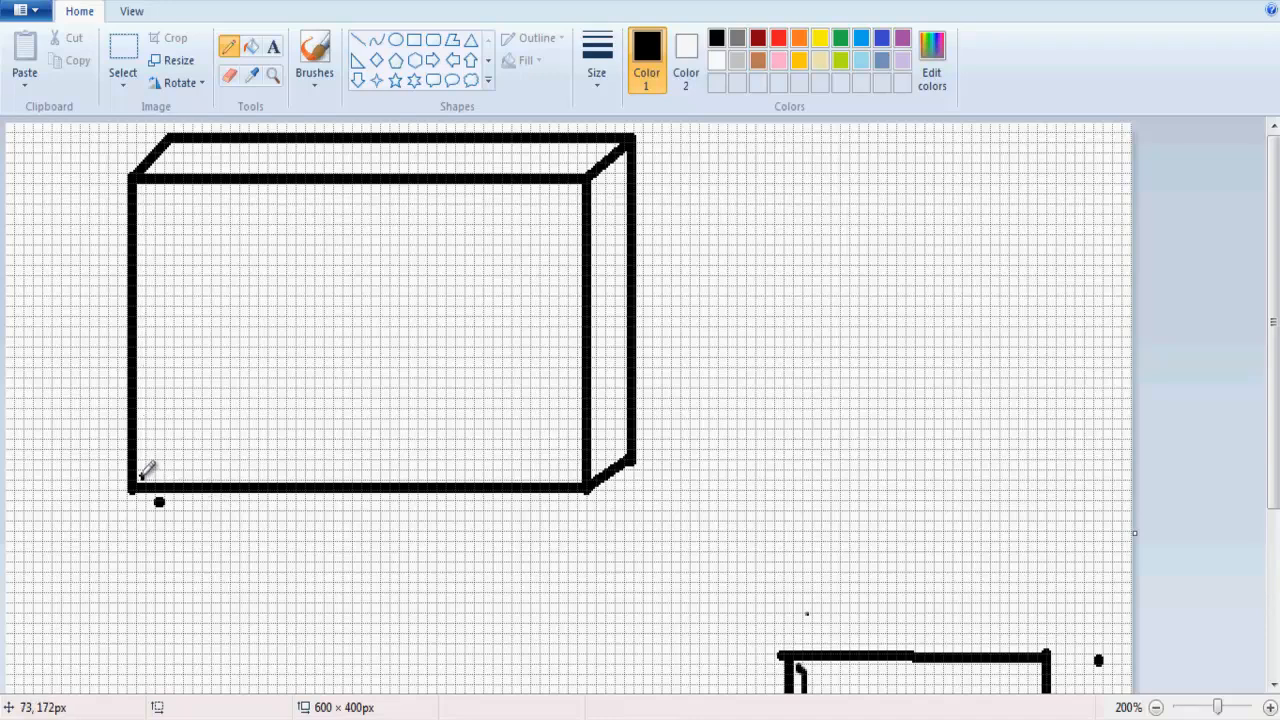
mouse_move(557, 449)
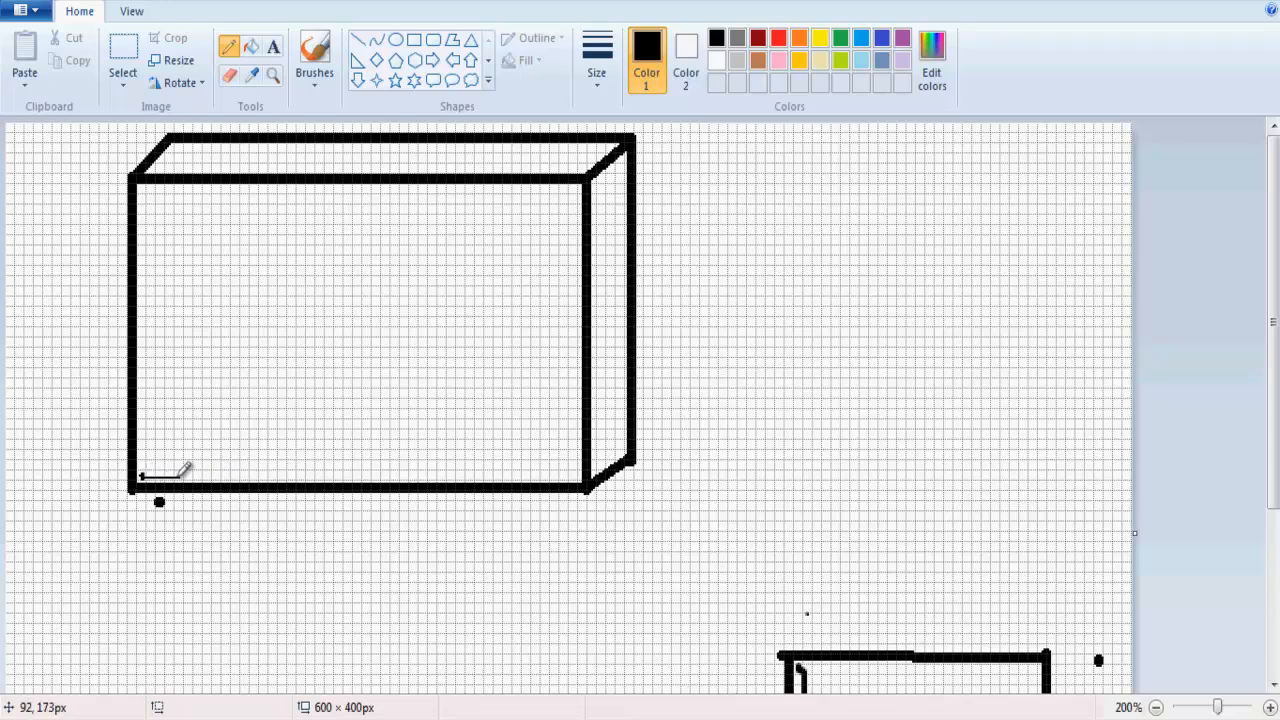
Draw thin lines along the box's bottom edge and up its left side
left_click_drag(140, 475, 490, 470)
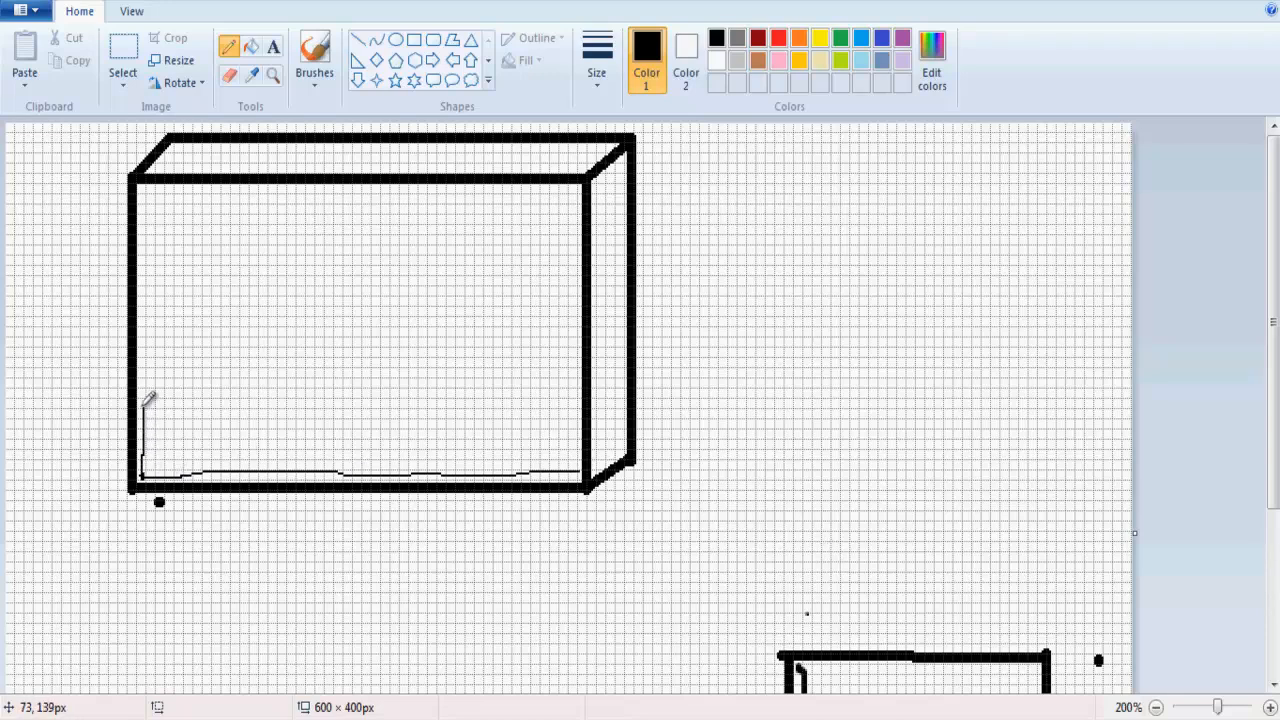
left_click_drag(147, 405, 150, 175)
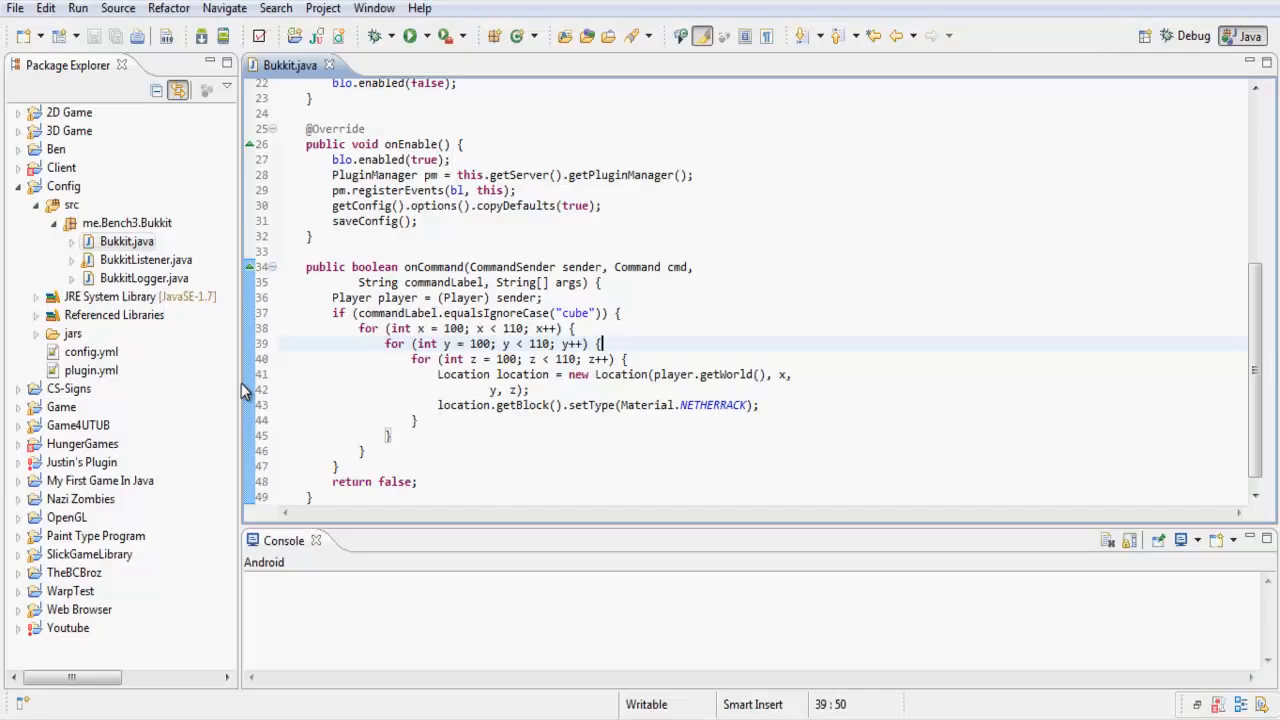
Start a File > Export of the plugin, choosing Java JAR file
left_click(14, 8)
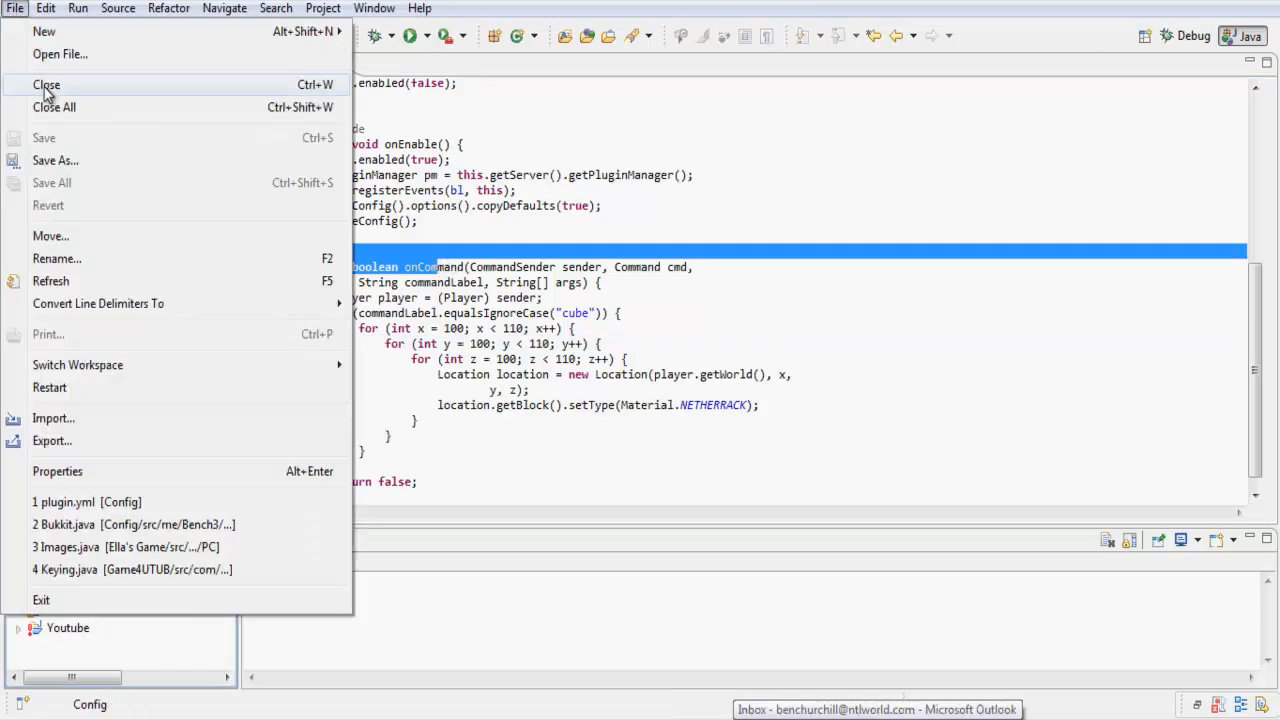
left_click(52, 440)
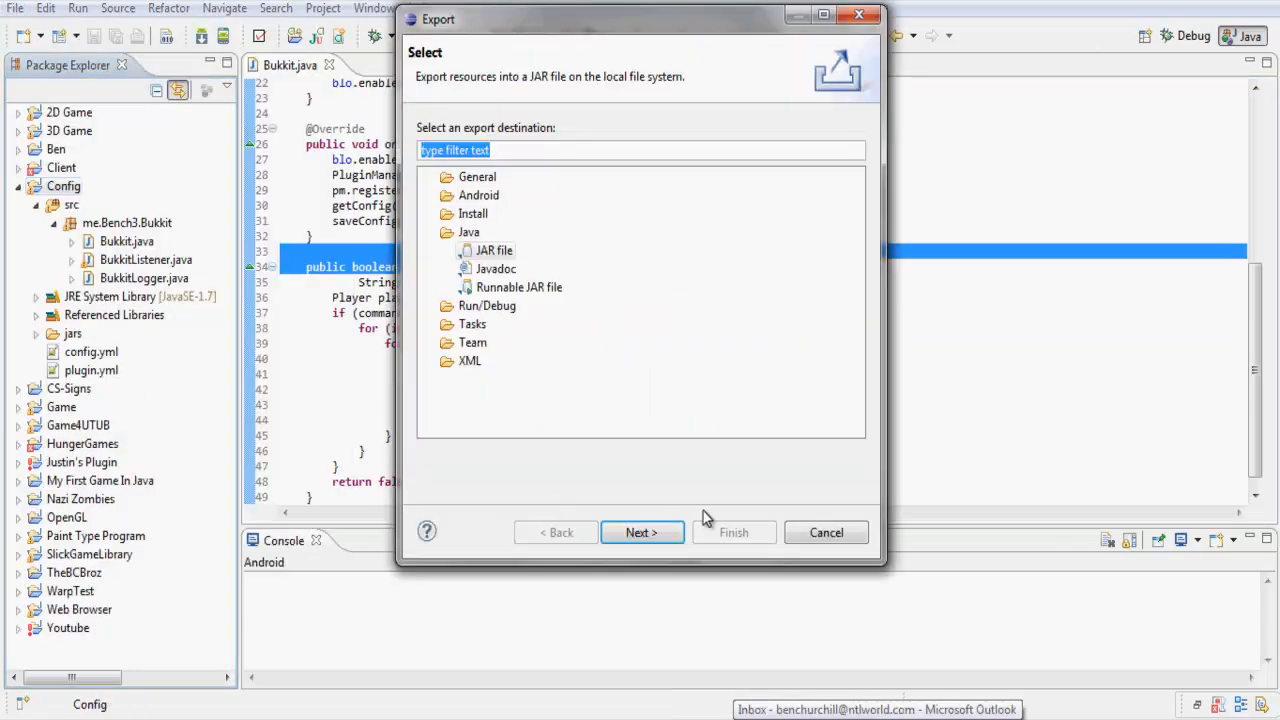
left_click(641, 532)
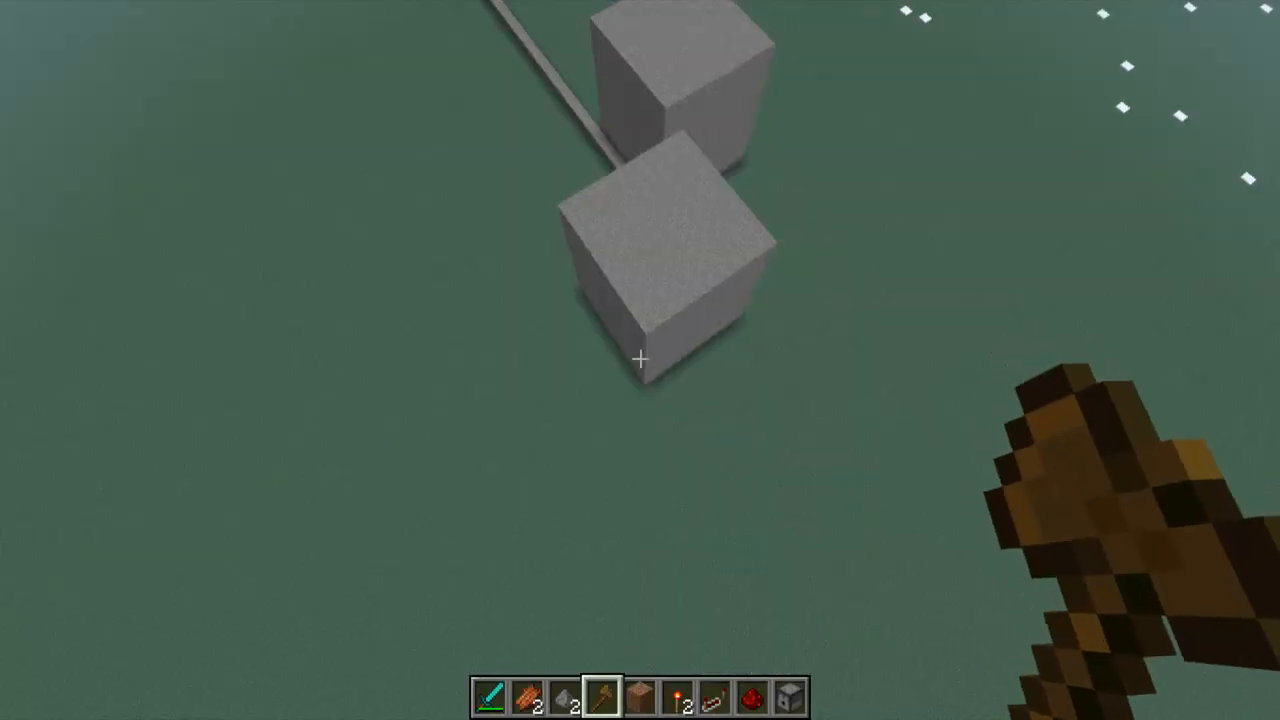
Teleport to 100 100 100 and toggle the F3 coordinates readout around the cube
key("F3")
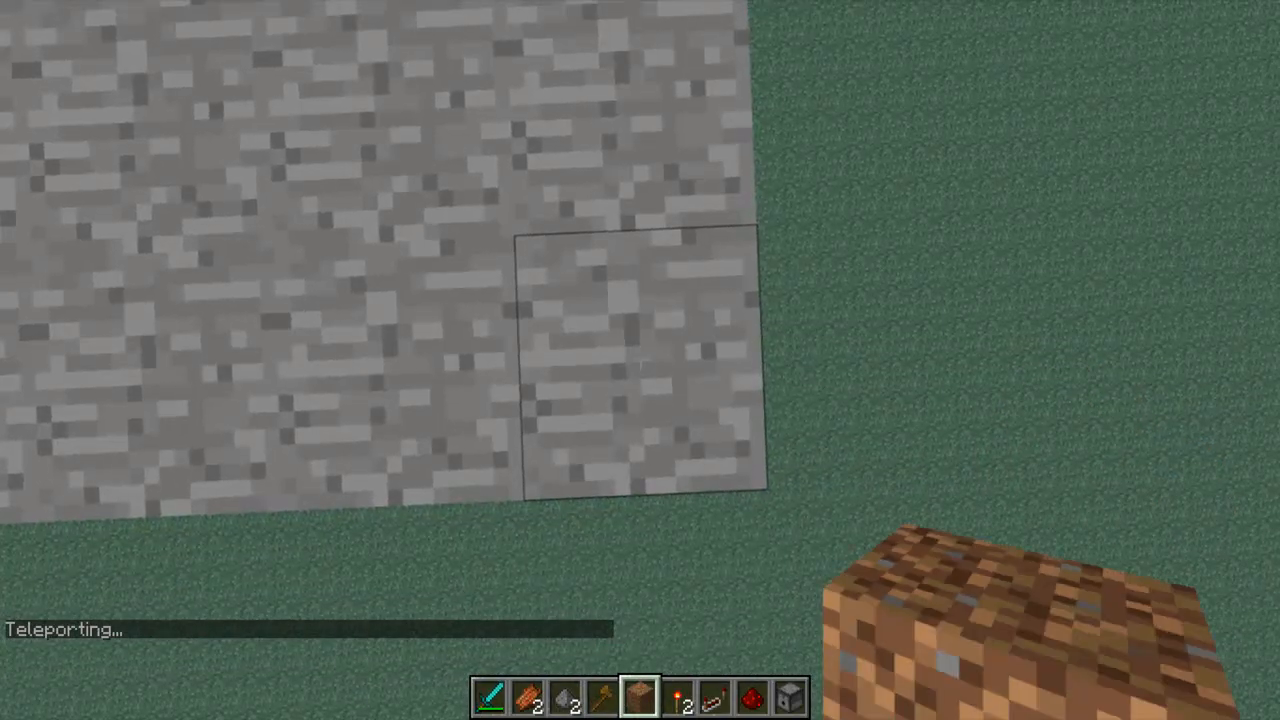
key("f3")
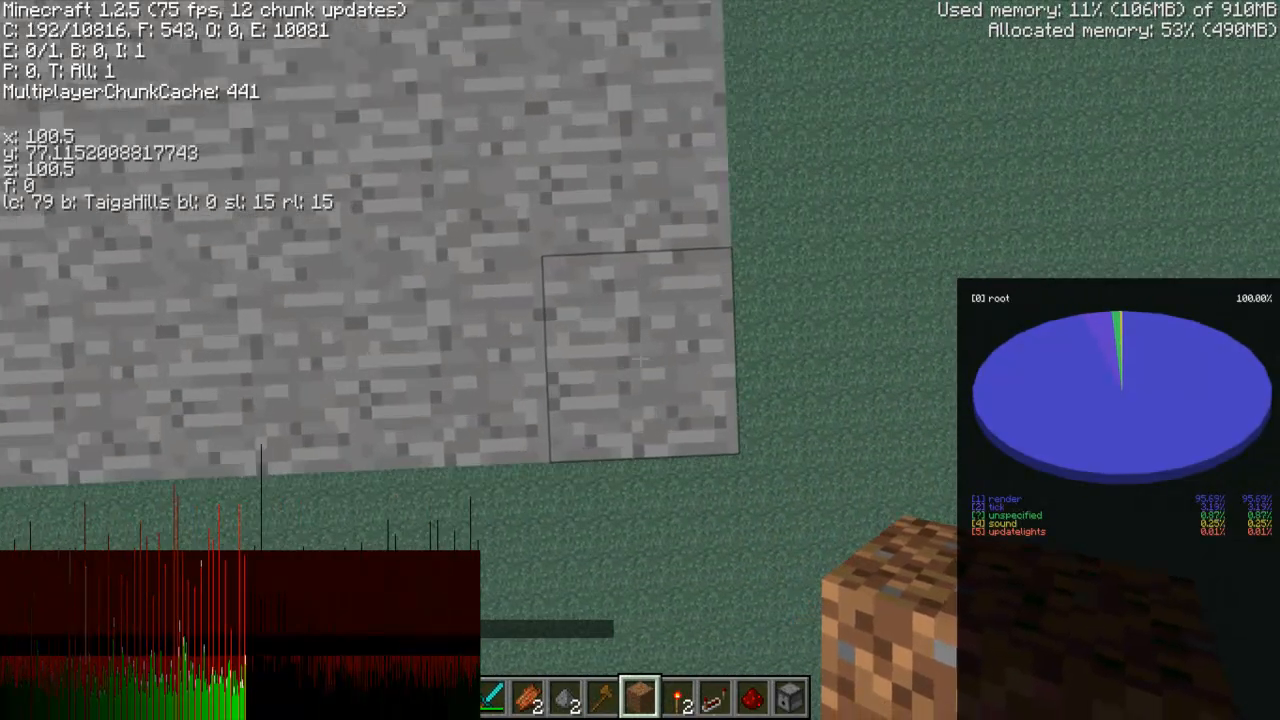
mouse_move(640, 360)
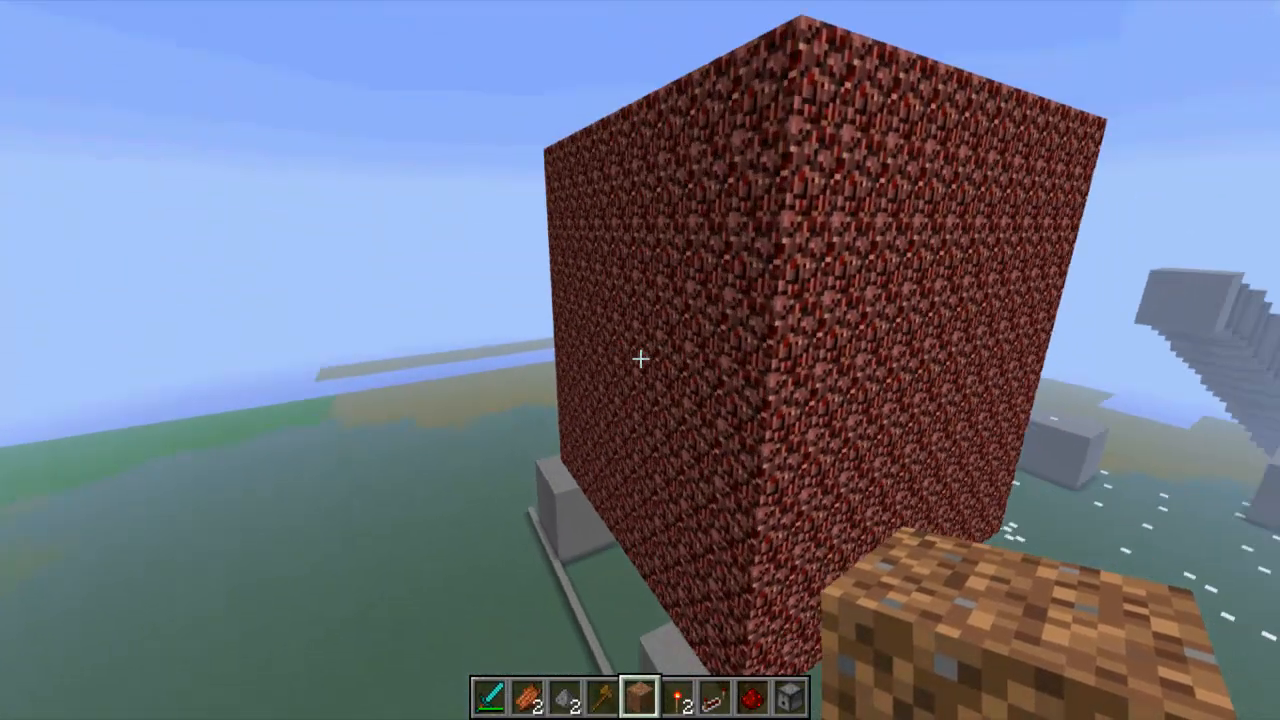
key("F3")
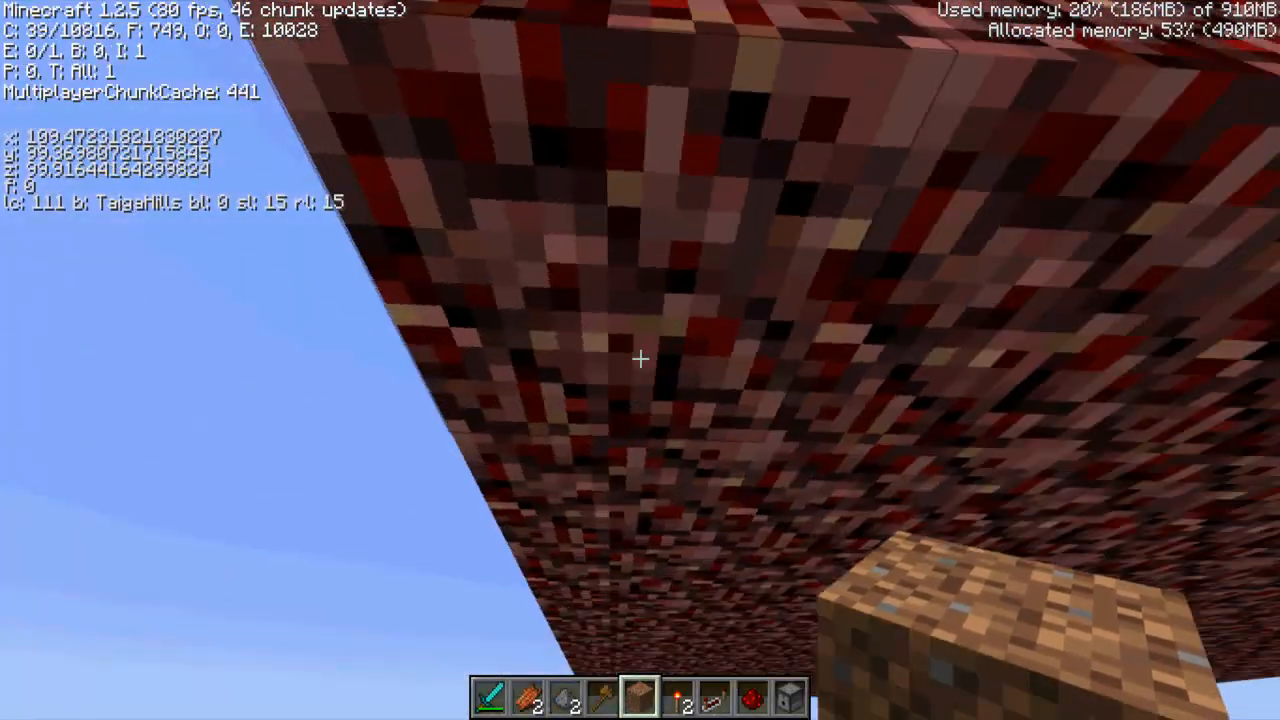
mouse_move(640, 360)
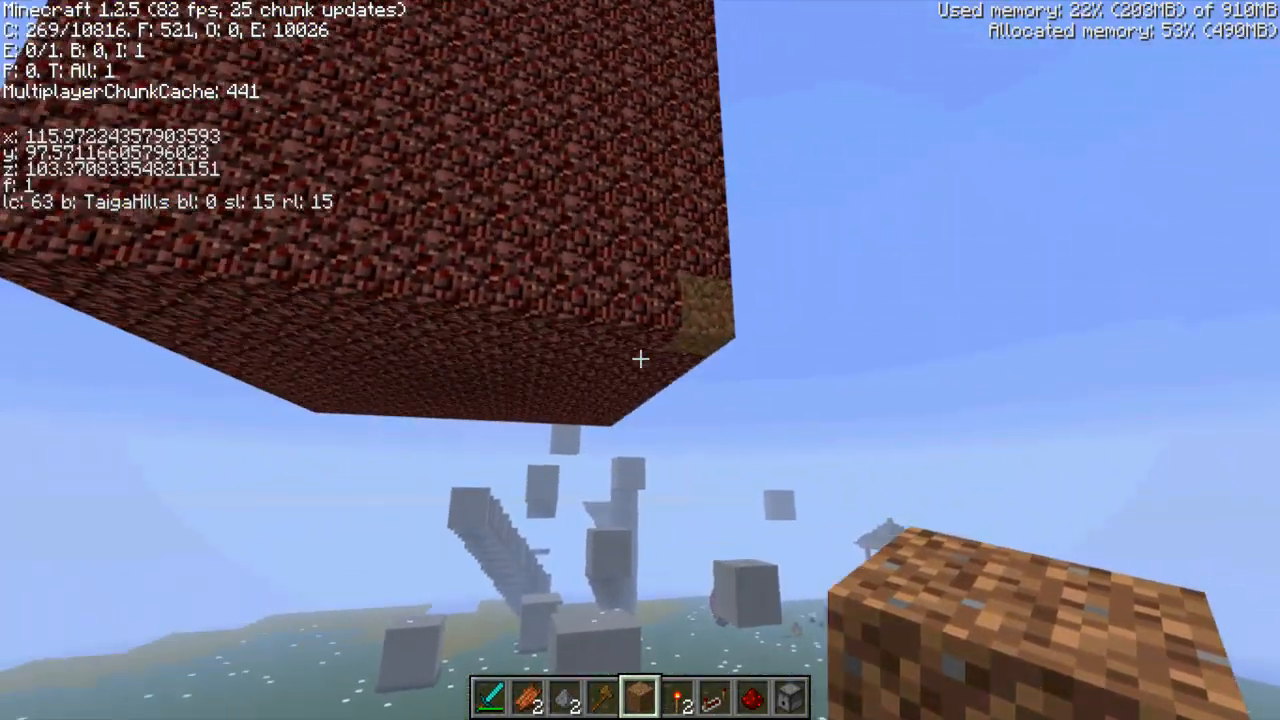
mouse_move(640, 360)
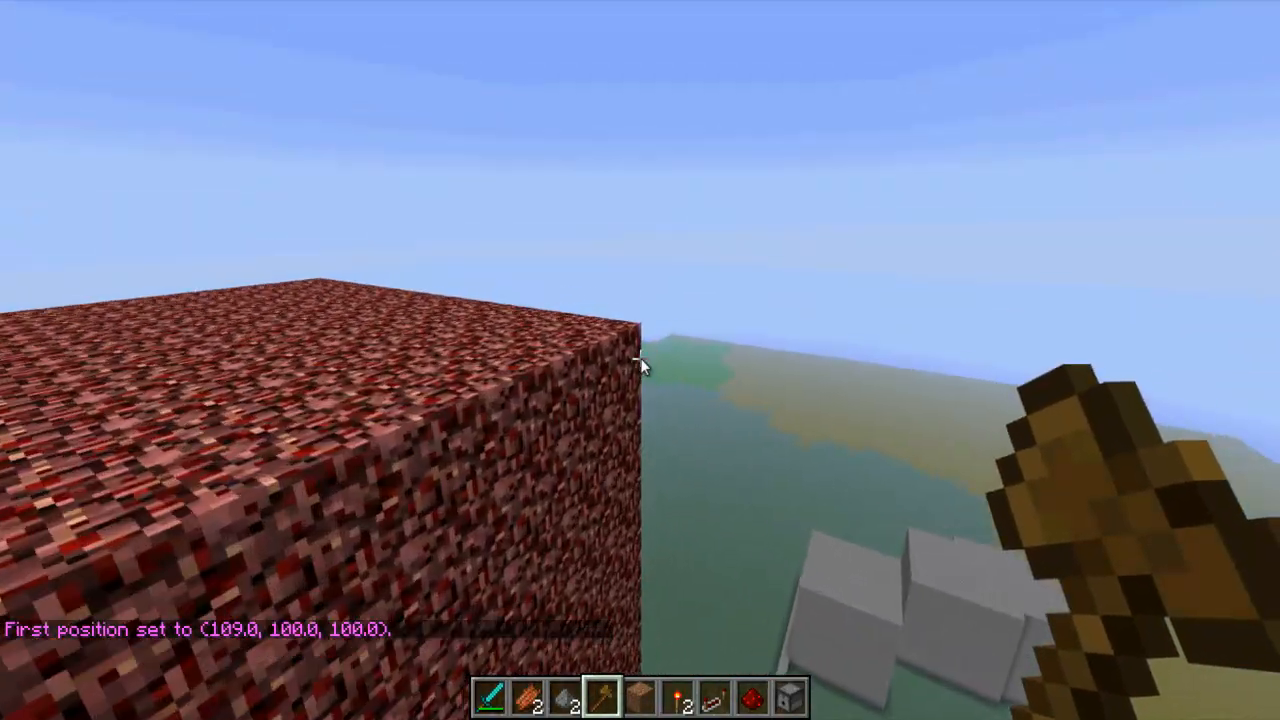
Set the first WorldEdit position at the cube corner 109, 100, 100
right_click(640, 360)
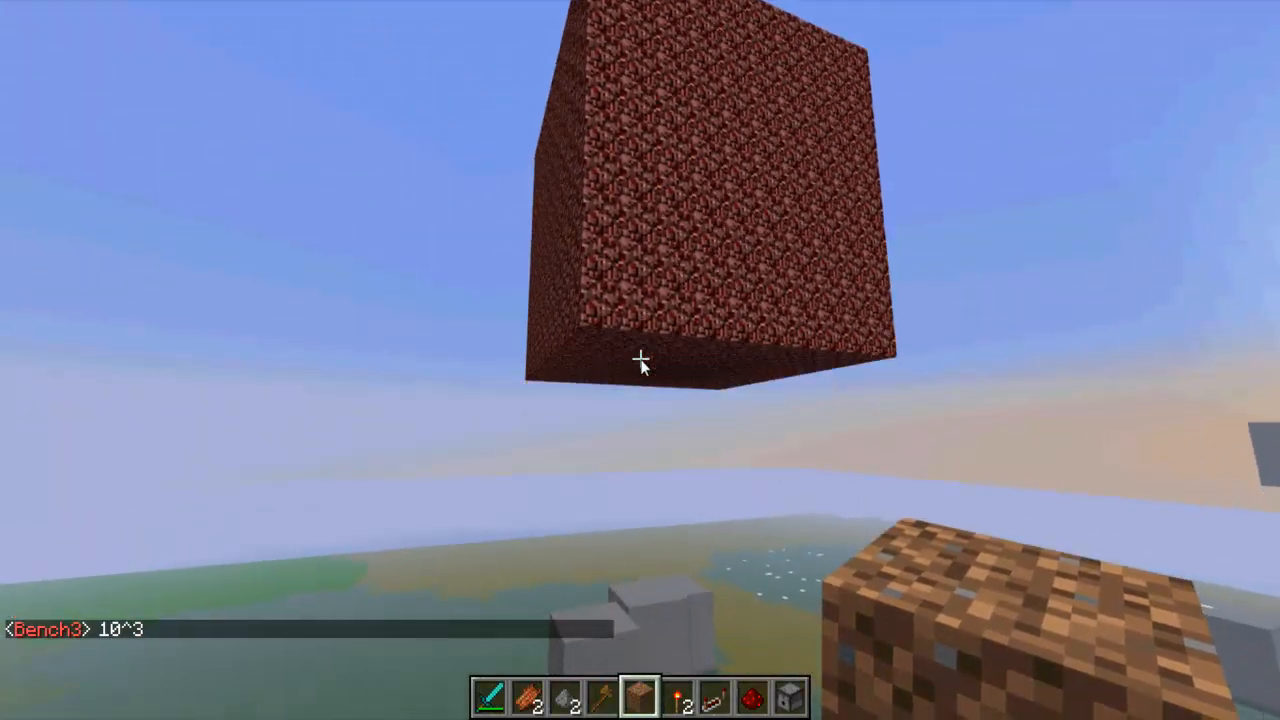
Run //set 0 from chat on the selected region
type("/c")
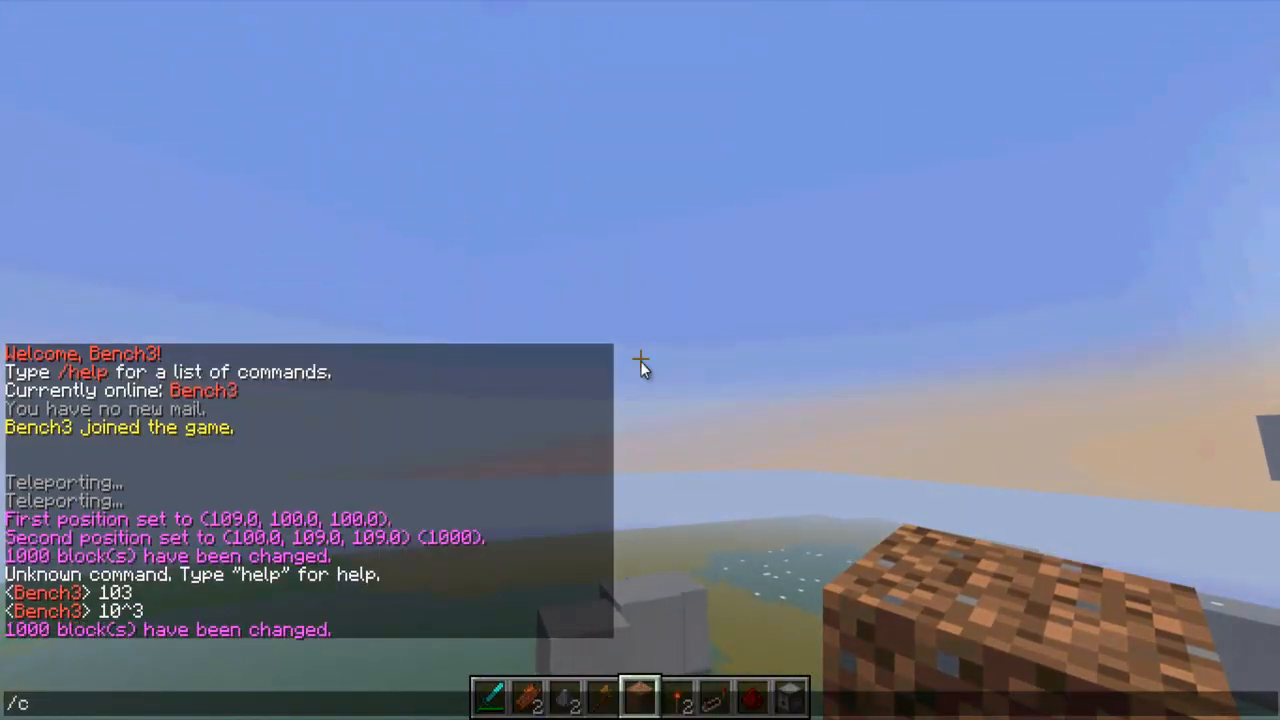
type("//set 0")
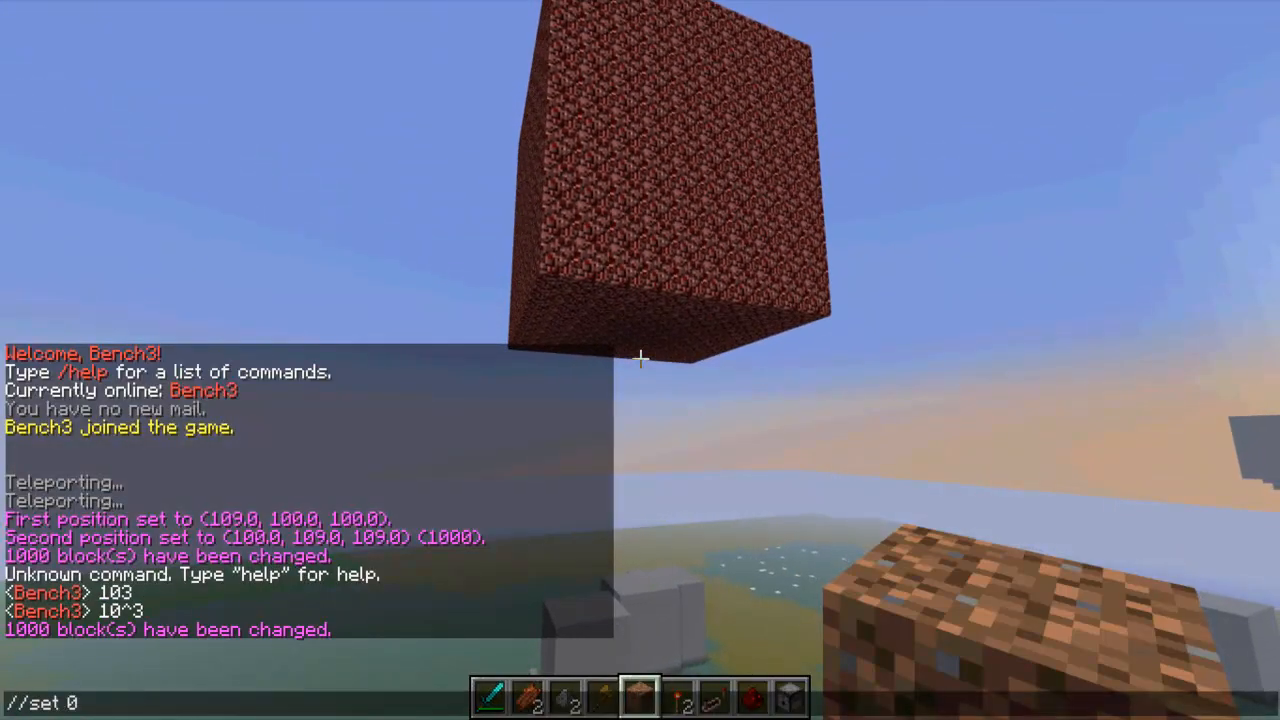
key("Return")
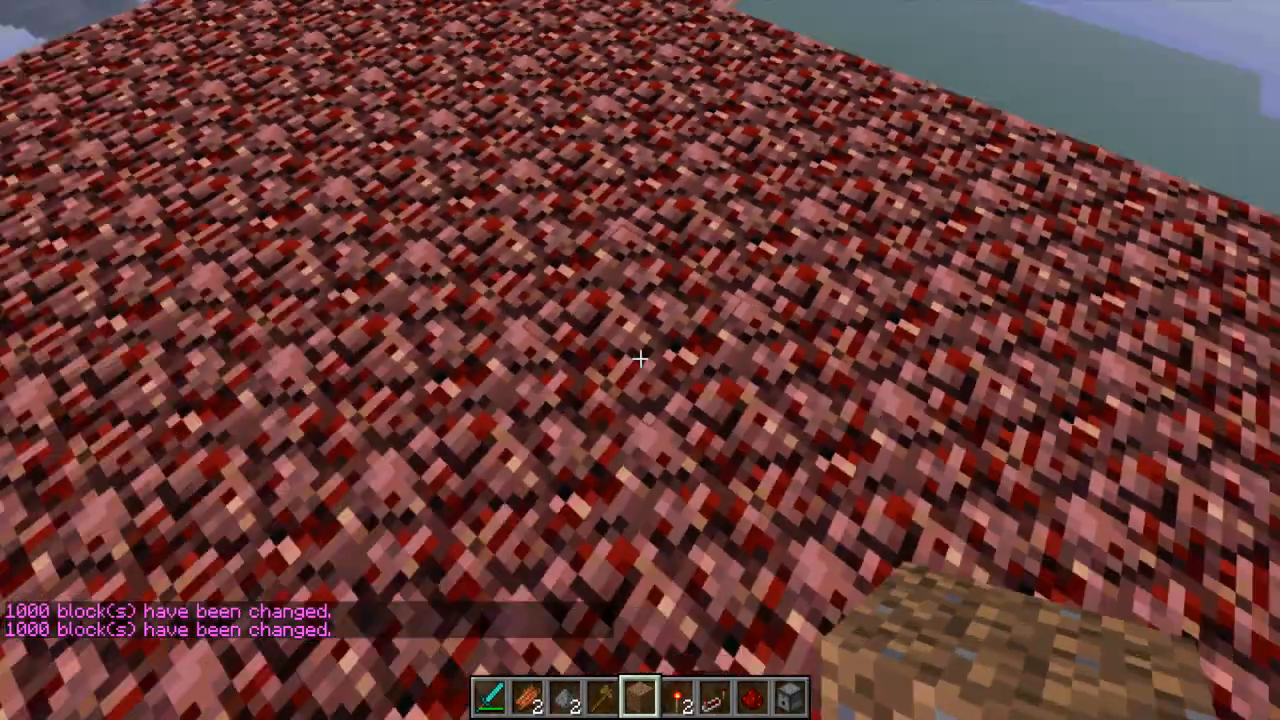
mouse_move(640, 360)
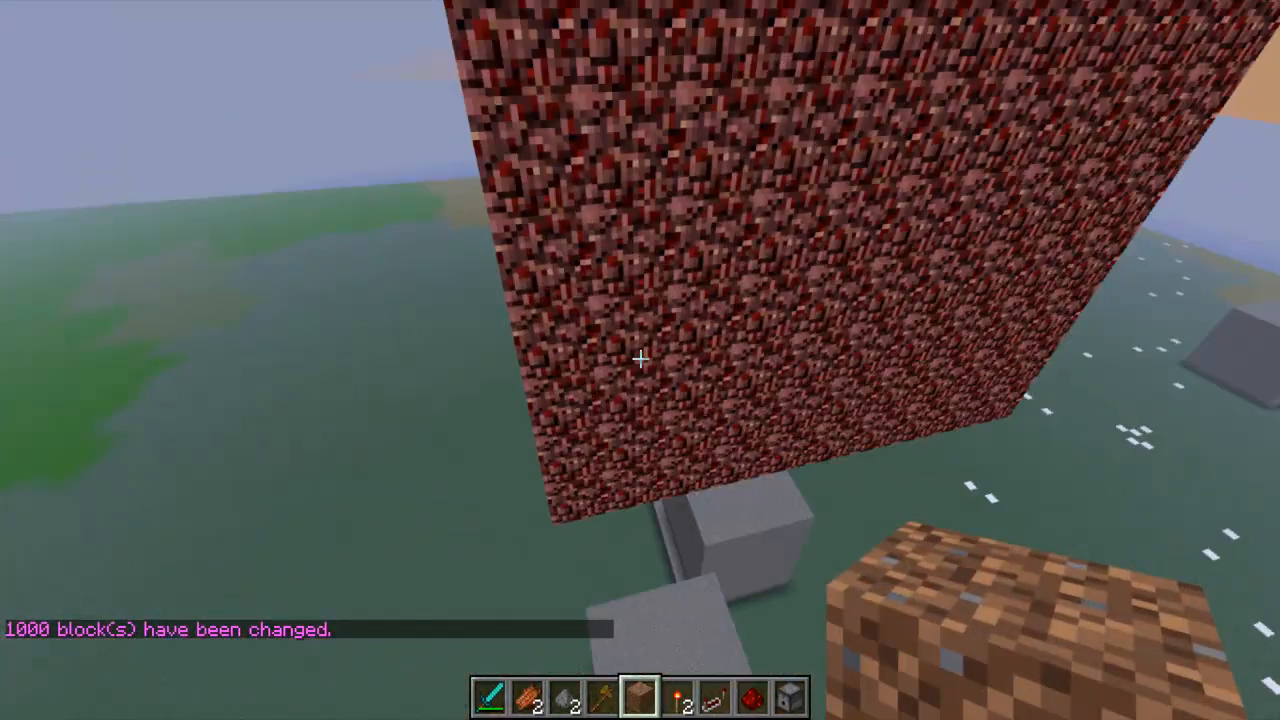
mouse_move(640, 360)
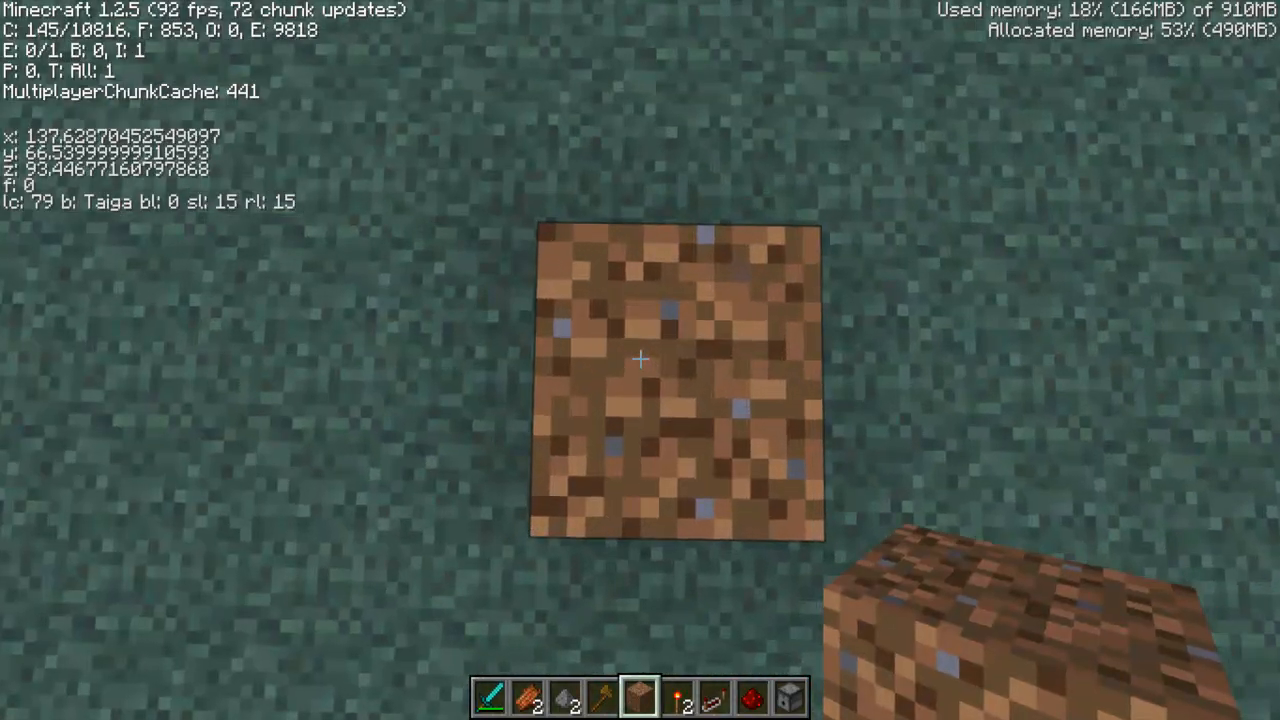
left_click(640, 360)
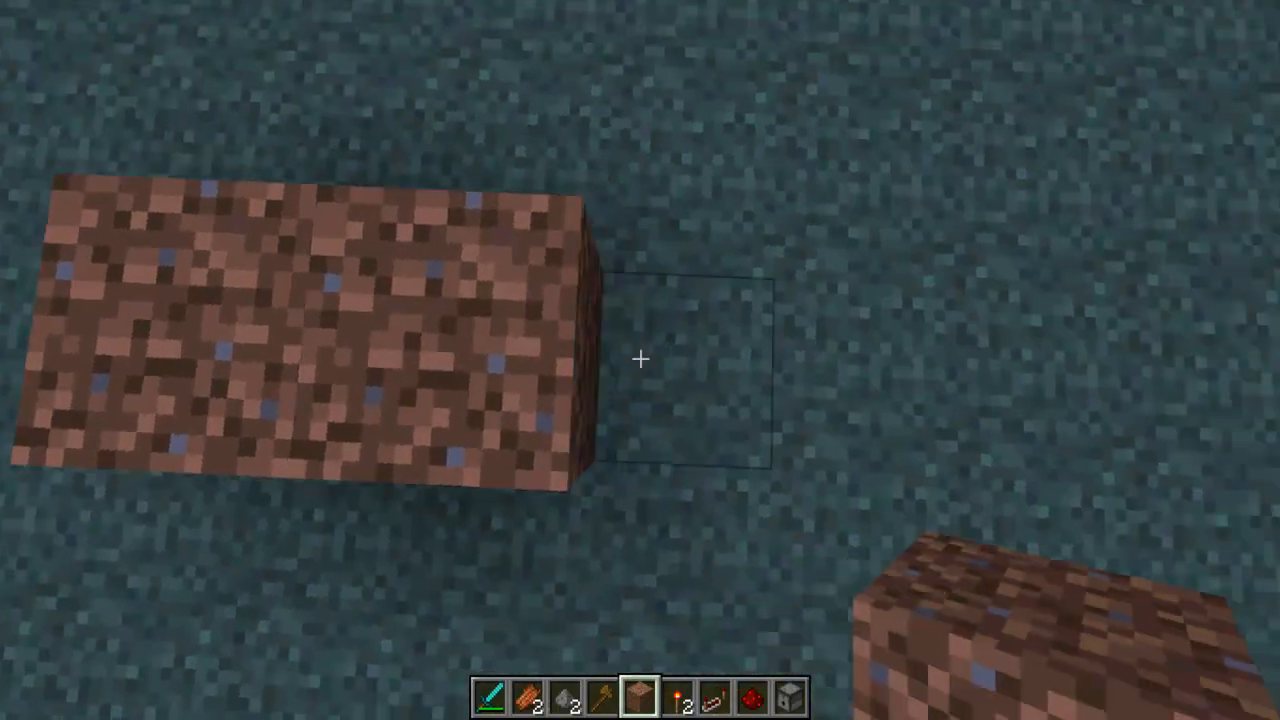
mouse_move(640, 360)
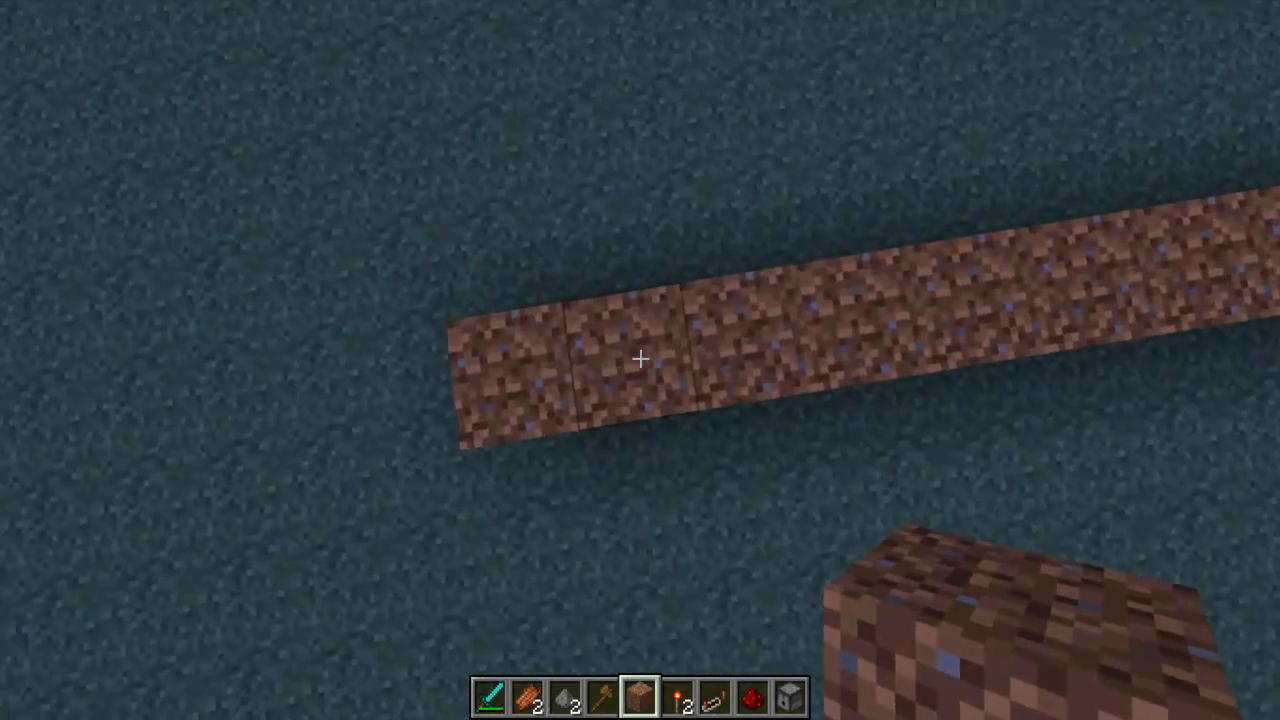
mouse_move(640, 360)
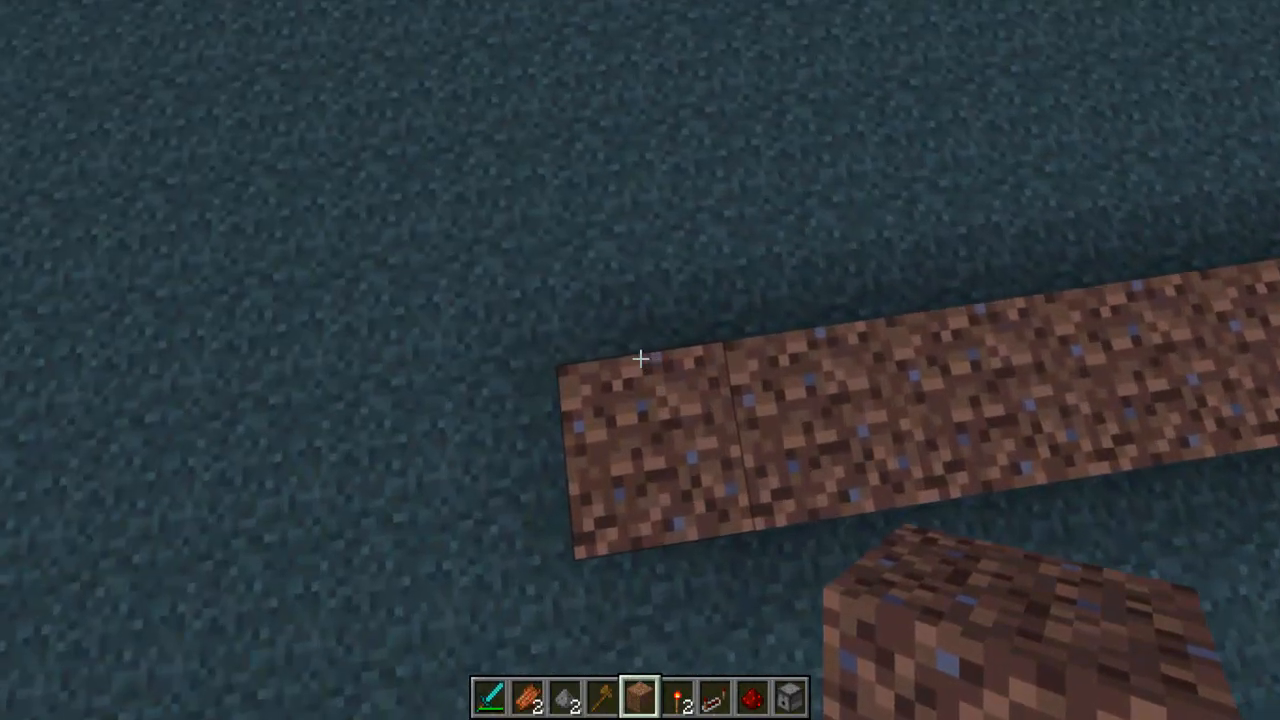
mouse_move(640, 360)
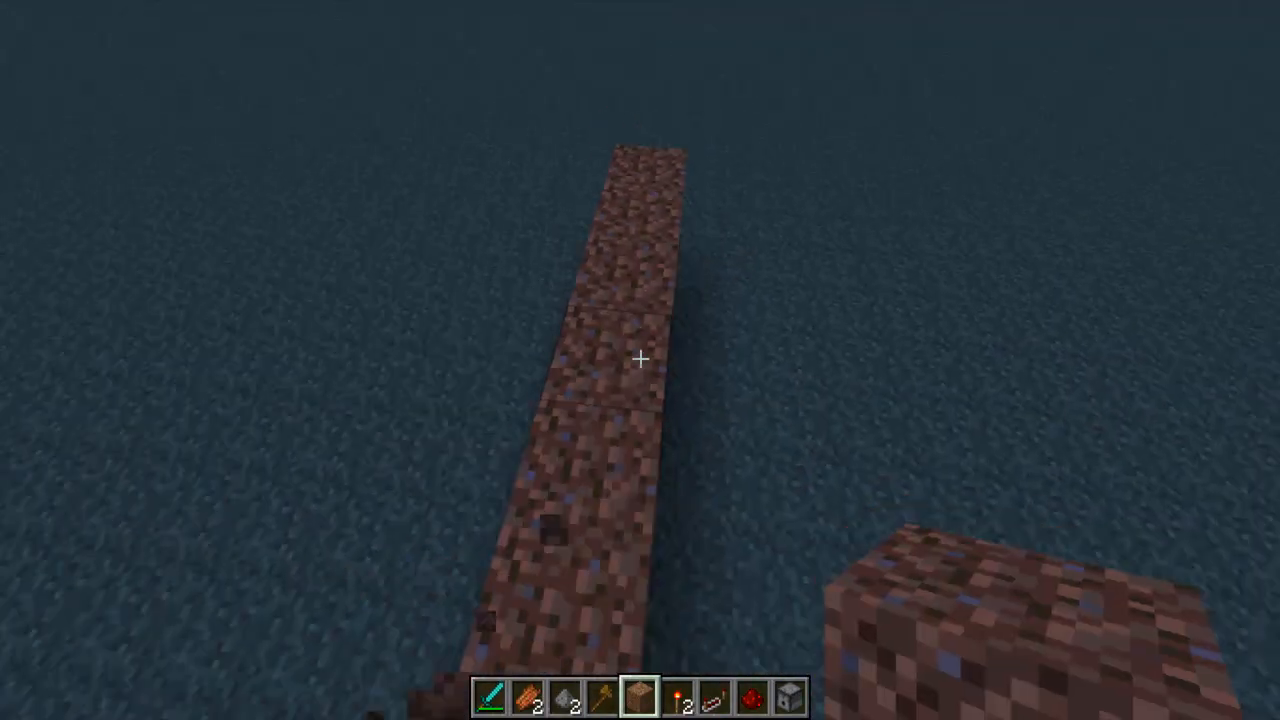
mouse_move(640, 360)
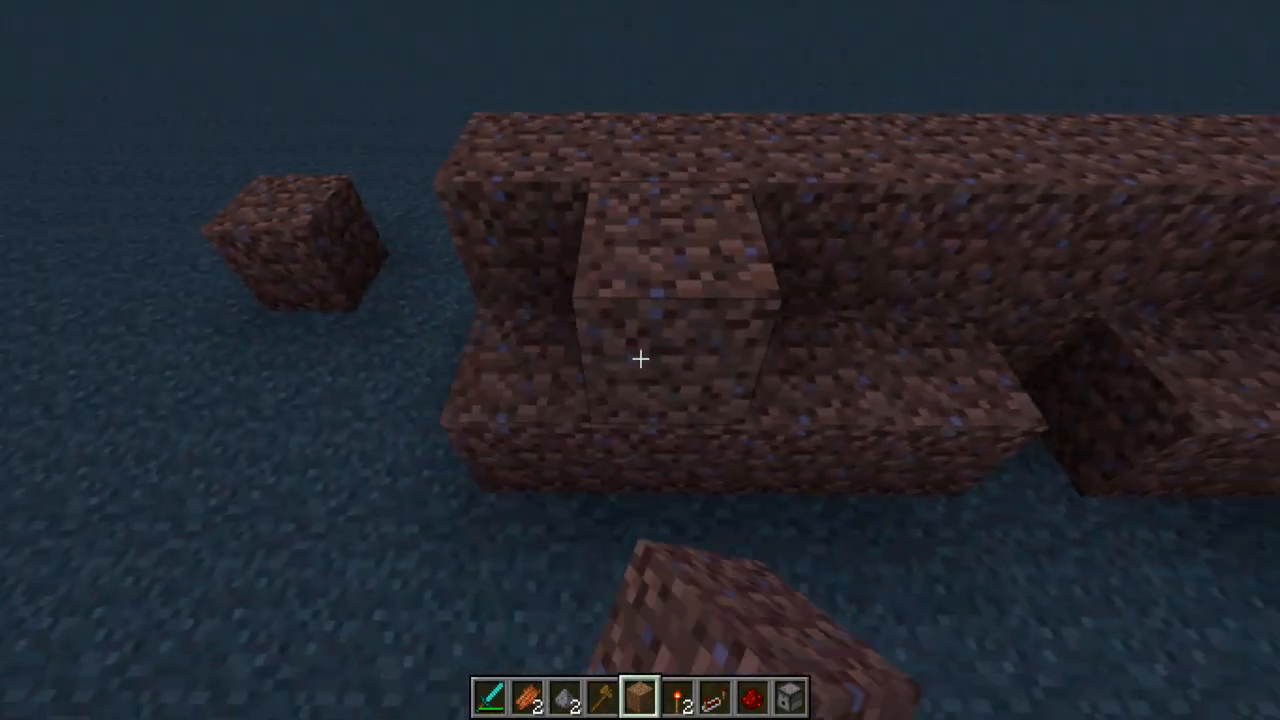
mouse_move(640, 360)
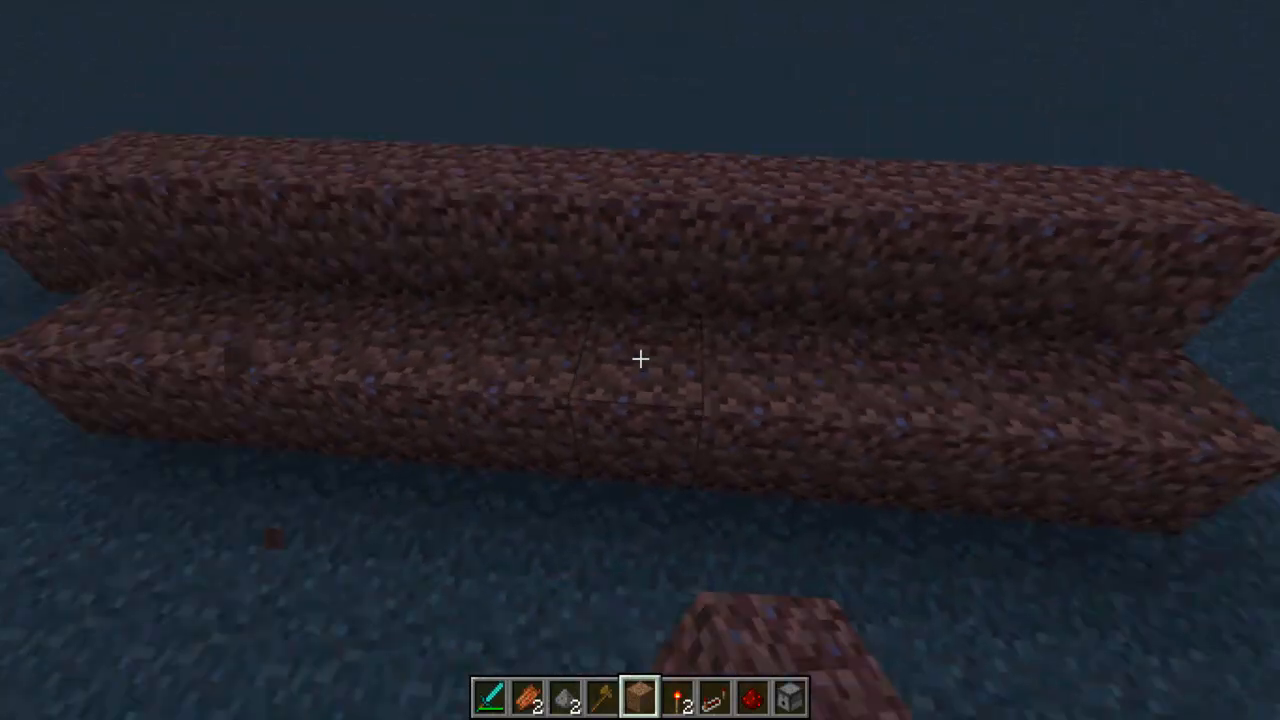
mouse_move(640, 360)
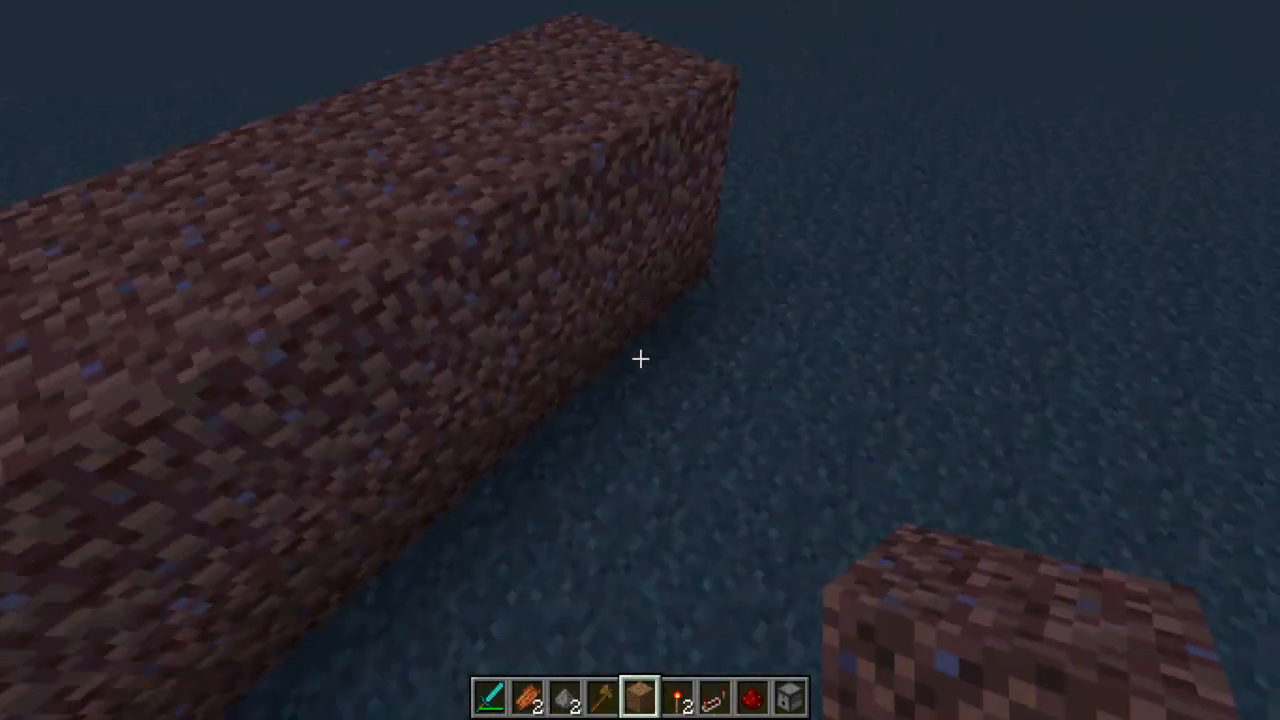
mouse_move(640, 360)
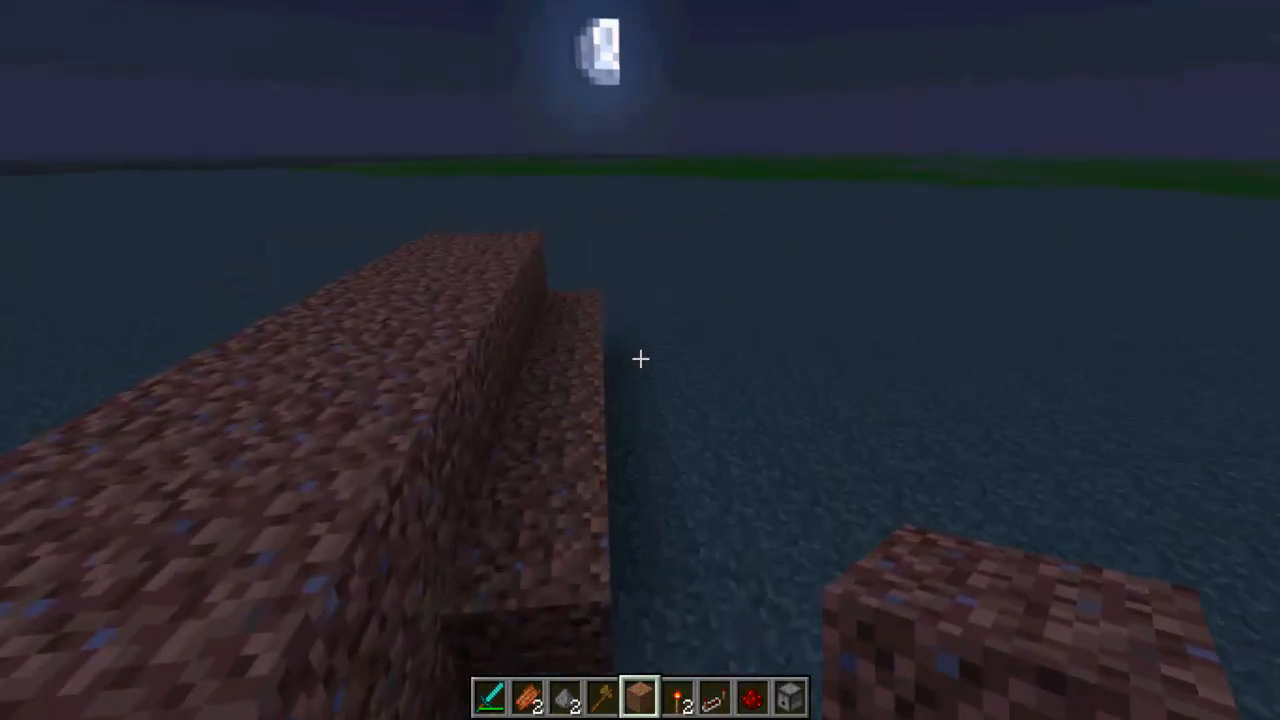
key("F3")
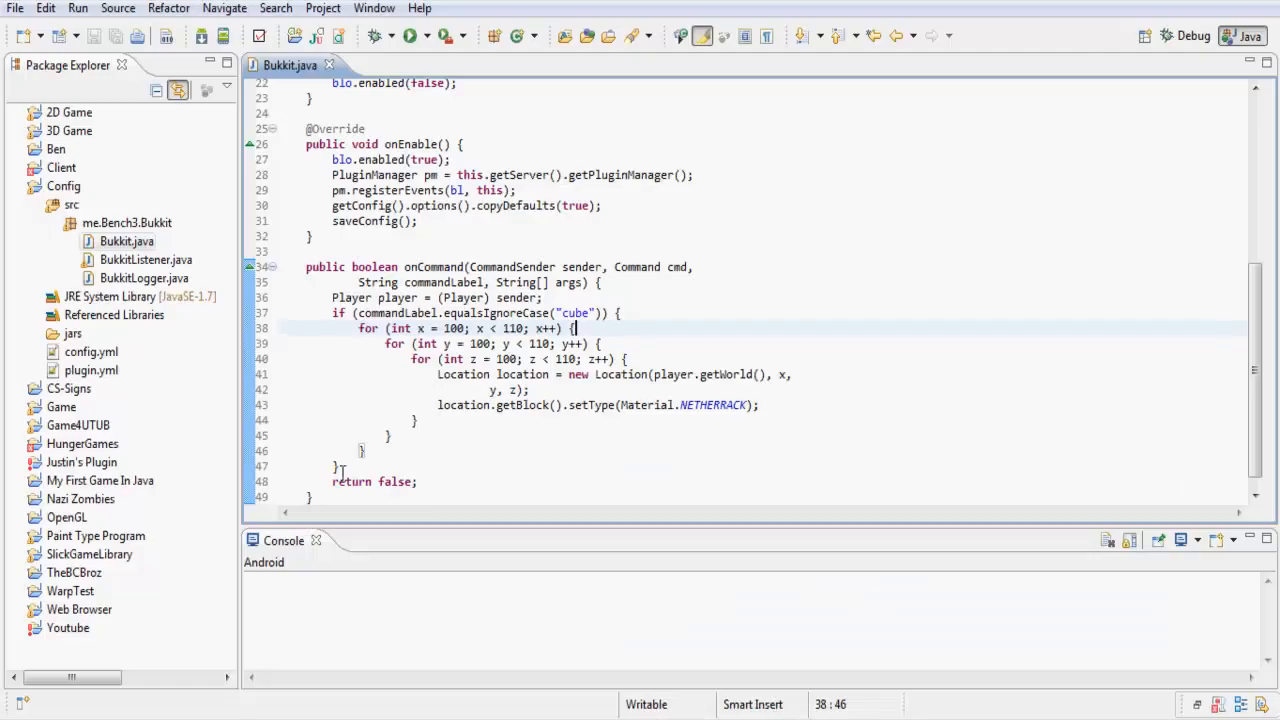
left_click_drag(410, 359, 490, 405)
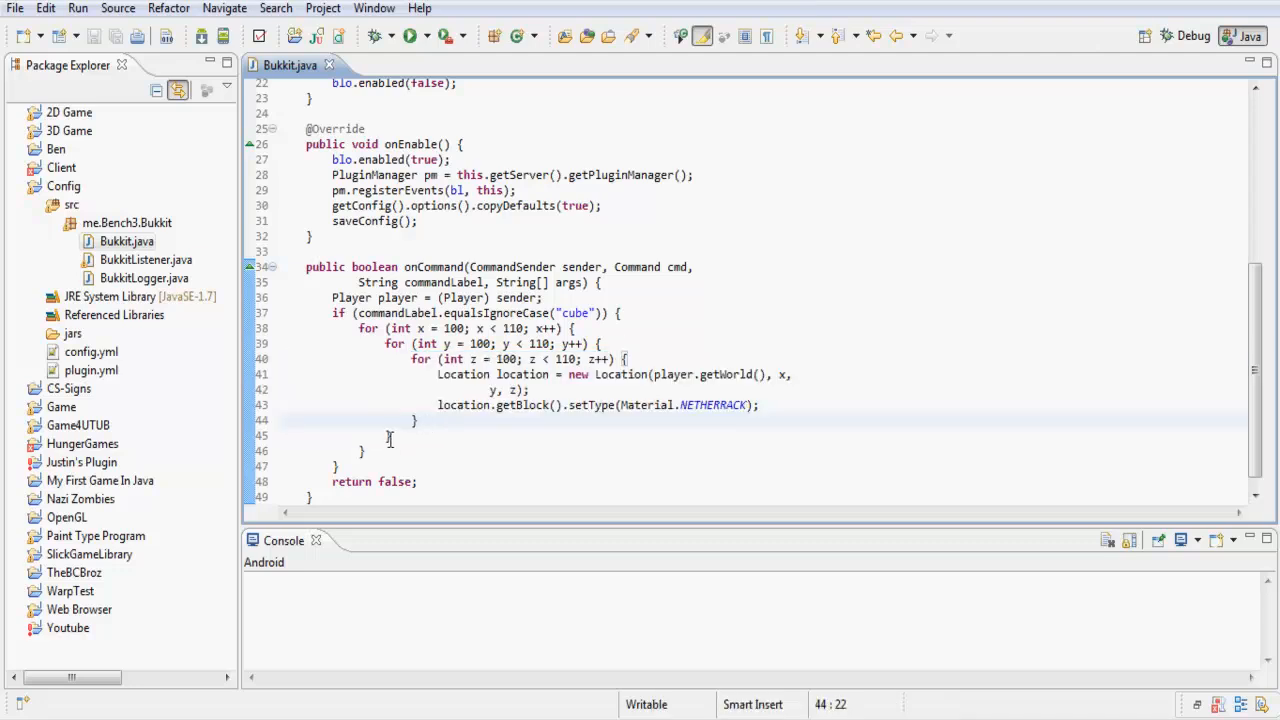
left_click_drag(383, 343, 391, 435)
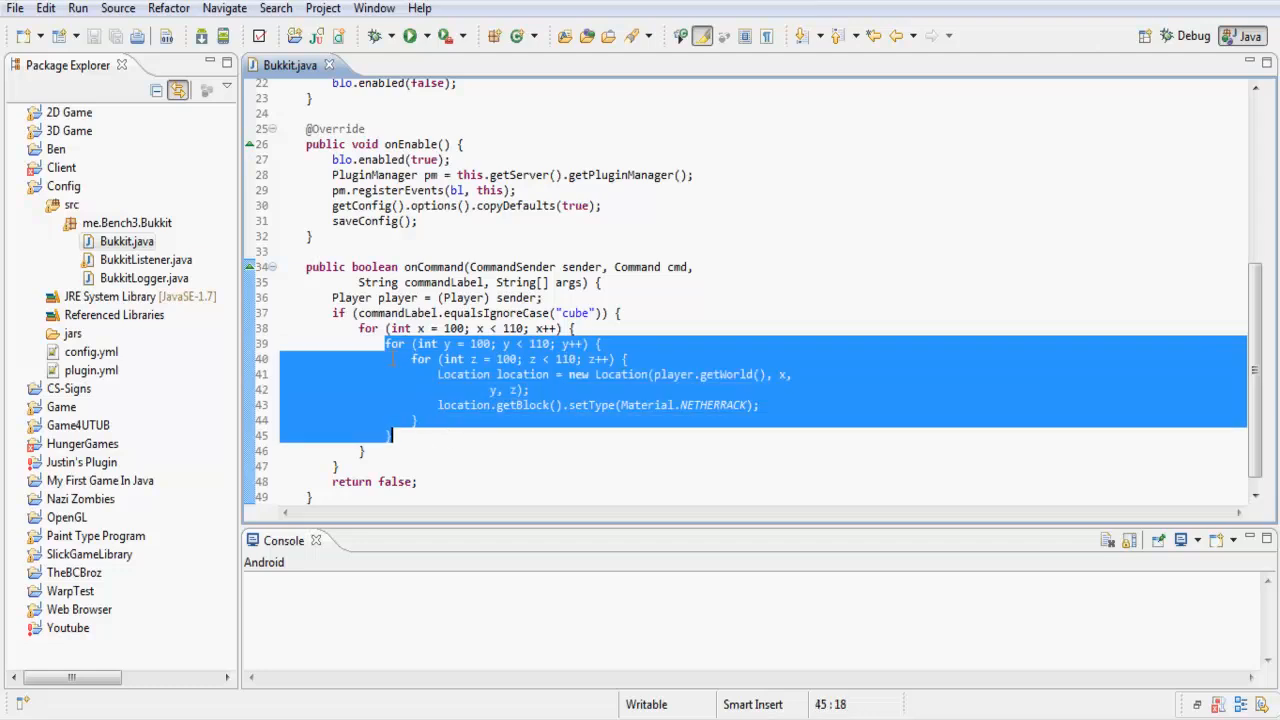
left_click(365, 328)
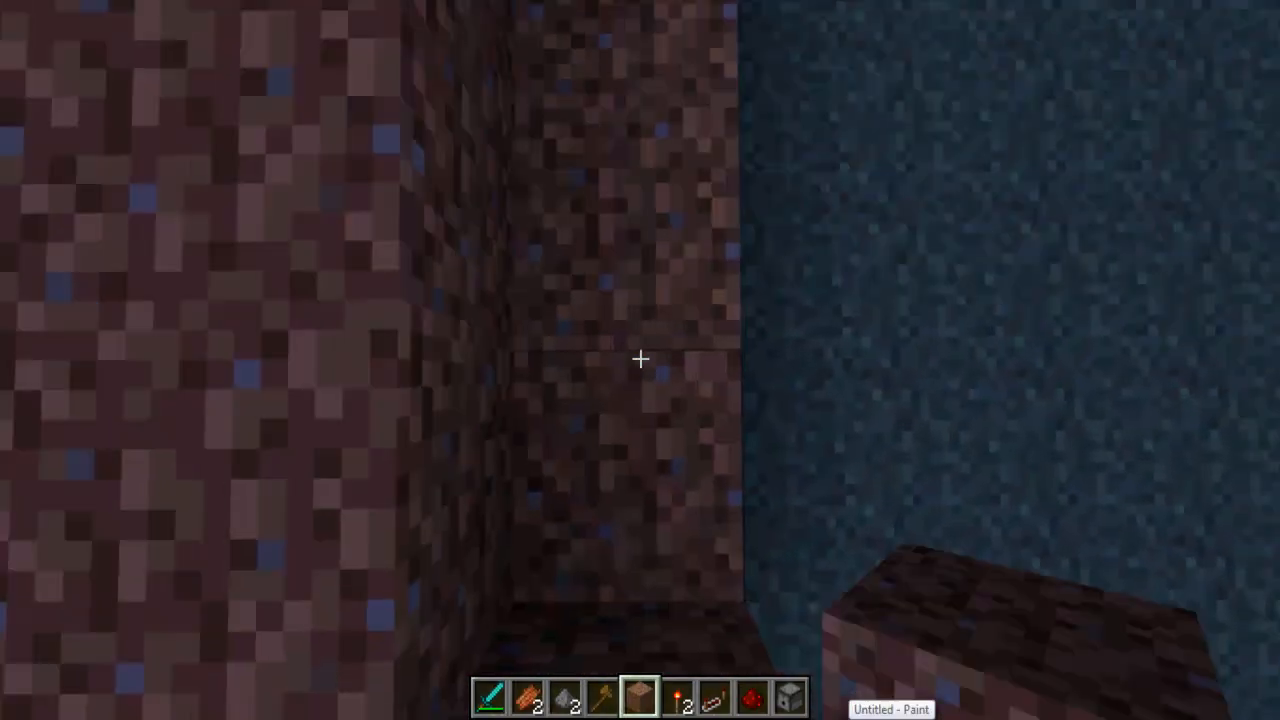
mouse_move(640, 360)
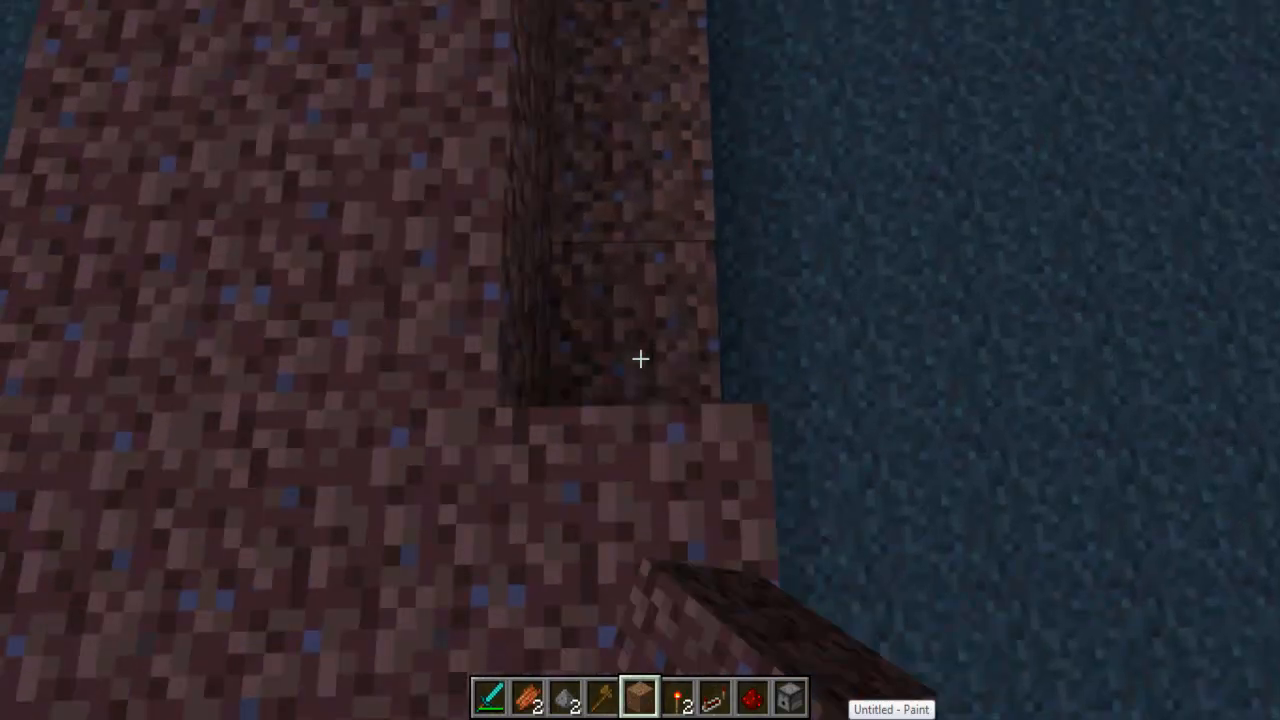
mouse_move(640, 360)
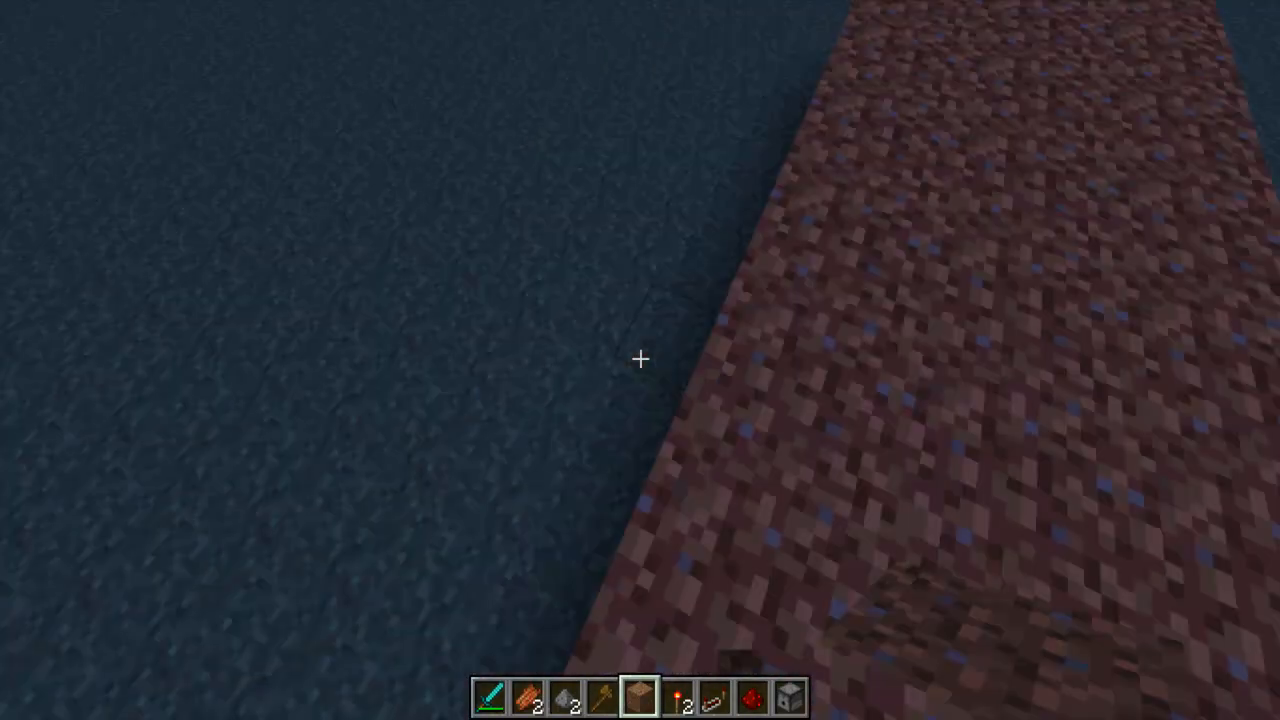
mouse_move(640, 360)
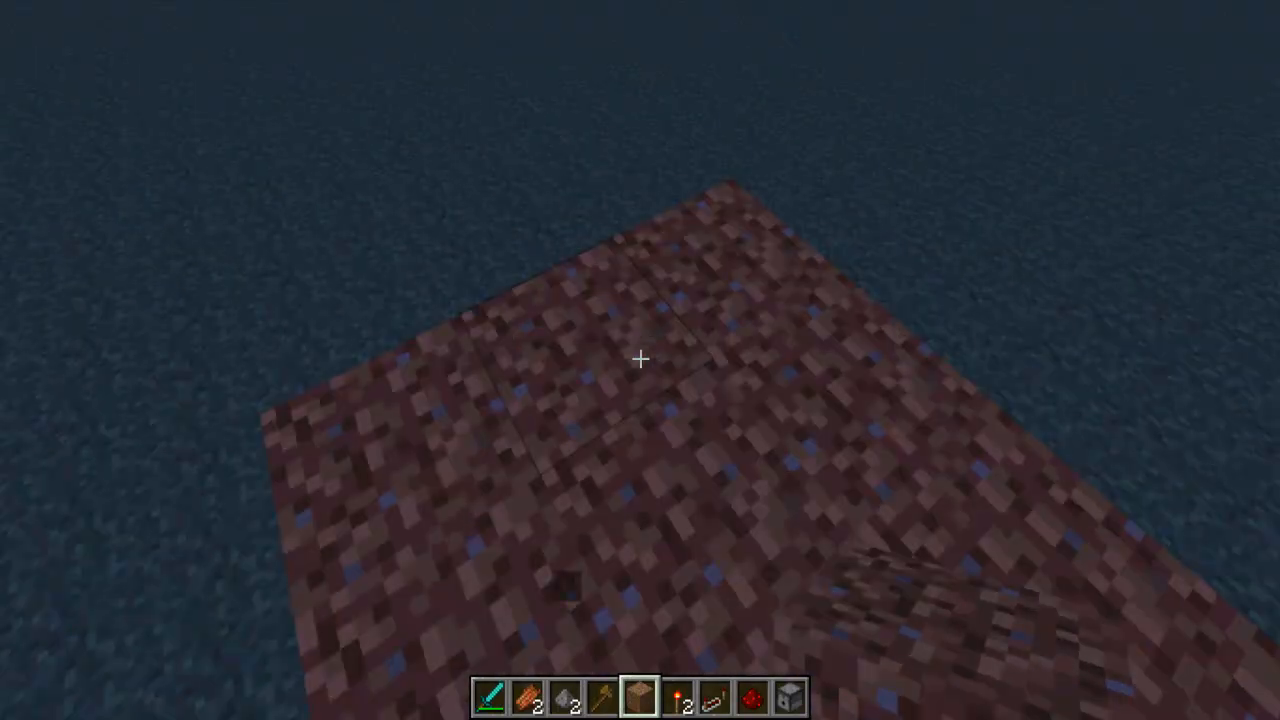
mouse_move(640, 360)
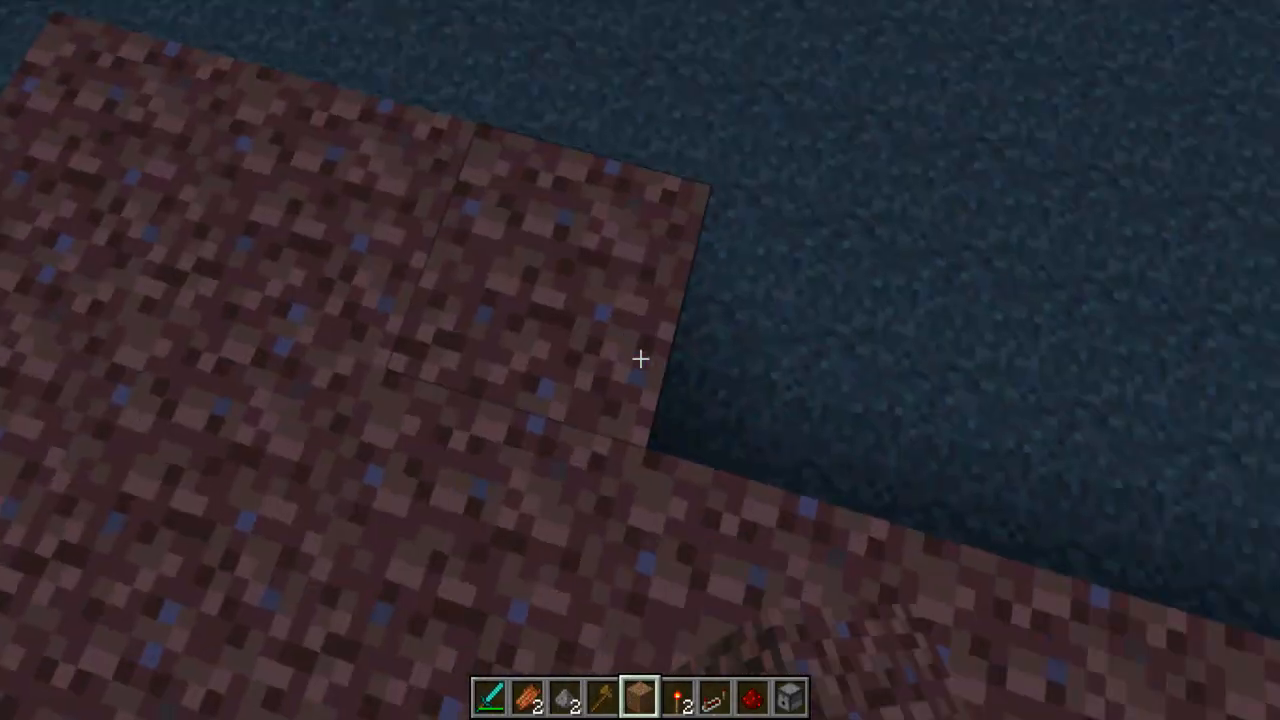
mouse_move(640, 360)
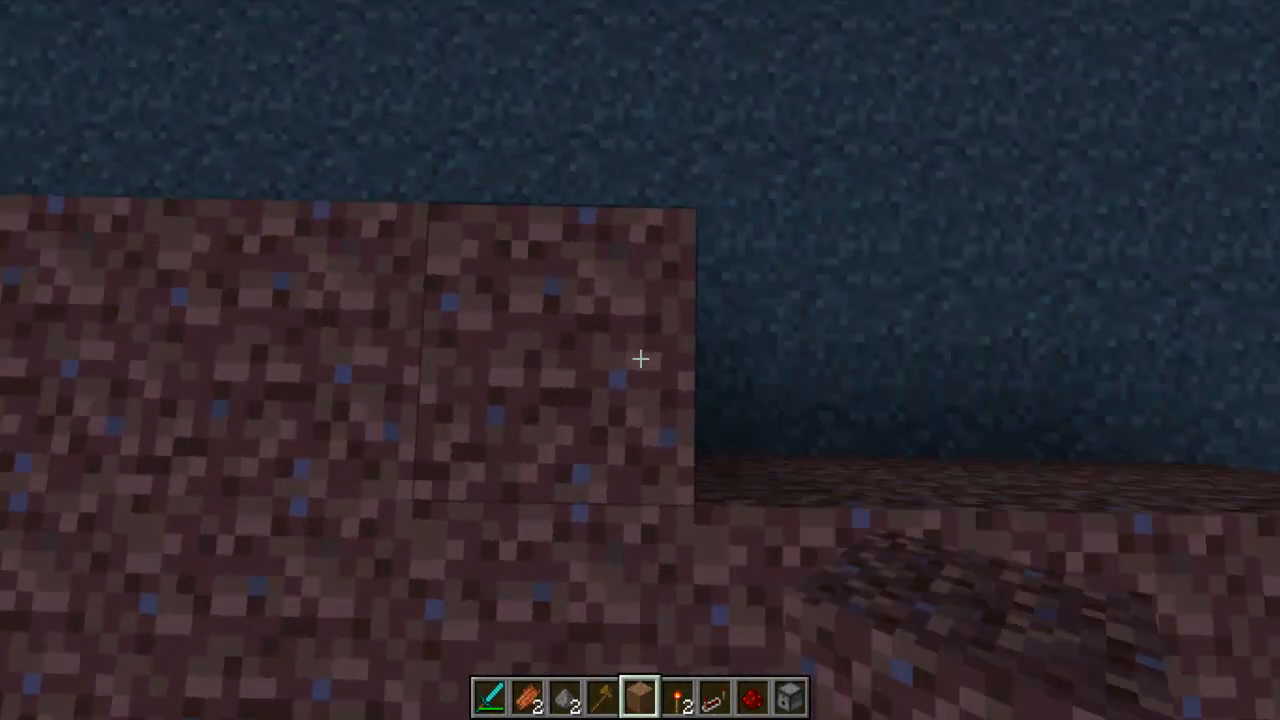
mouse_move(640, 360)
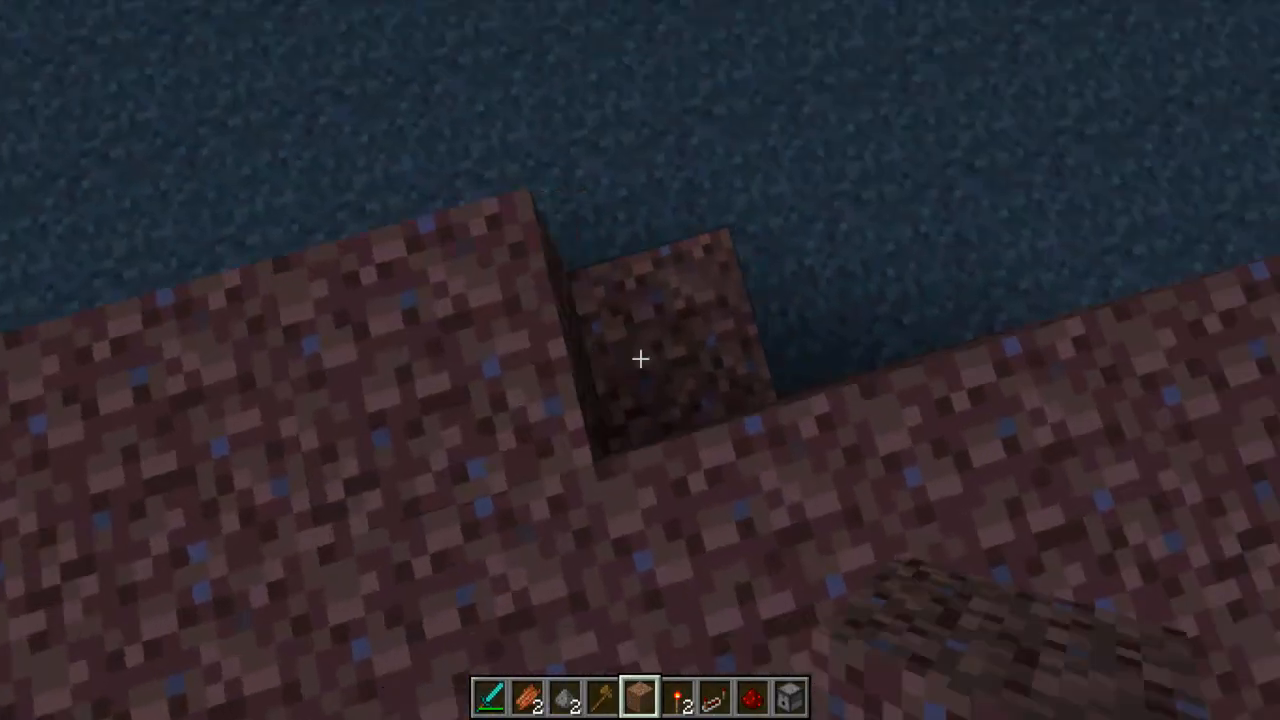
mouse_move(640, 360)
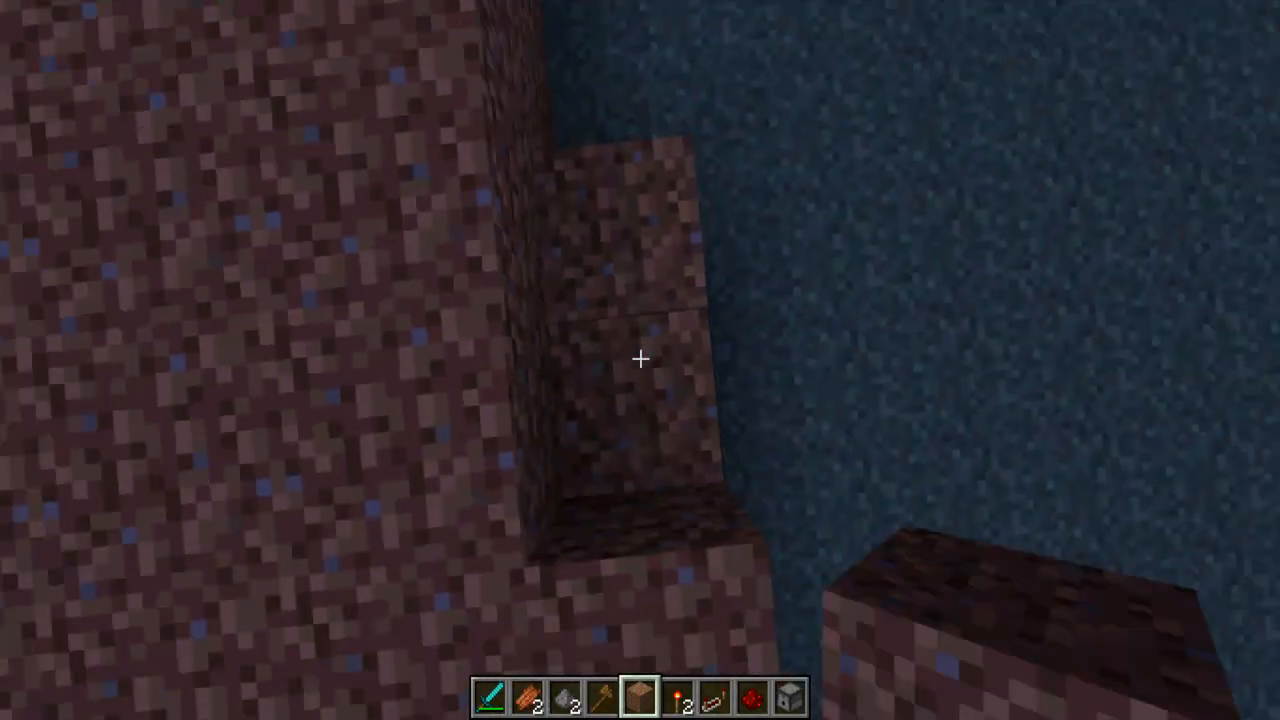
mouse_move(640, 360)
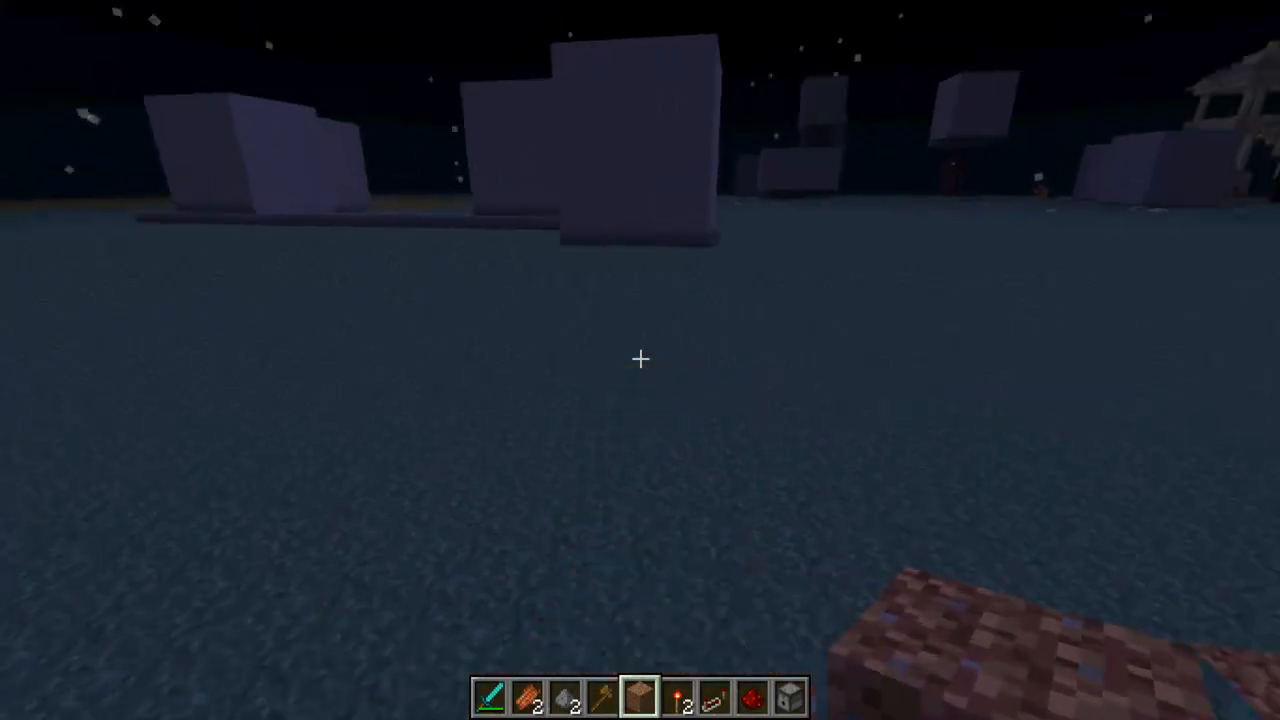
mouse_move(640, 360)
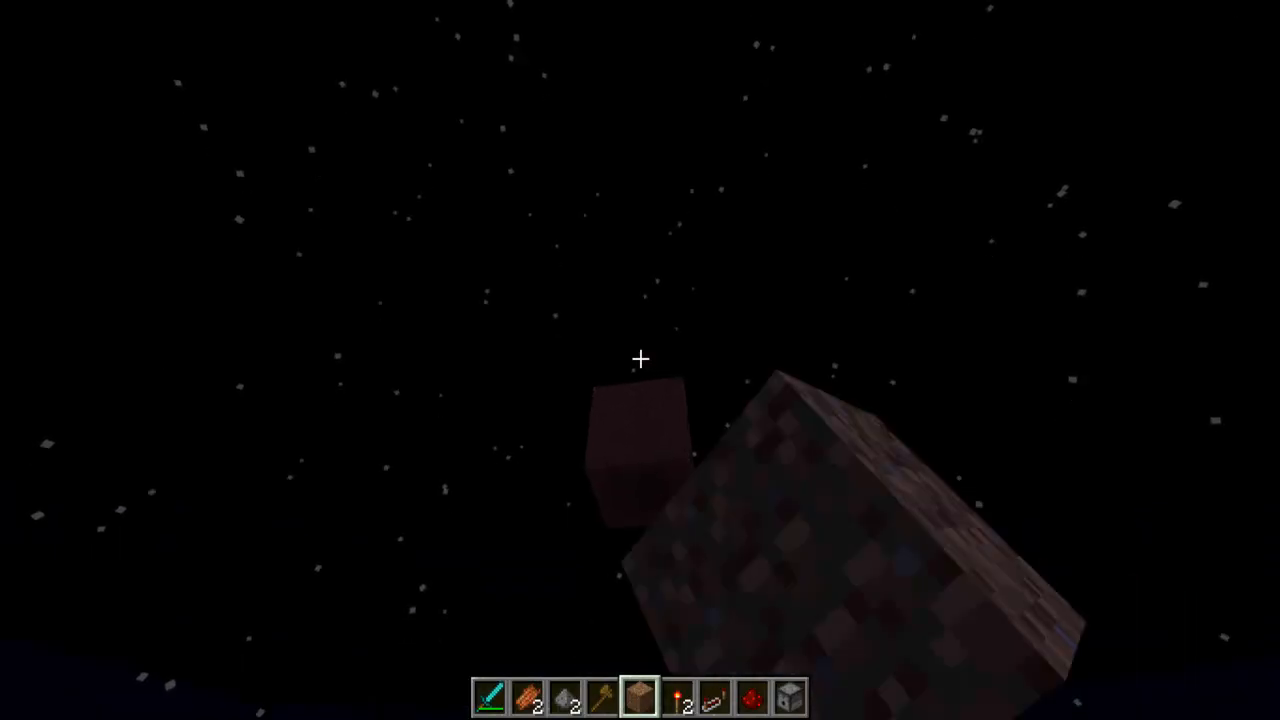
mouse_move(640, 360)
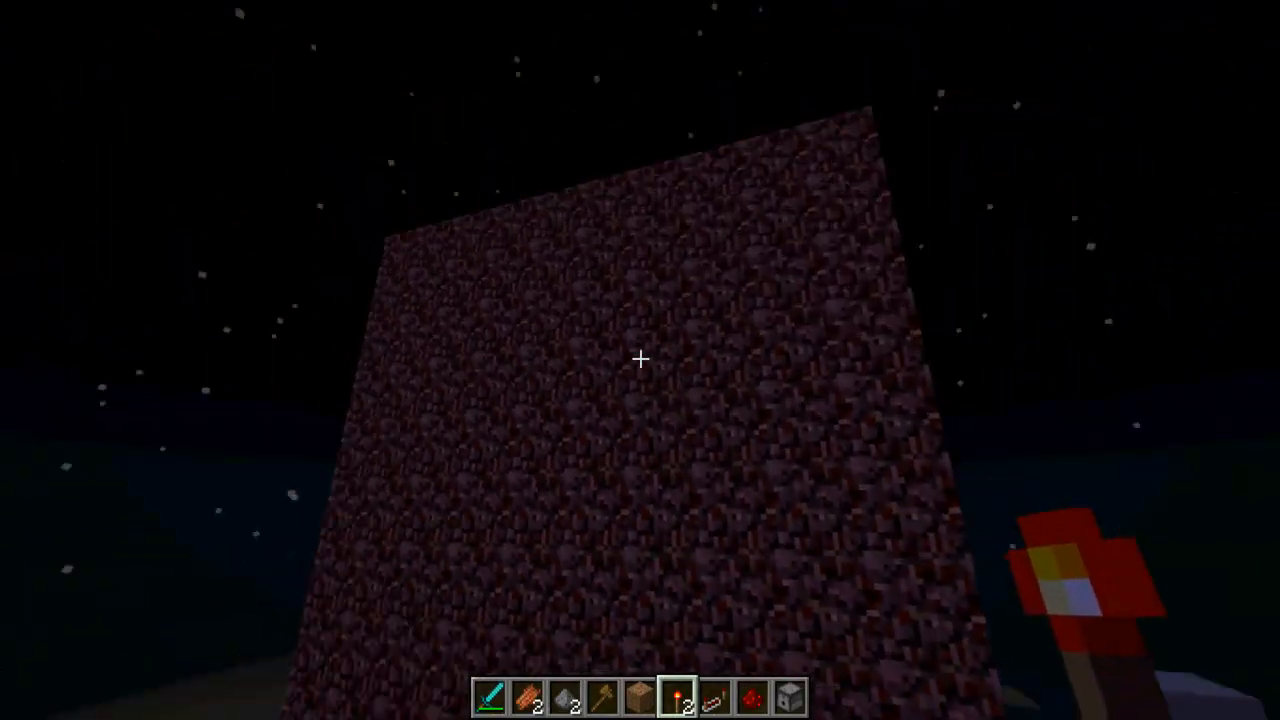
mouse_move(640, 360)
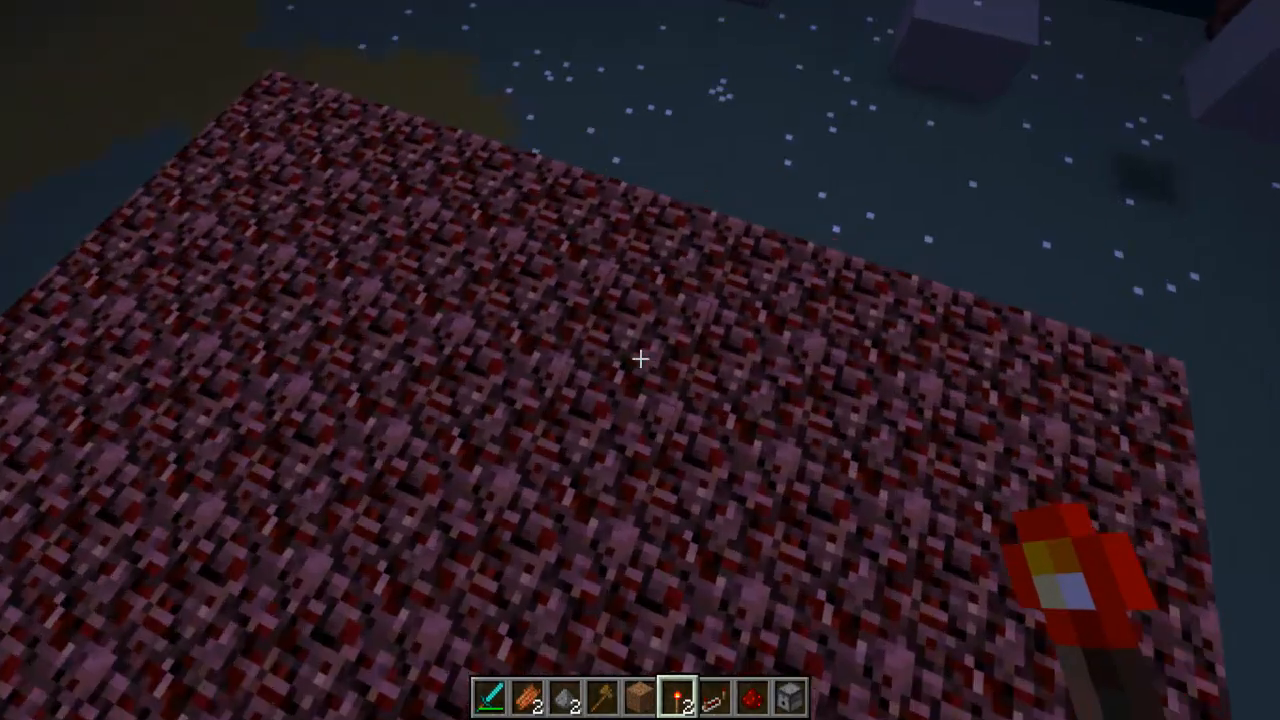